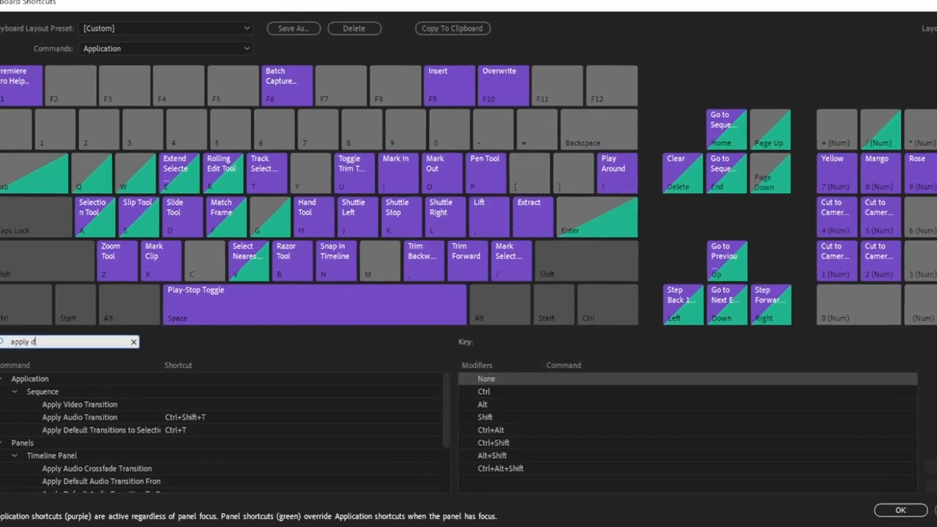
- Review the Apply Default Transitions shortcuts and return to the timeline
left_click(900, 510)
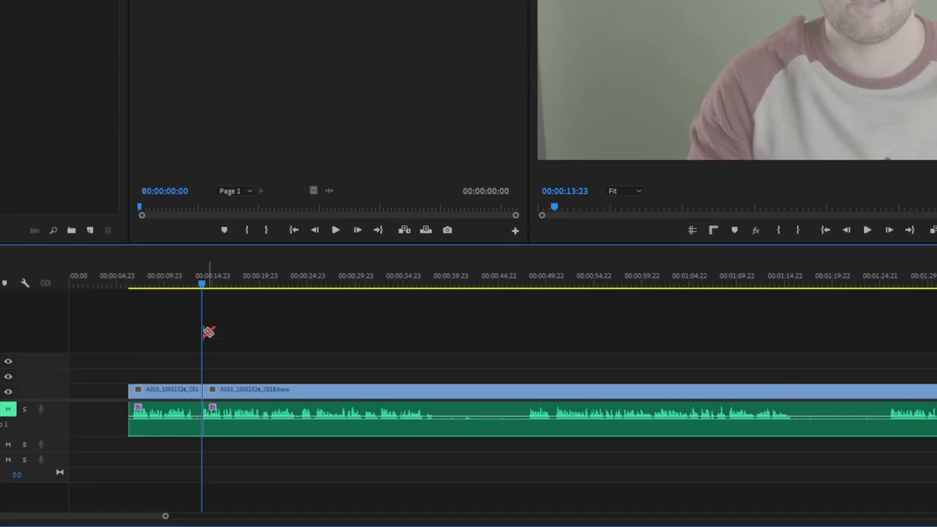
- Give the second timeline clip the pink Rose label
left_click(296, 284)
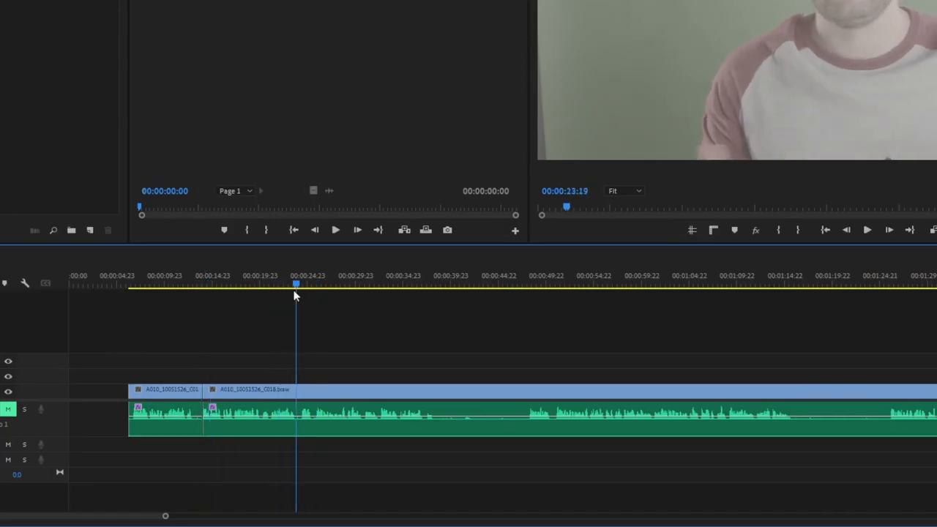
left_click(249, 418)
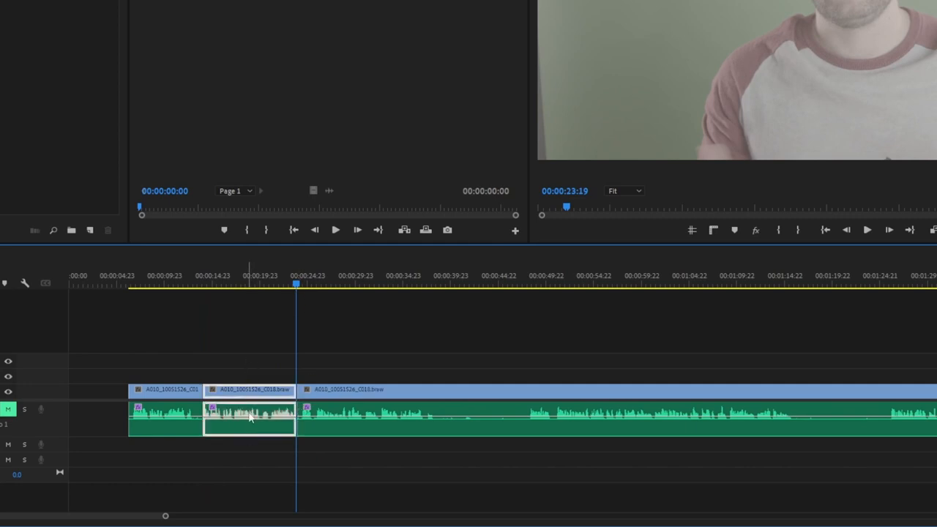
right_click(249, 418)
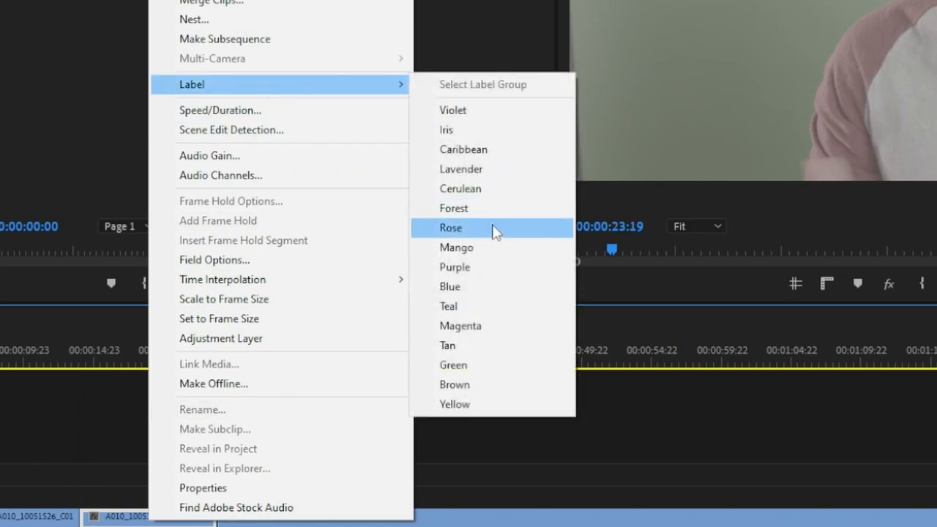
left_click(451, 229)
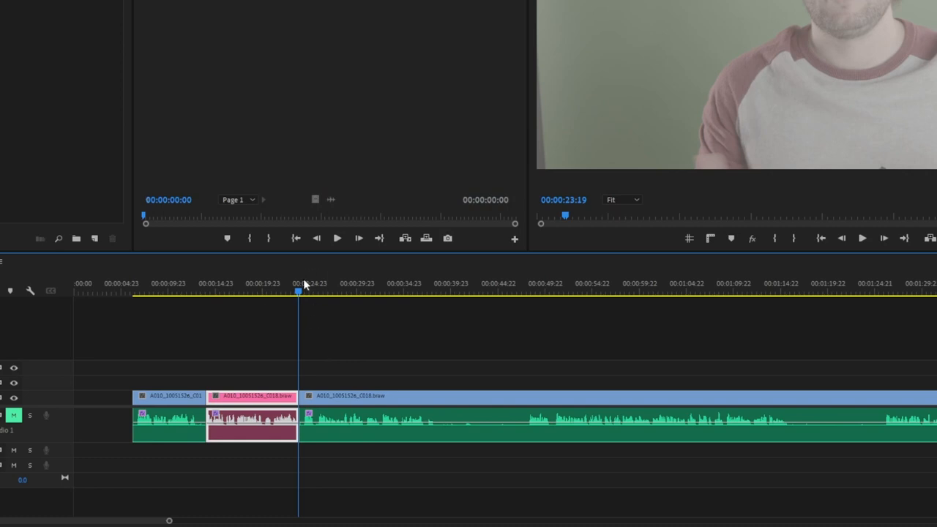
mouse_move(318, 289)
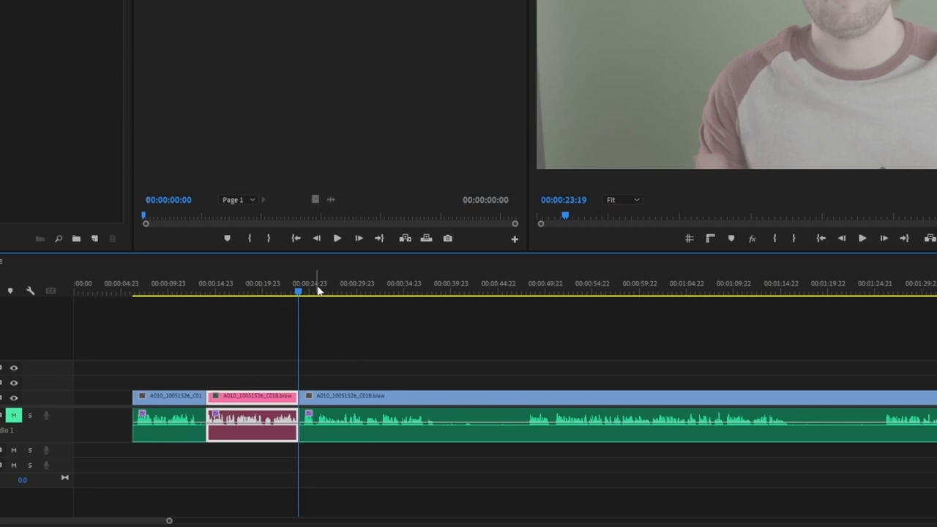
- Select the next clip along the timeline to label it Mango
left_click(316, 290)
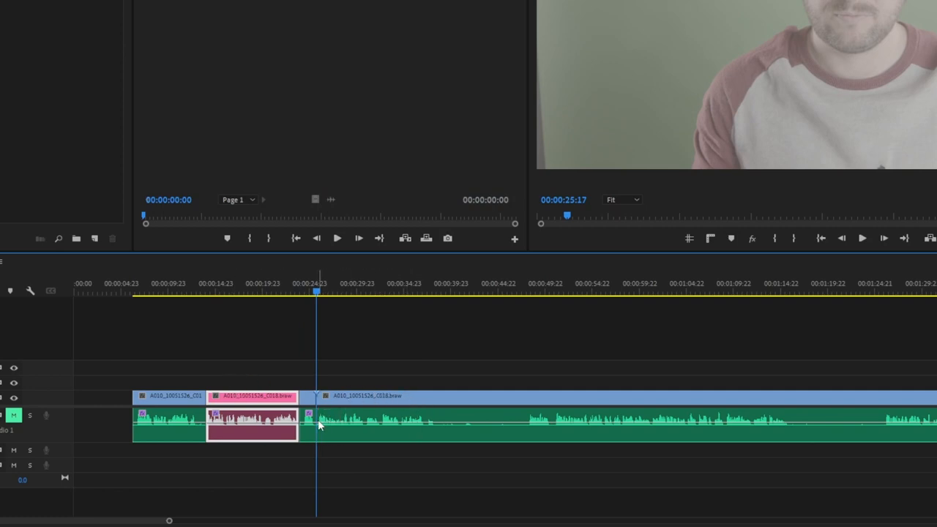
left_click(402, 291)
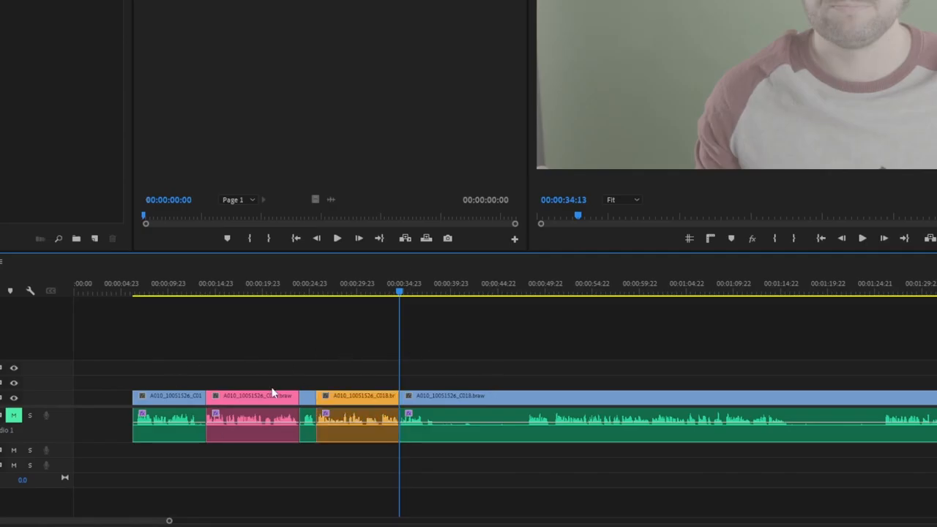
mouse_move(349, 369)
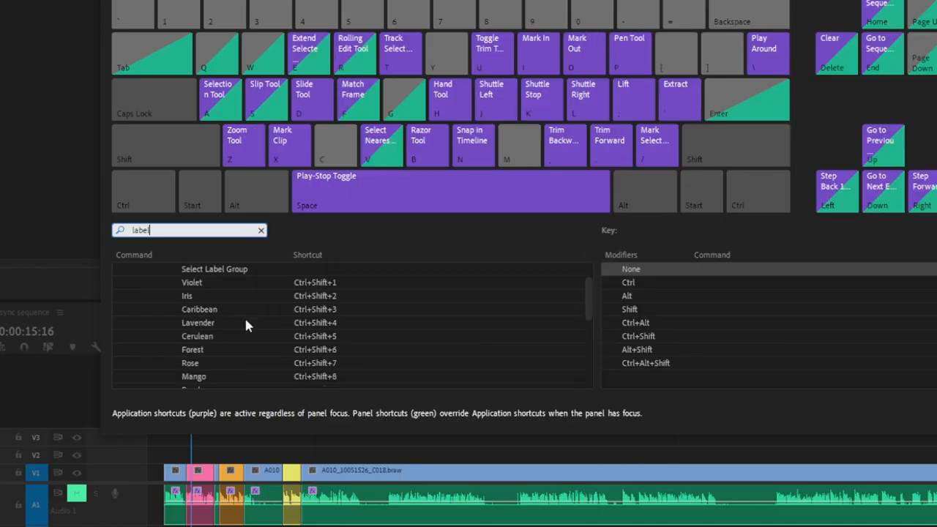
- Assign the Ctrl+Shift+8 shortcut to the Mango label command
scroll("down", 3)
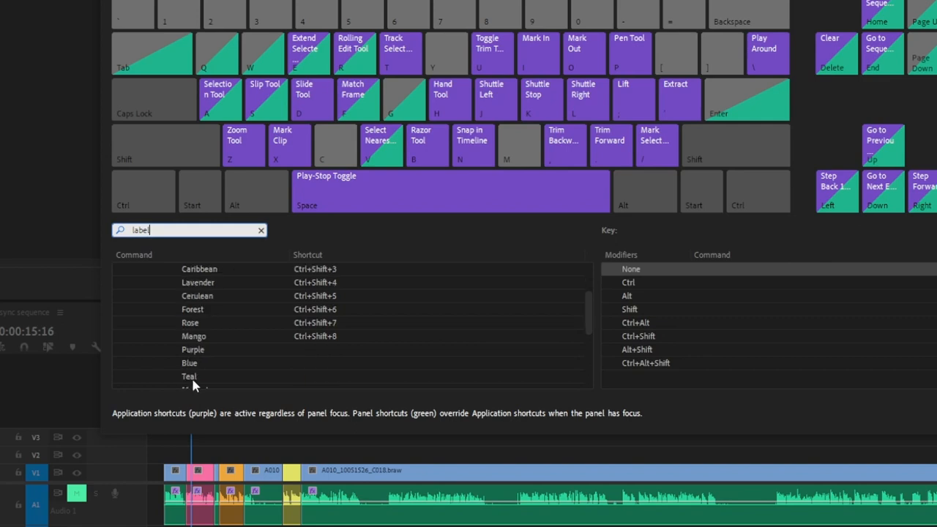
mouse_move(340, 348)
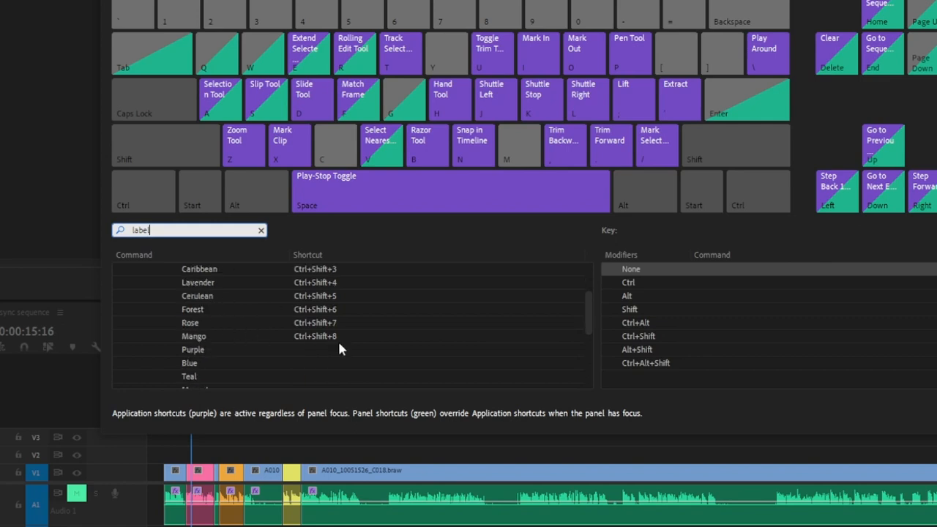
mouse_move(311, 346)
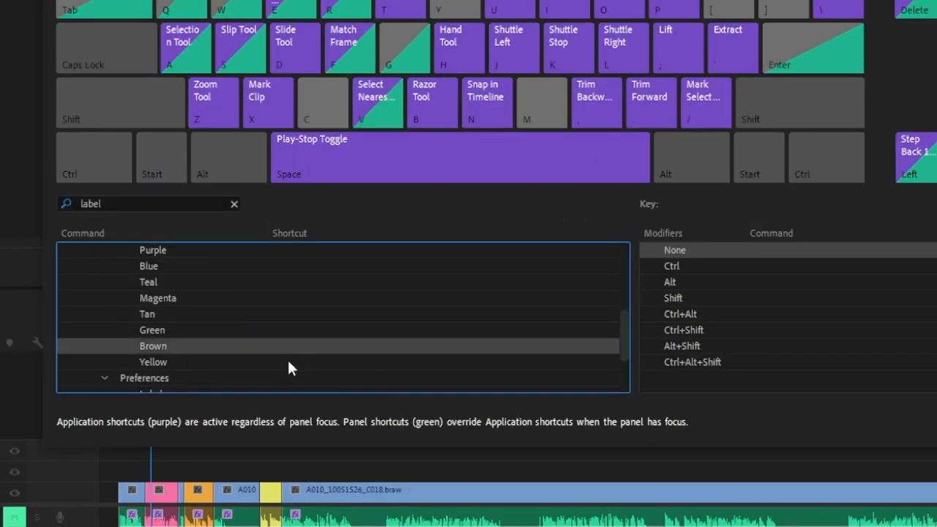
left_click(286, 362)
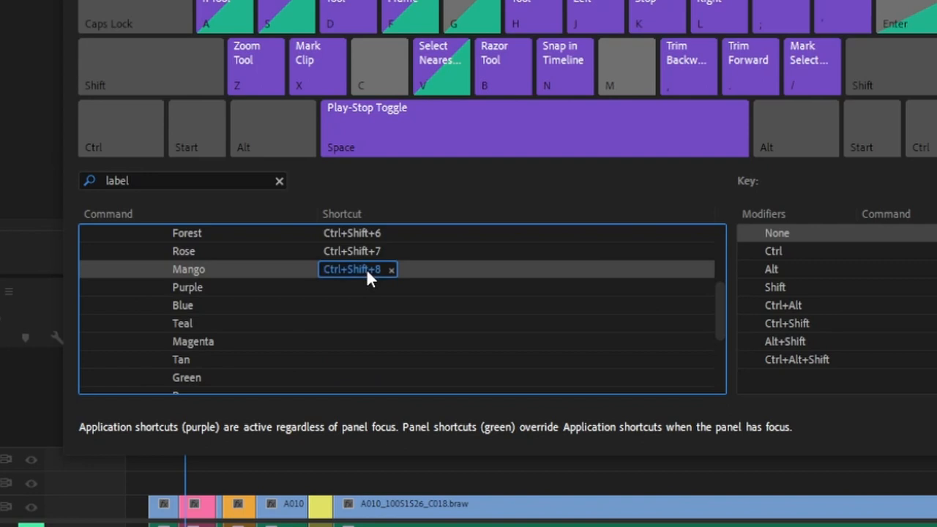
key("8")
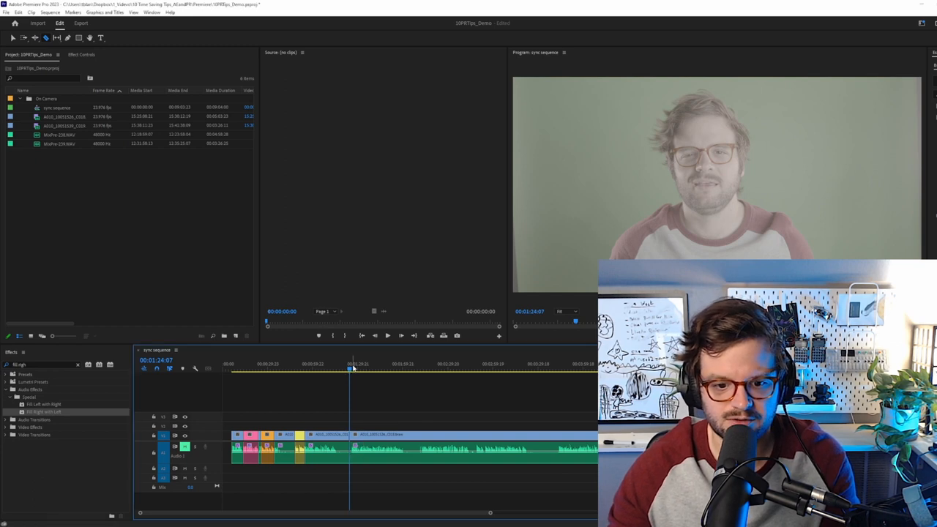
- Select successive clips along the sequence and colour them with the label shortcuts
left_click(366, 369)
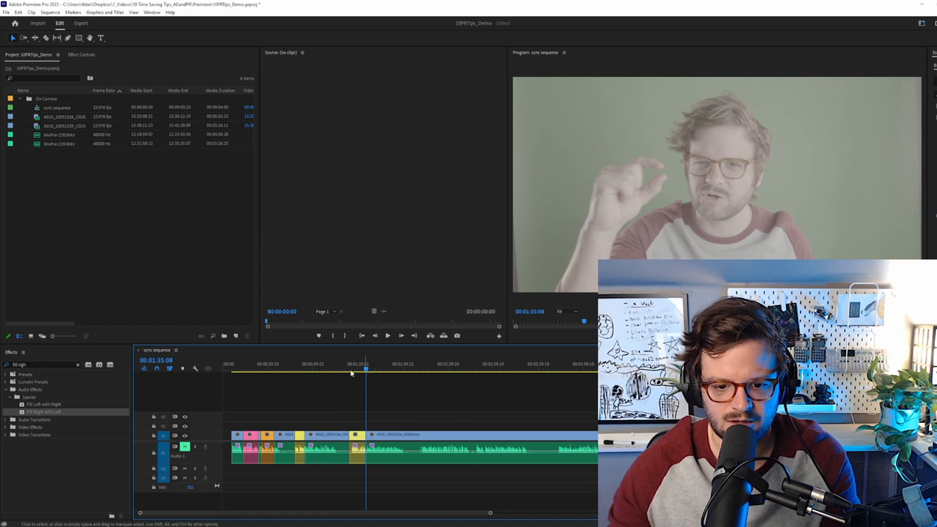
left_click(387, 369)
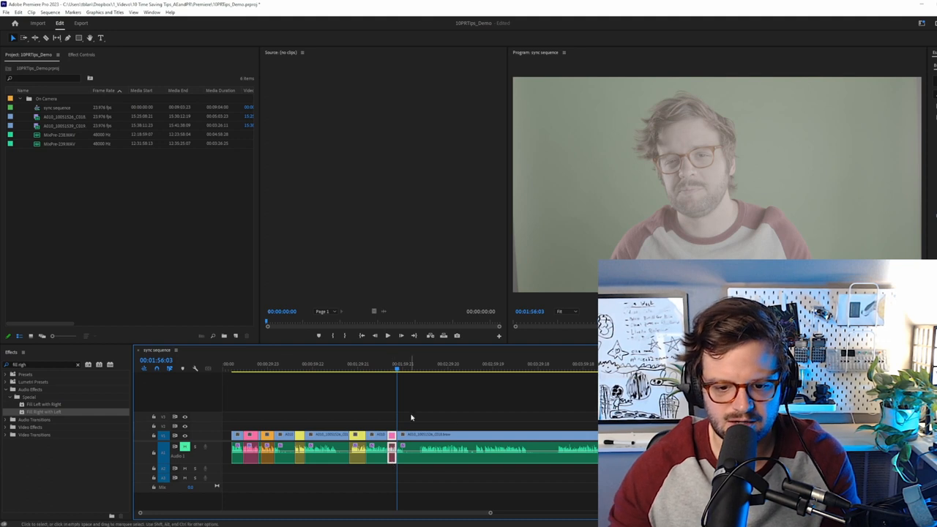
left_click(432, 363)
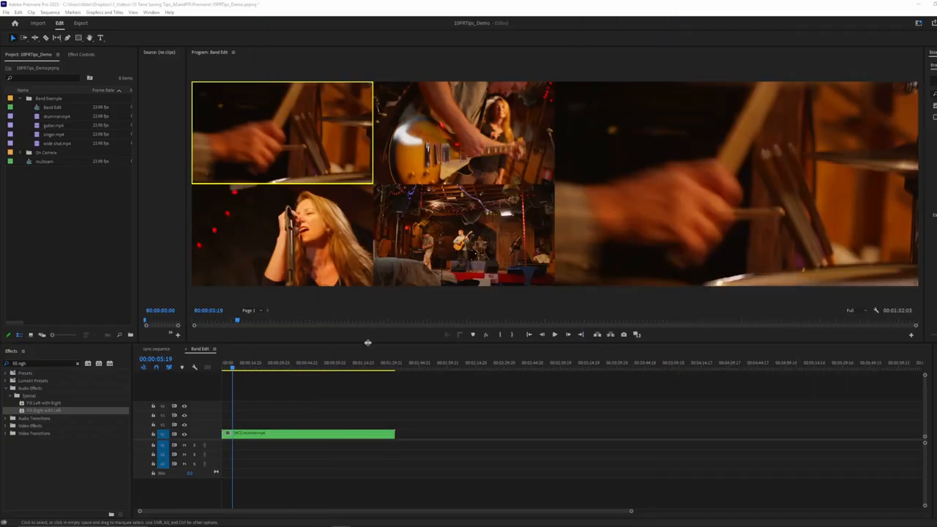
mouse_move(226, 475)
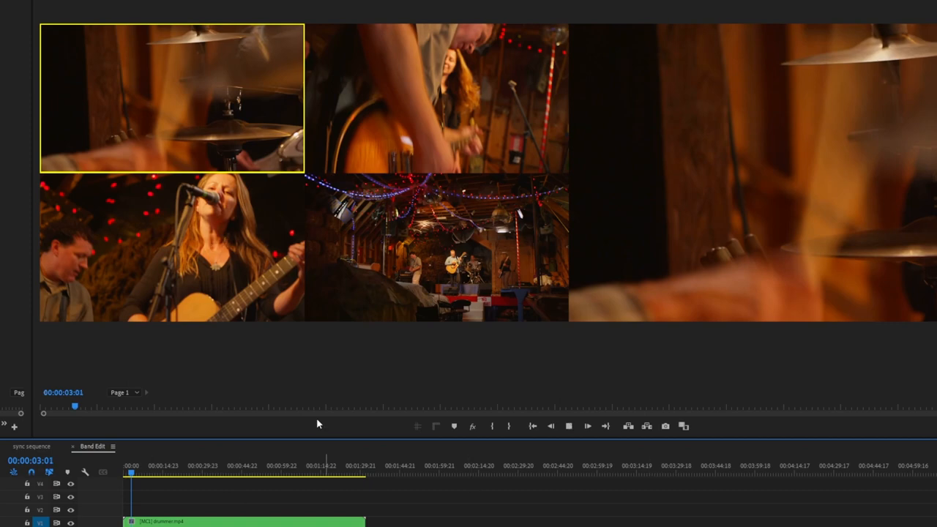
- Show the Band Edit multicam sequence in Multi-Camera view
left_click(587, 426)
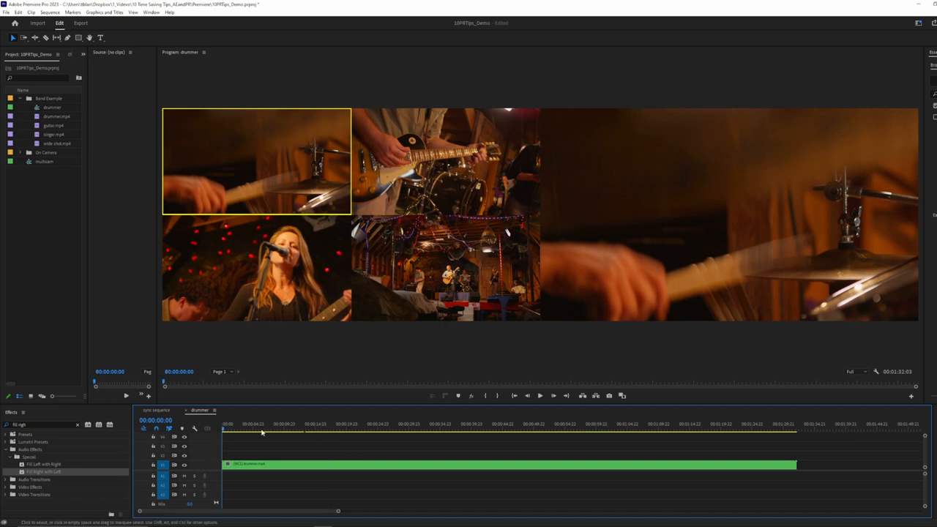
- Filter Keyboard Shortcuts to 'cut to' and assign numpad keys to the Cut to Camera commands
left_click(18, 12)
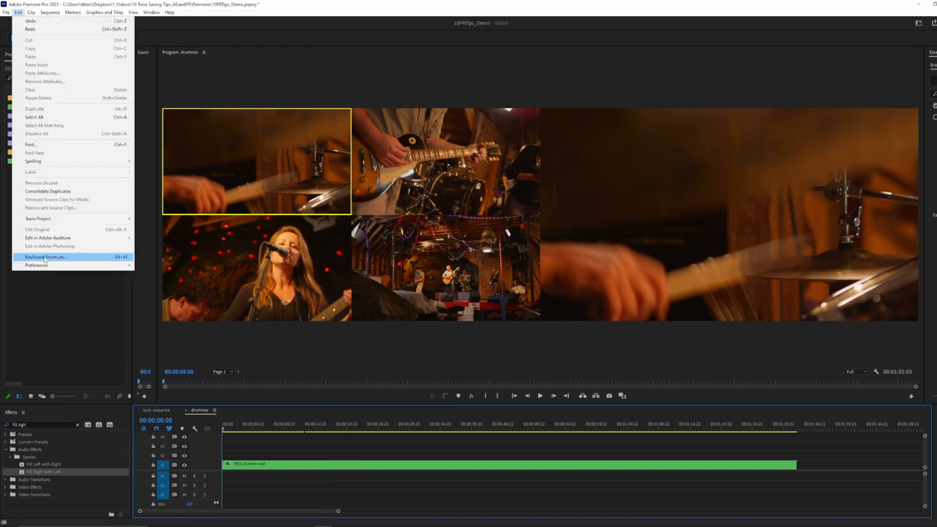
left_click(45, 256)
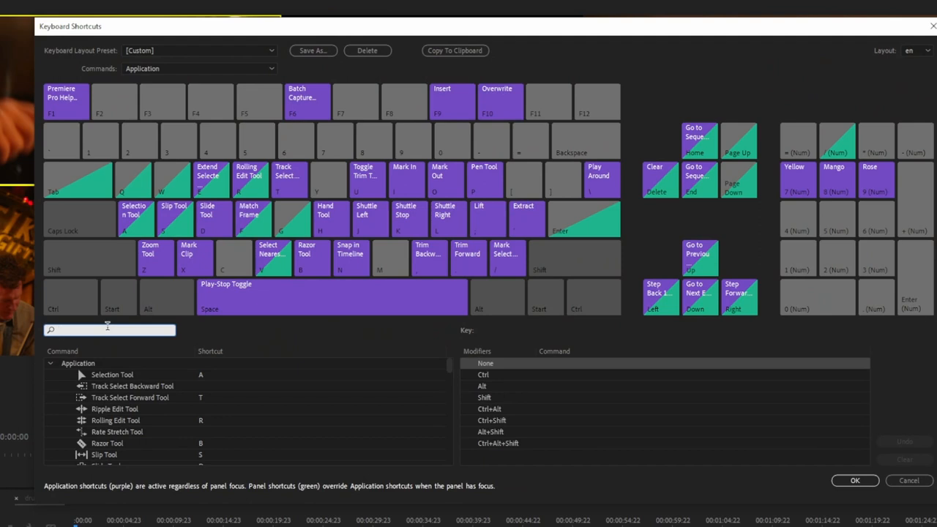
type("cut to")
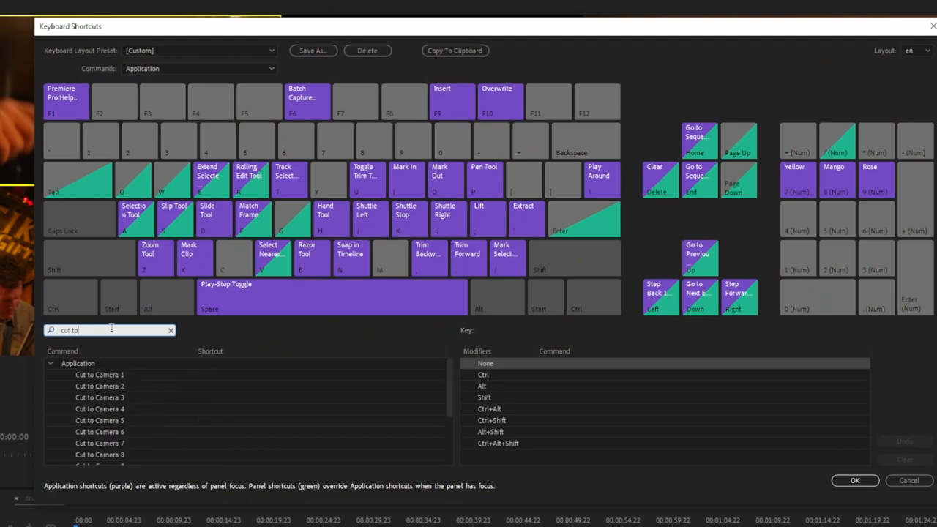
mouse_move(101, 407)
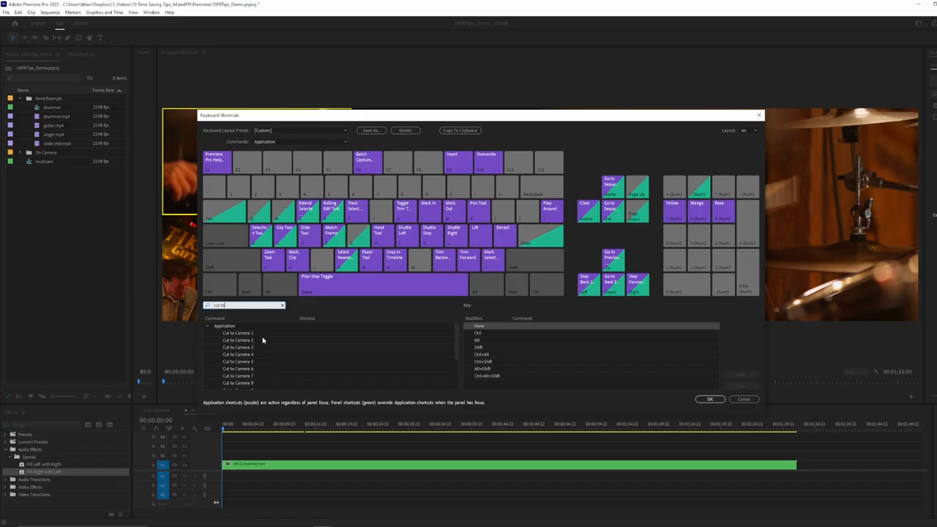
mouse_move(305, 340)
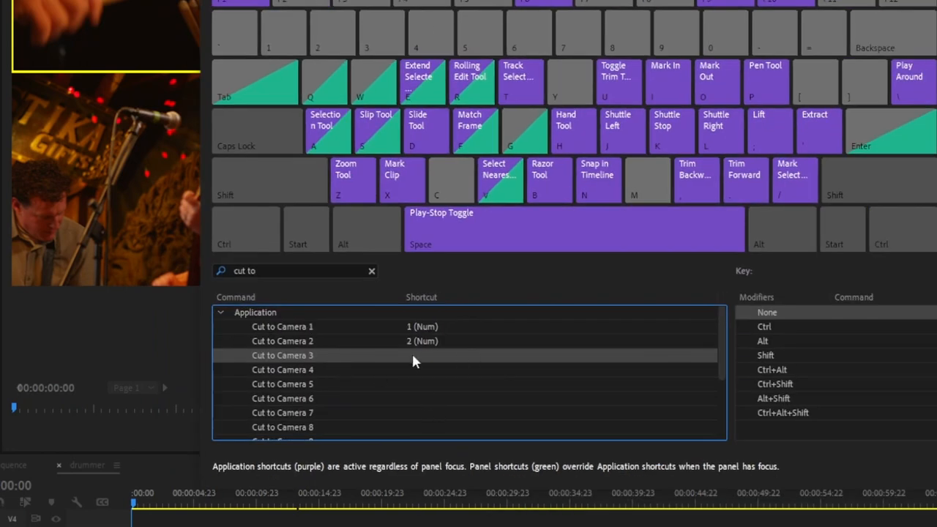
left_click(415, 356)
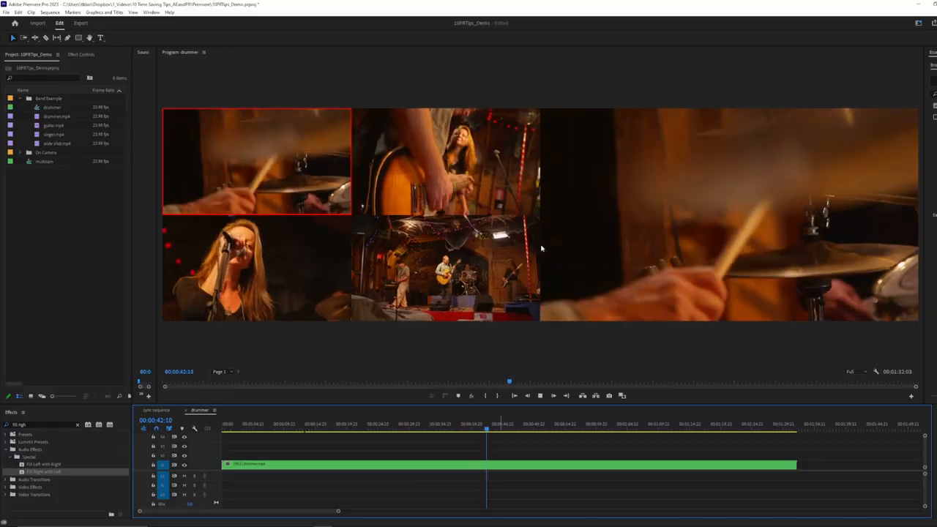
- Switch camera angles live while the multicam sequence plays
left_click(501, 431)
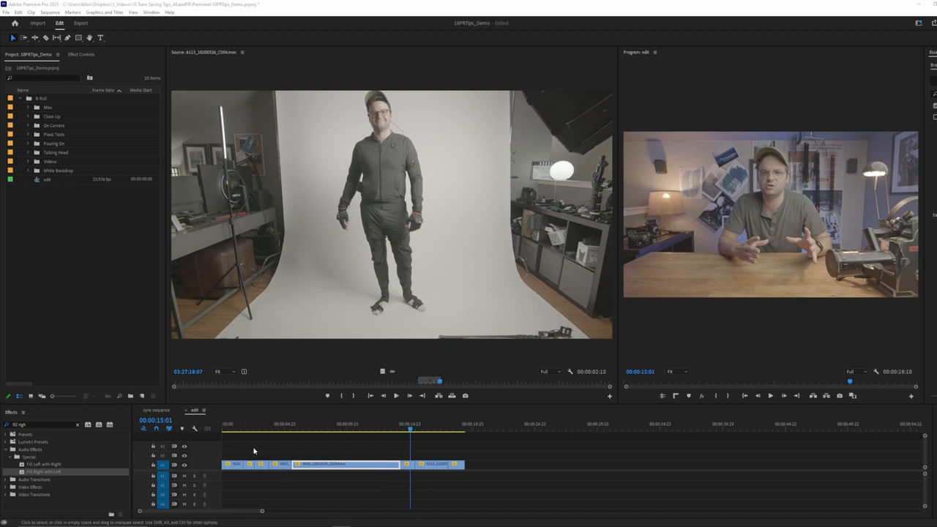
left_click(280, 430)
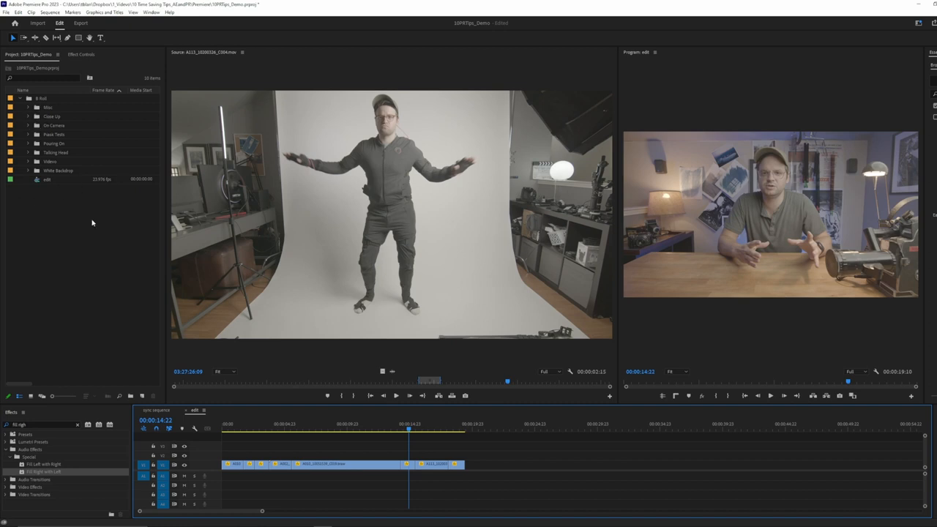
mouse_move(235, 375)
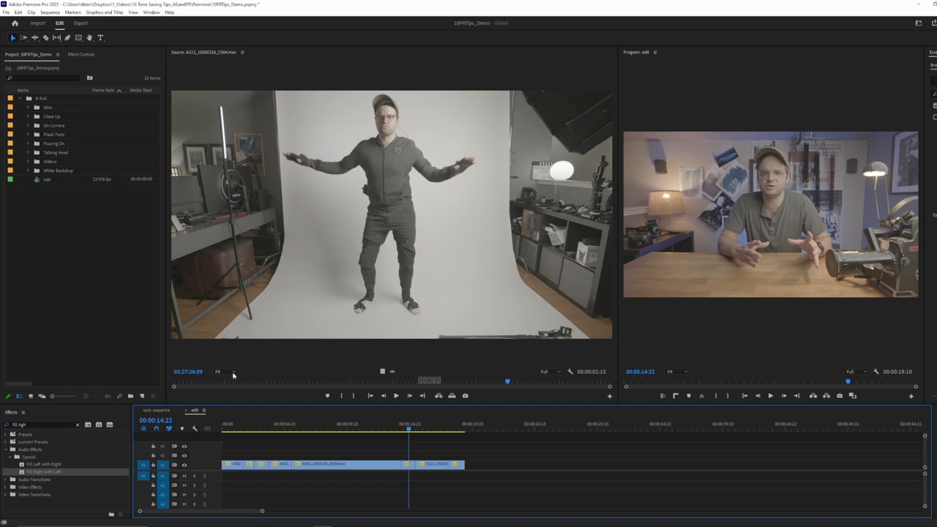
mouse_move(97, 293)
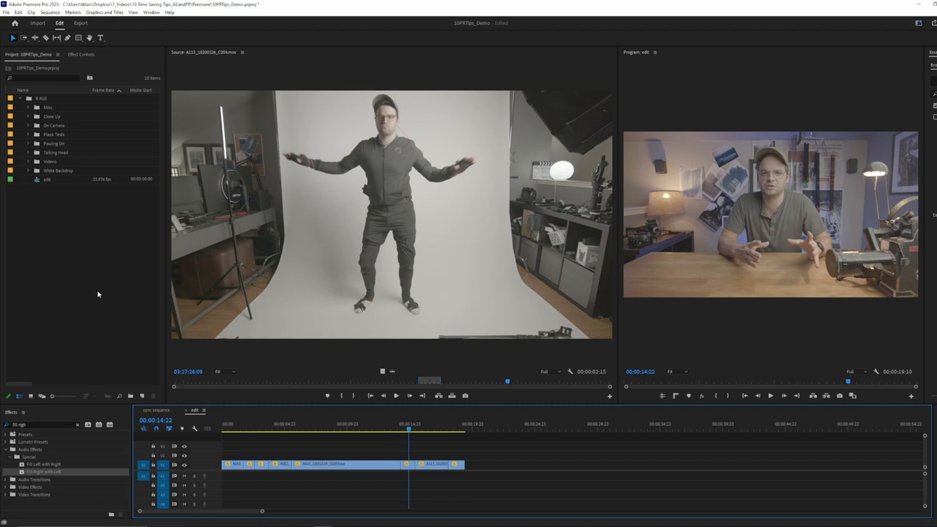
left_click(246, 439)
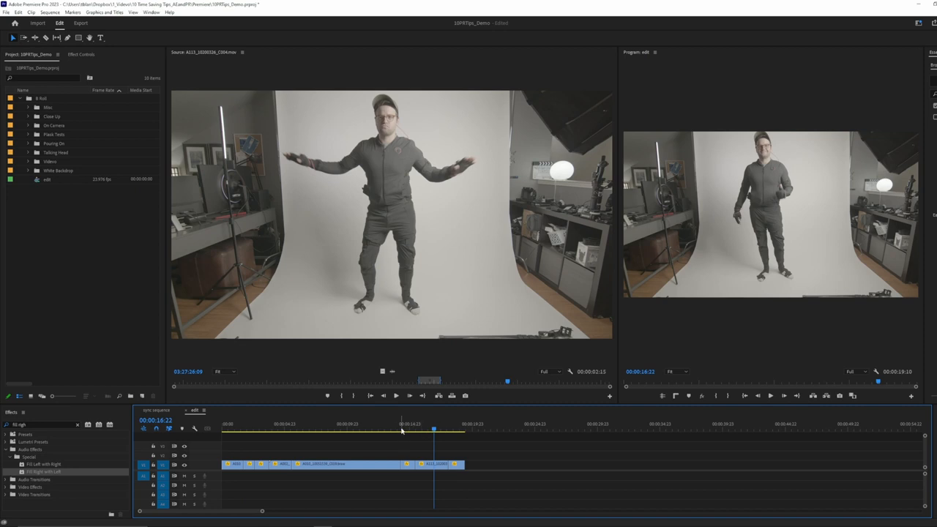
left_click(410, 431)
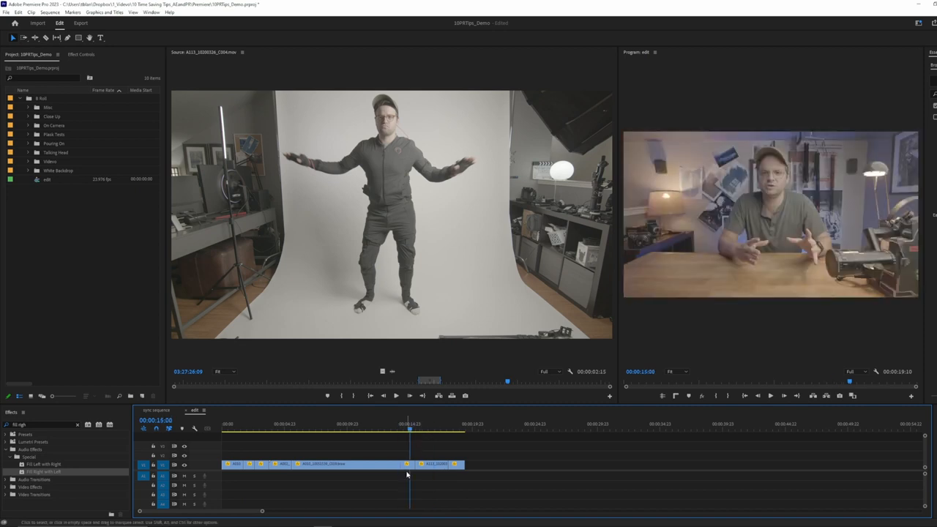
- Reveal the talking-head timeline clip's source in its project bin
right_click(407, 475)
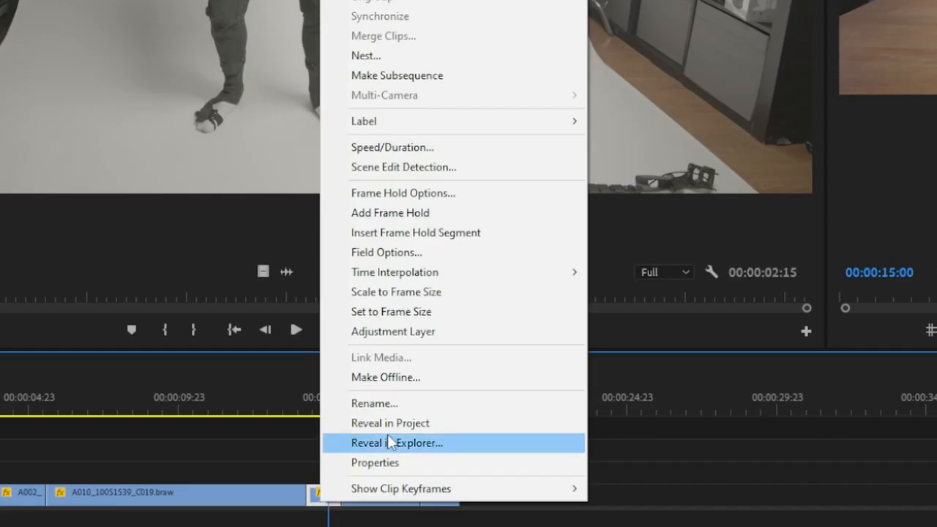
mouse_move(392, 423)
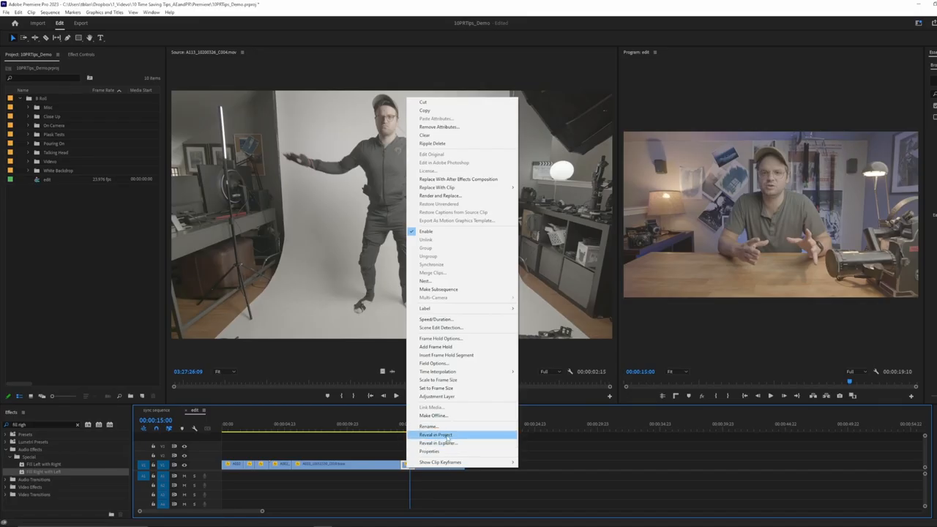
left_click(437, 435)
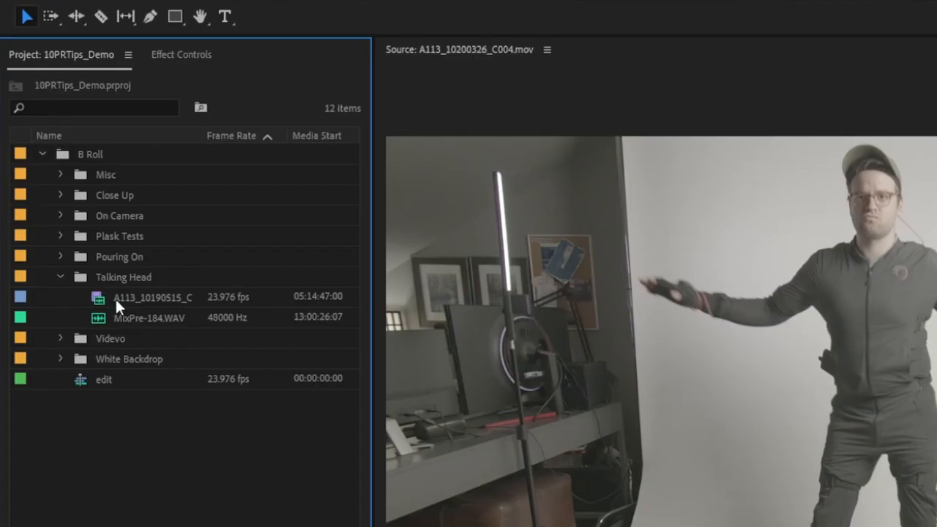
left_click(61, 277)
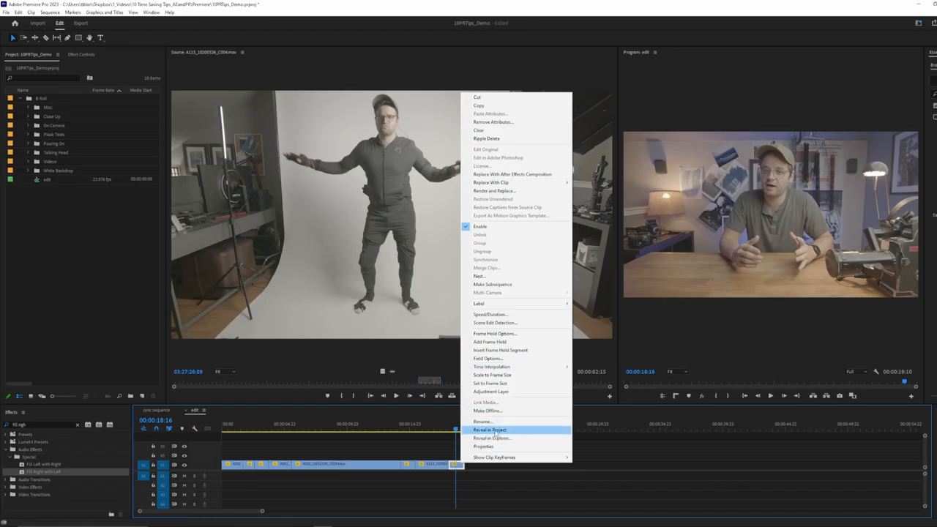
left_click(489, 430)
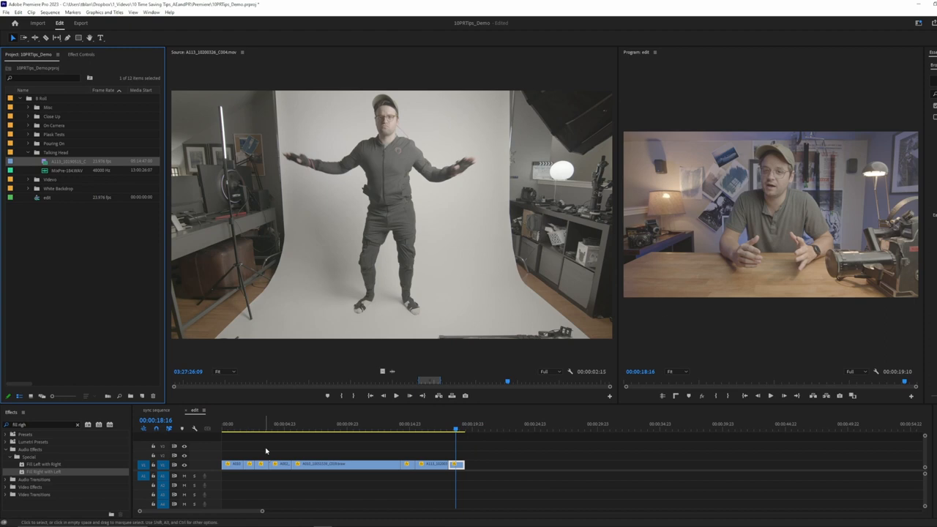
mouse_move(372, 468)
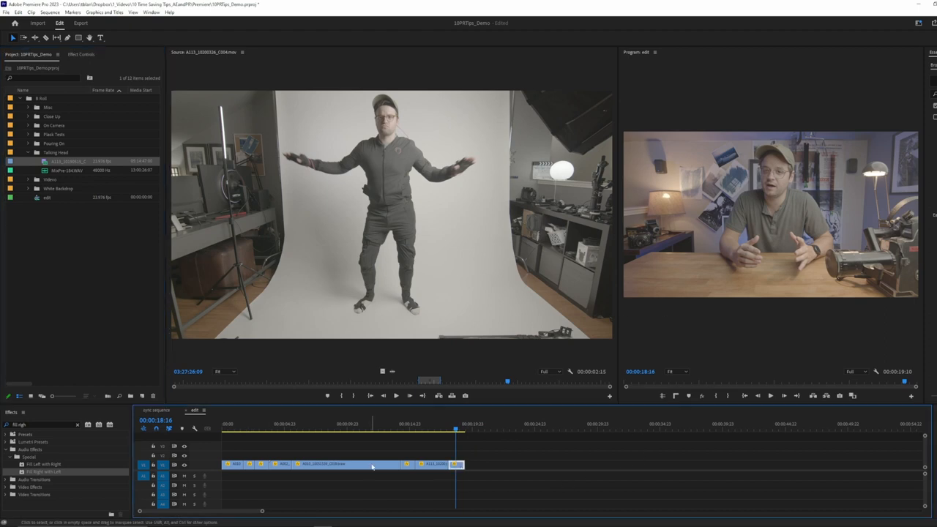
- Reveal the red-cups close-up's source and load it for viewing
left_click(265, 427)
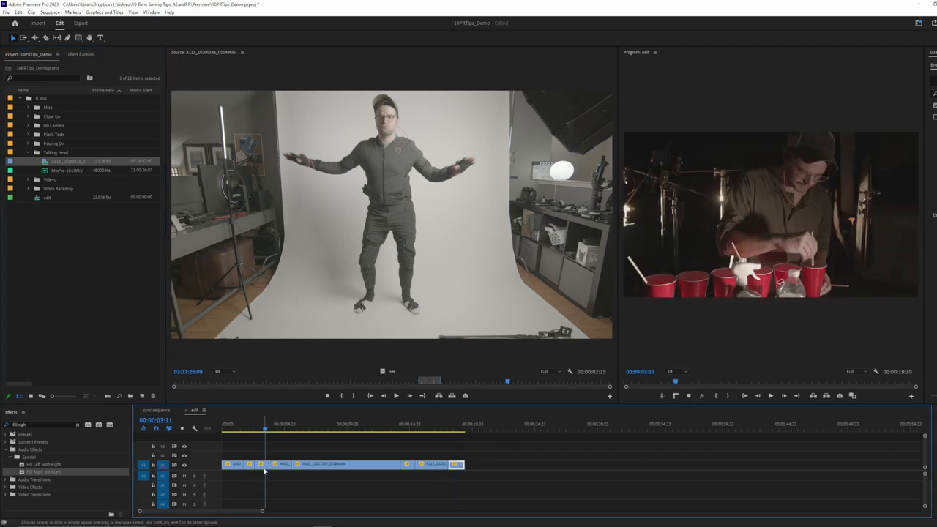
left_click(26, 117)
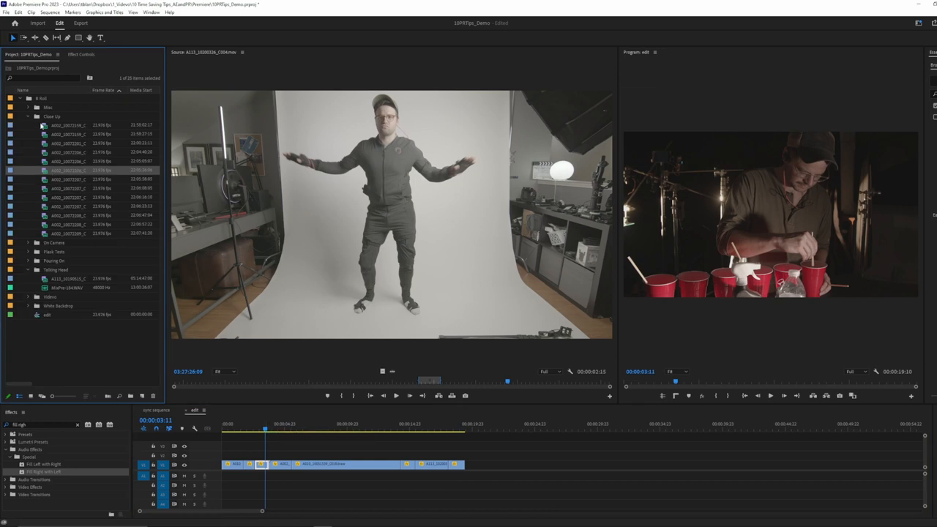
mouse_move(791, 228)
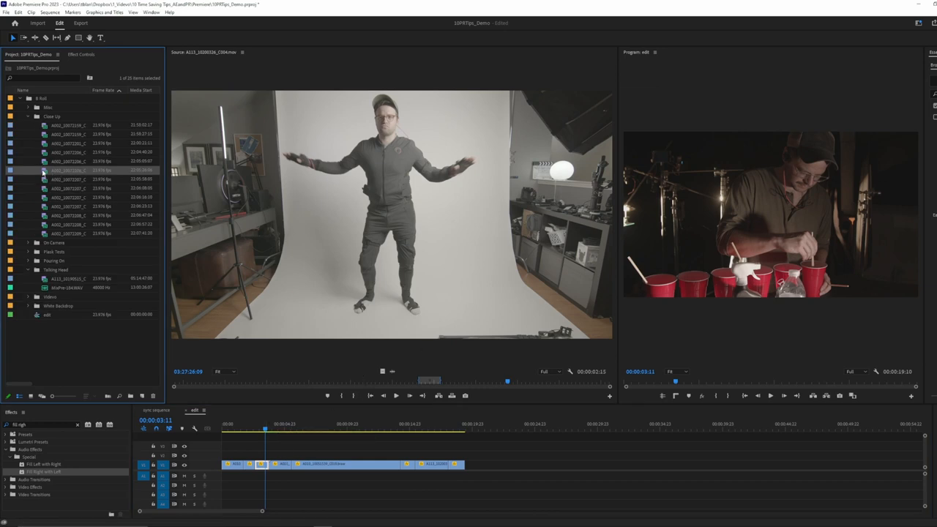
mouse_move(66, 175)
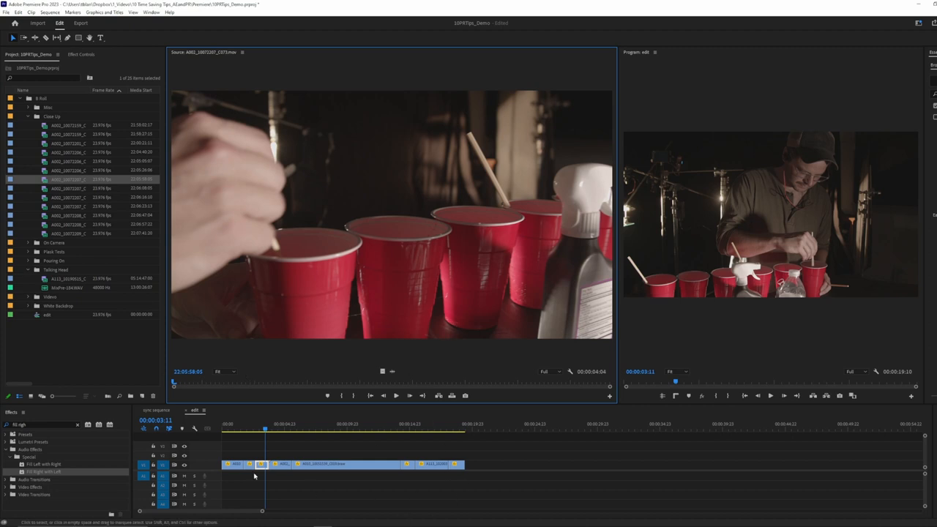
left_click(451, 428)
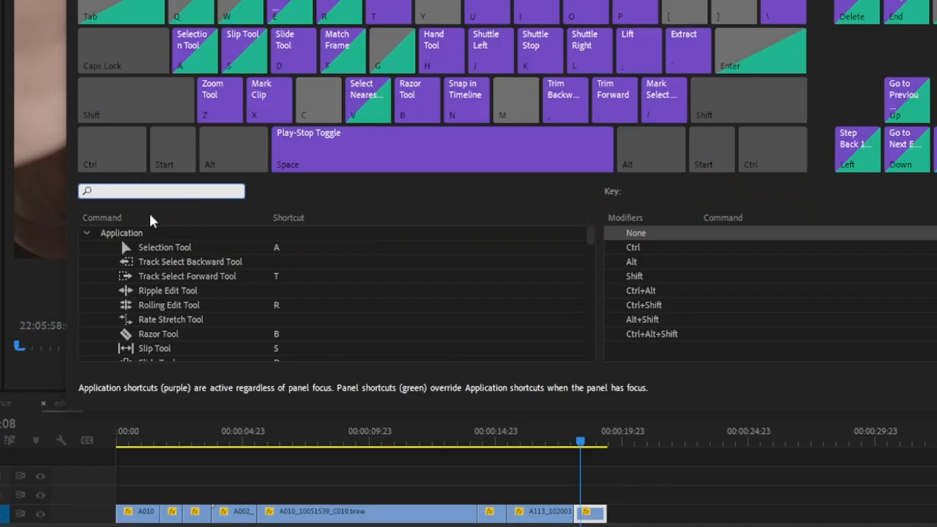
- Filter the shortcut list to the Reveal in Project commands
type("reveal in project")
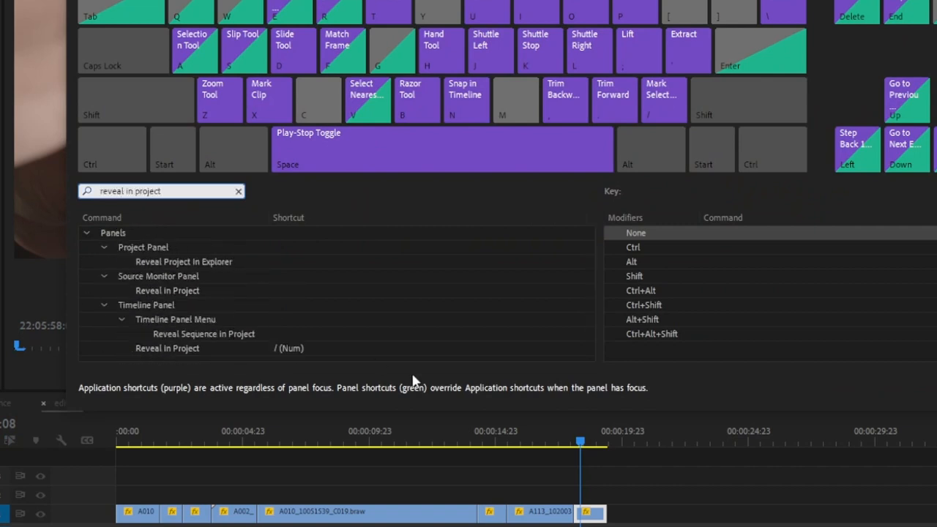
mouse_move(143, 313)
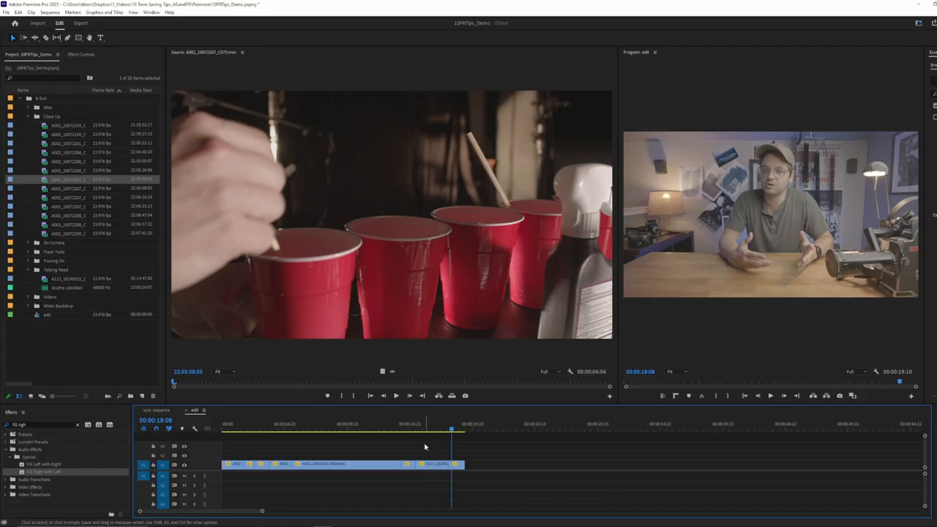
- Select the on-camera clip in the edit and reveal it in its project bin
left_click(409, 428)
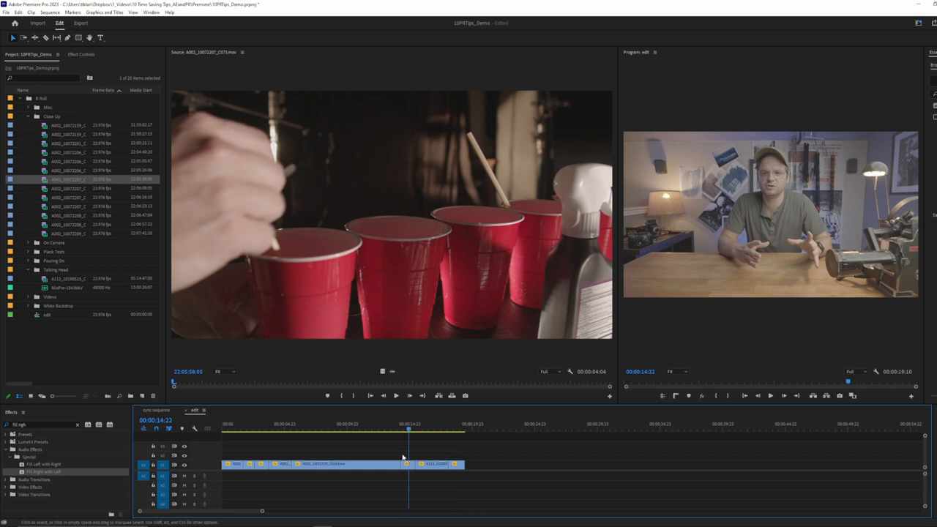
left_click(66, 278)
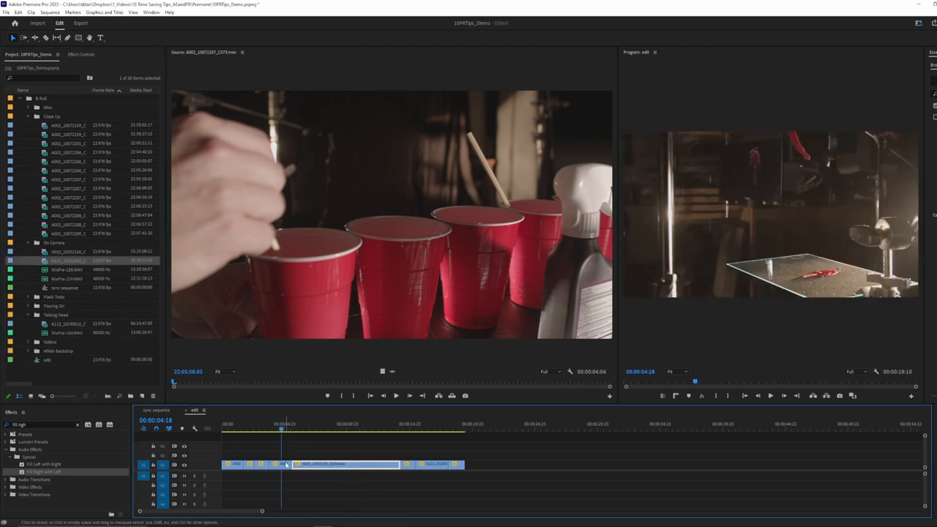
left_click(66, 233)
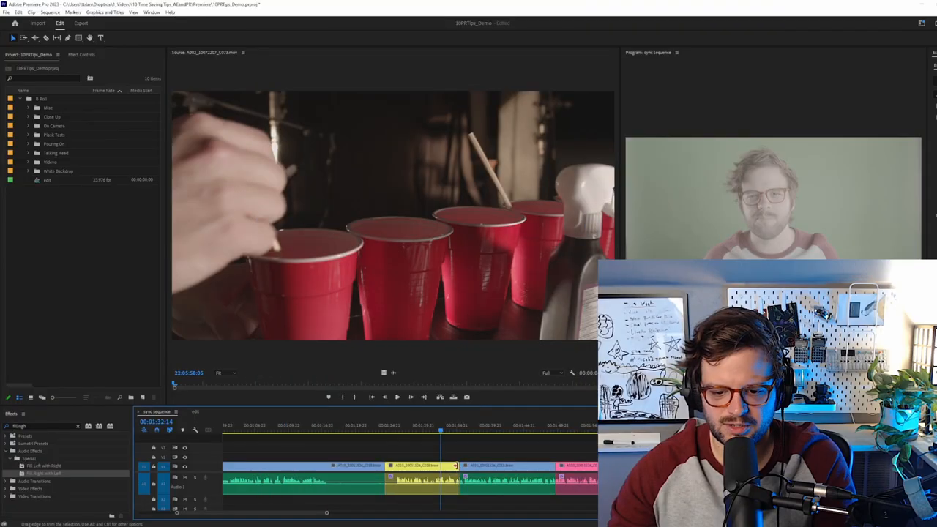
- Apply the default transitions at a cut between talking-head clips in the sync sequence
right_click(460, 482)
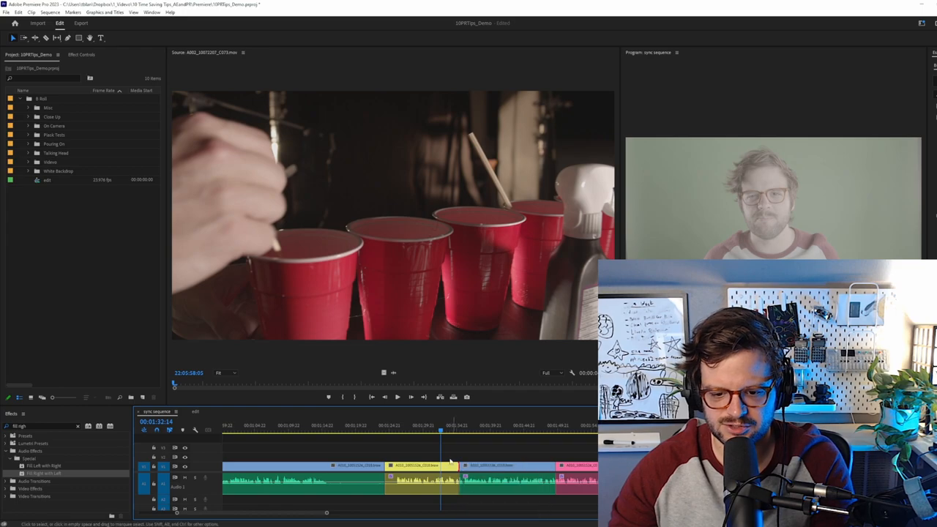
right_click(466, 480)
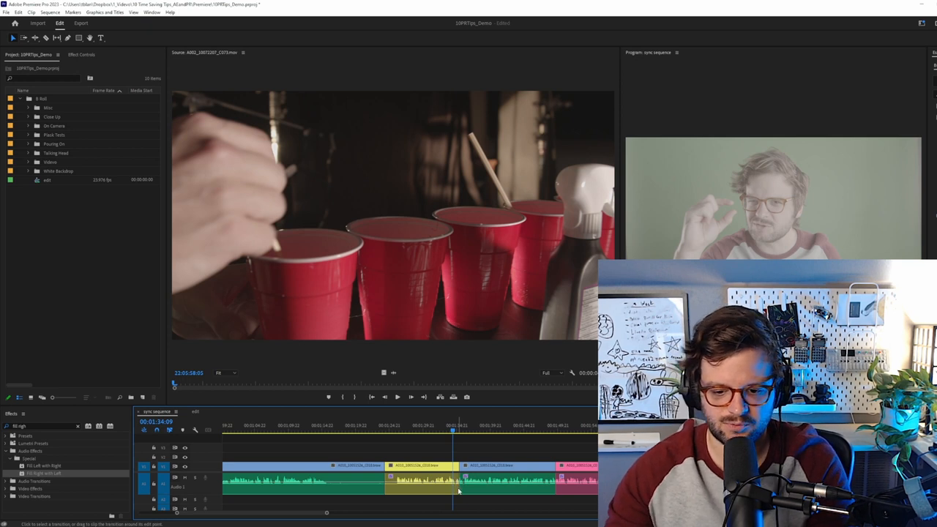
right_click(460, 491)
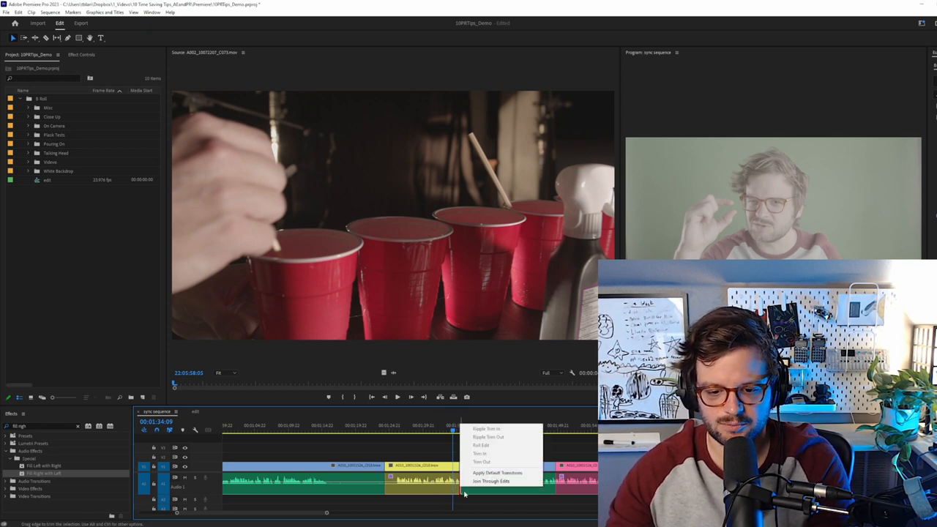
left_click(498, 471)
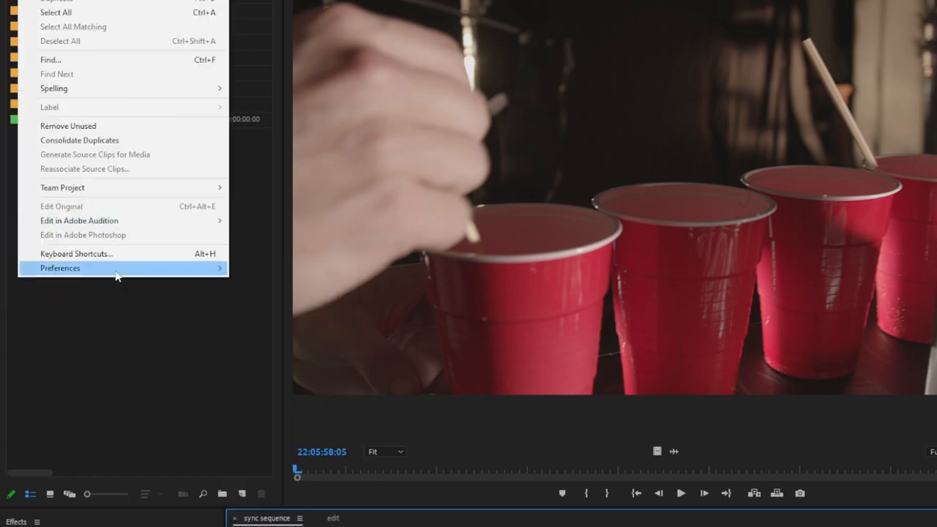
- In Timeline preferences, change the Audio Transition Default Duration unit and value
left_click(60, 268)
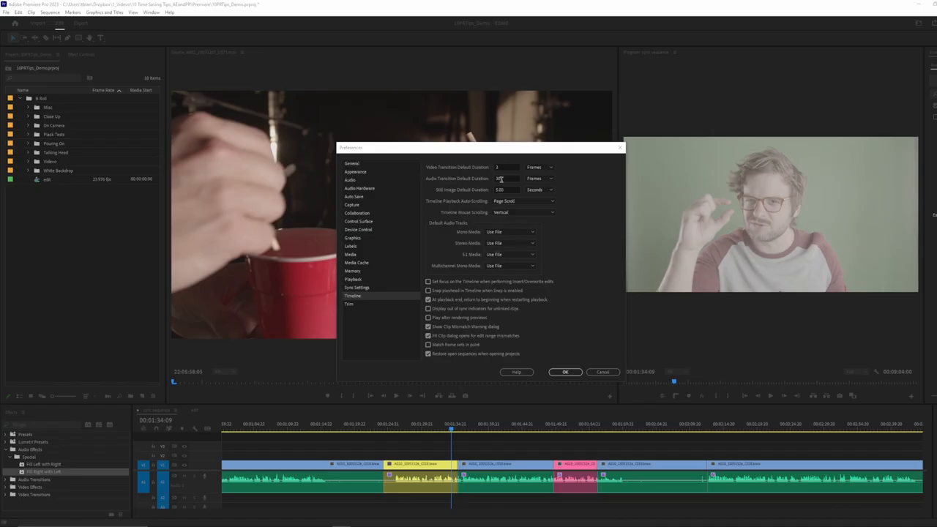
left_click(549, 178)
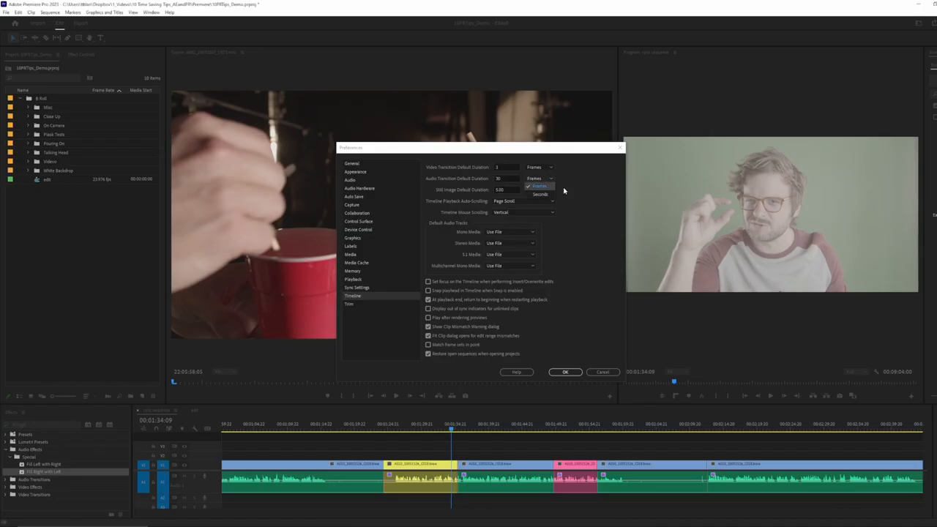
left_click(538, 195)
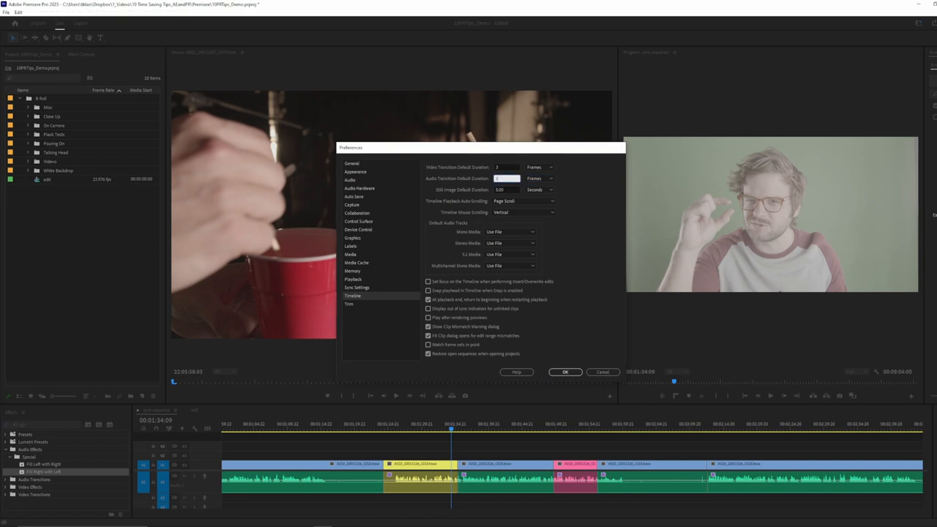
left_click(565, 372)
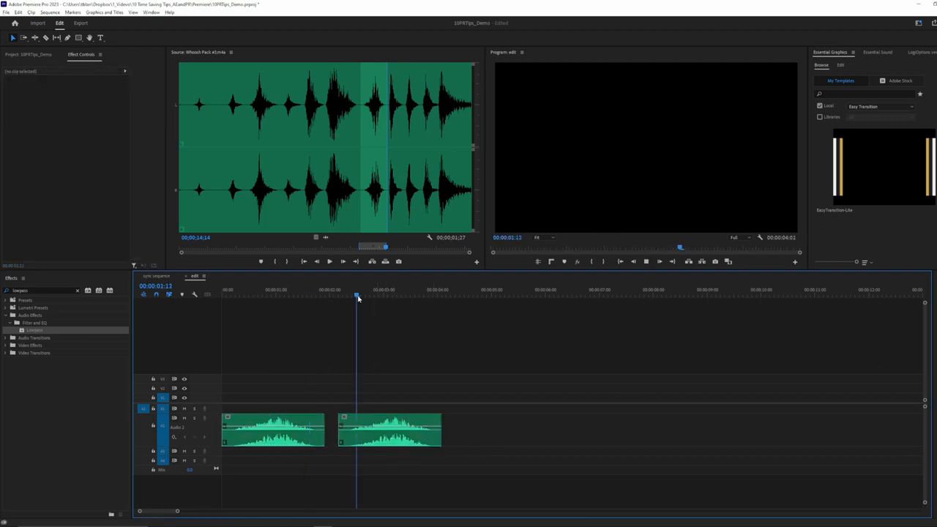
- Park the playhead between the two sound-effect clips and bring up the second clip's options
left_click(243, 296)
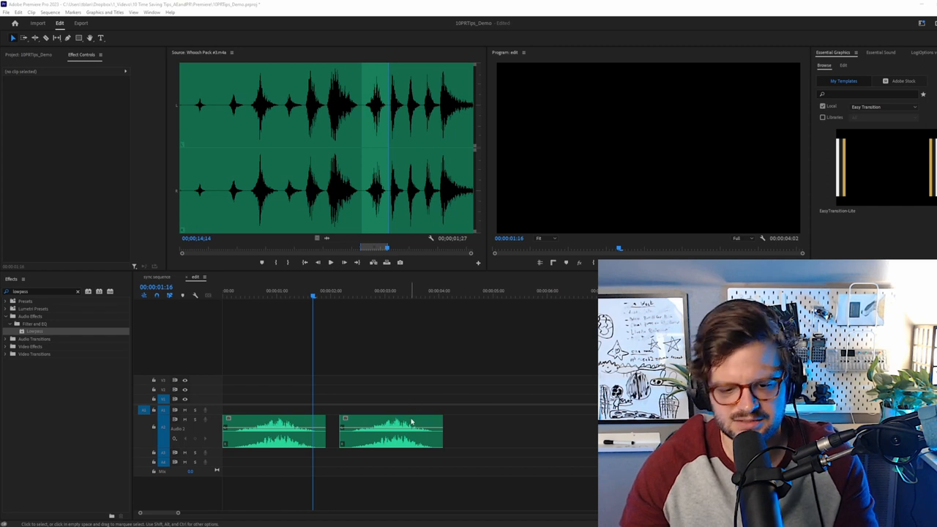
right_click(411, 423)
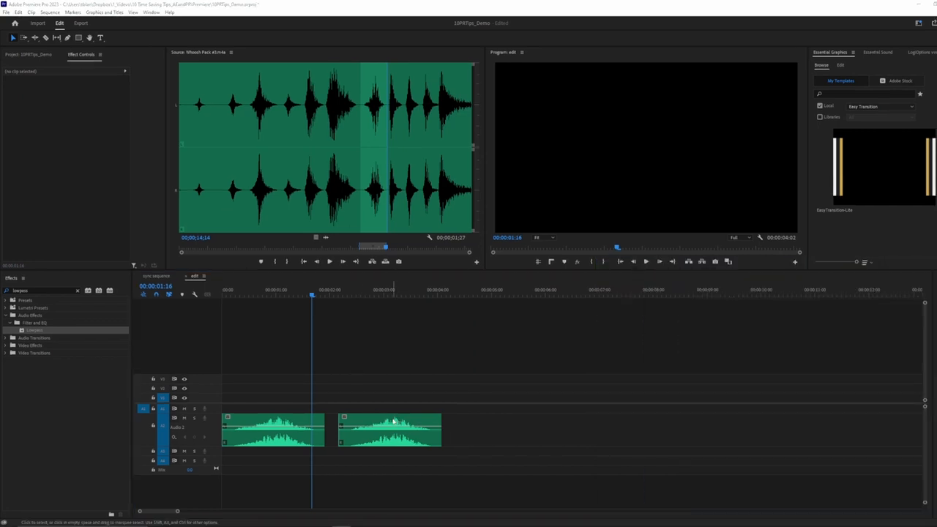
right_click(390, 430)
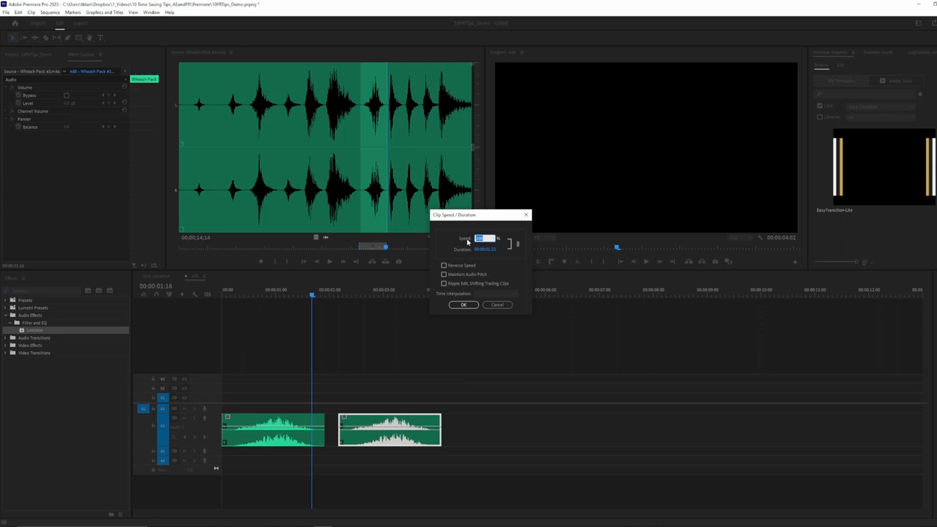
- Confirm the lowered speed on the second whoosh clip and preview it
left_click(463, 304)
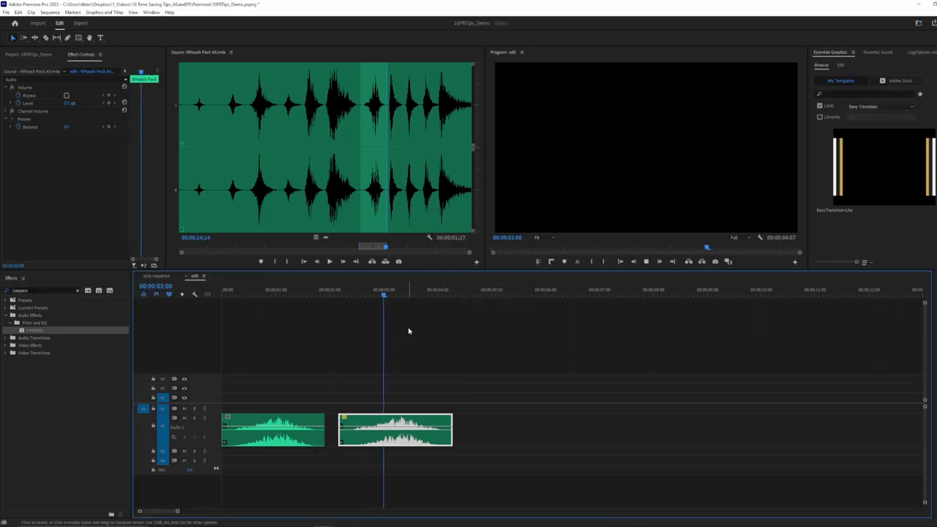
left_click(288, 295)
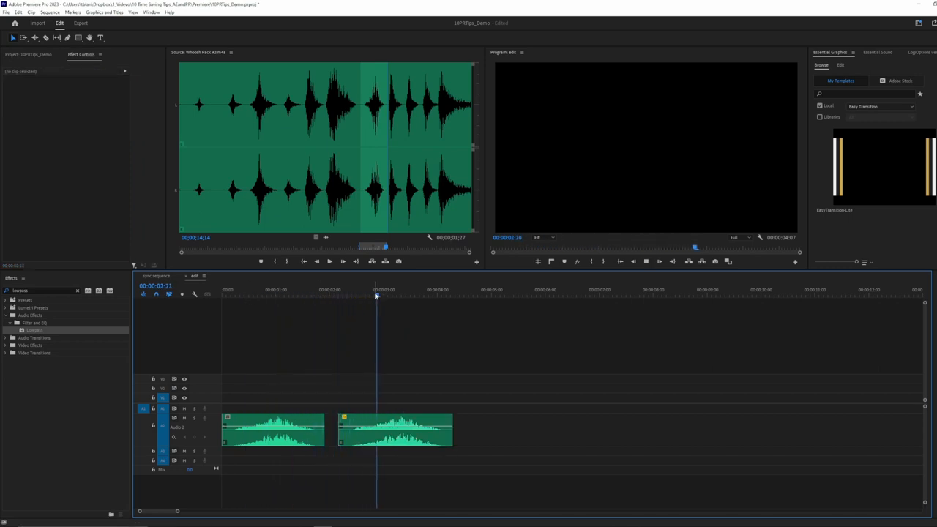
left_click(438, 290)
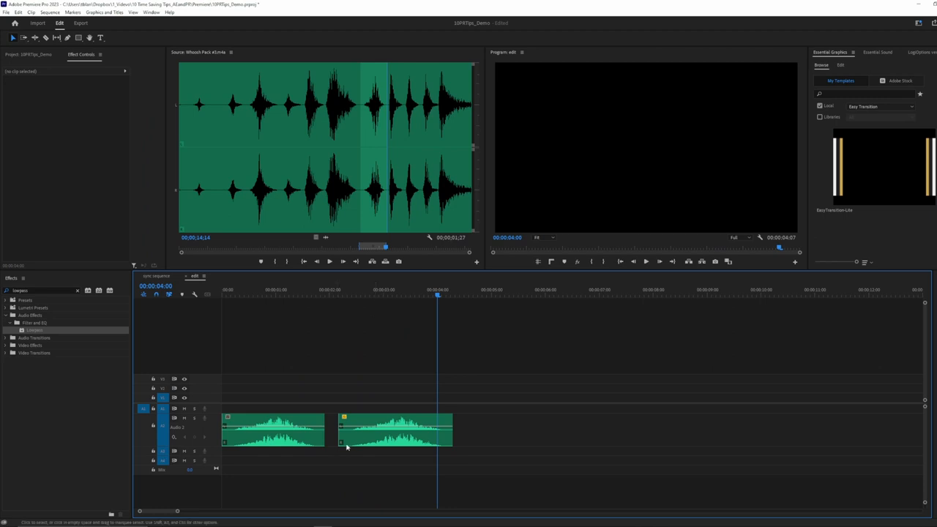
- Reopen the whoosh clip's Speed/Duration, change an option and preview again
right_click(396, 430)
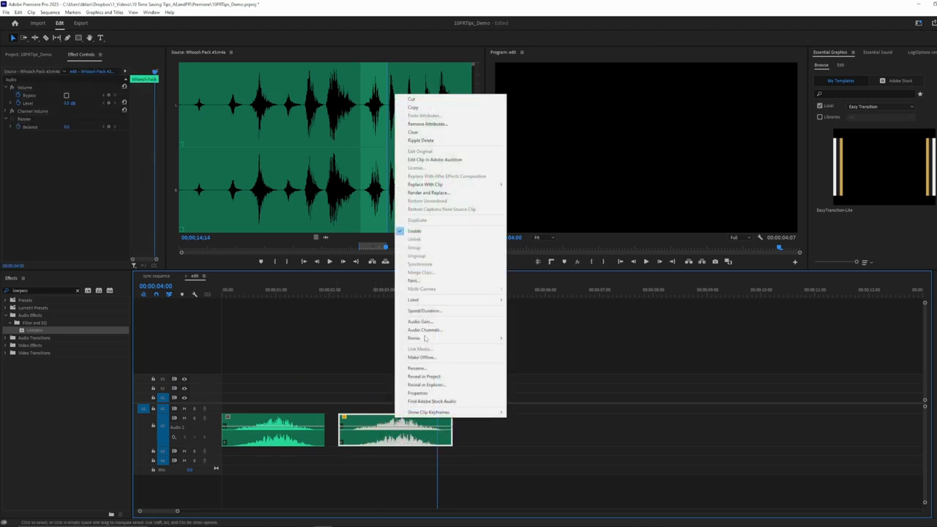
left_click(425, 310)
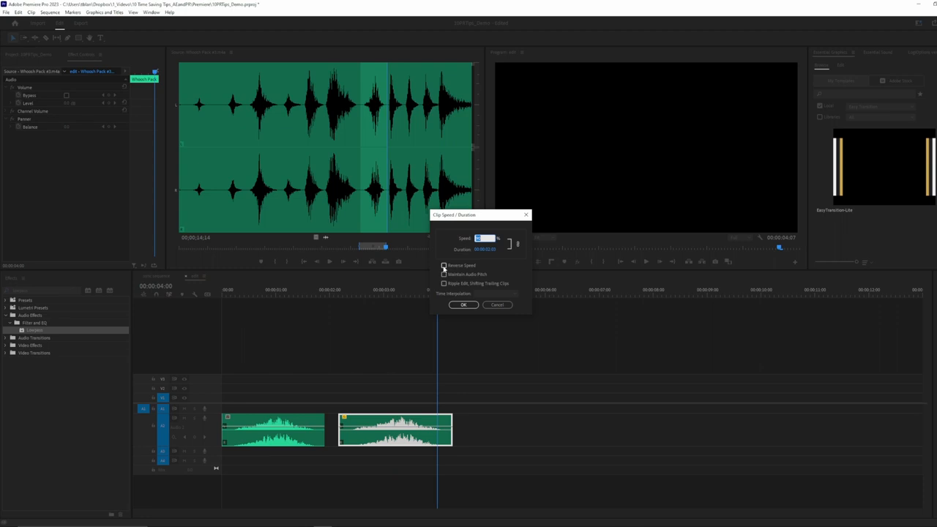
left_click(463, 305)
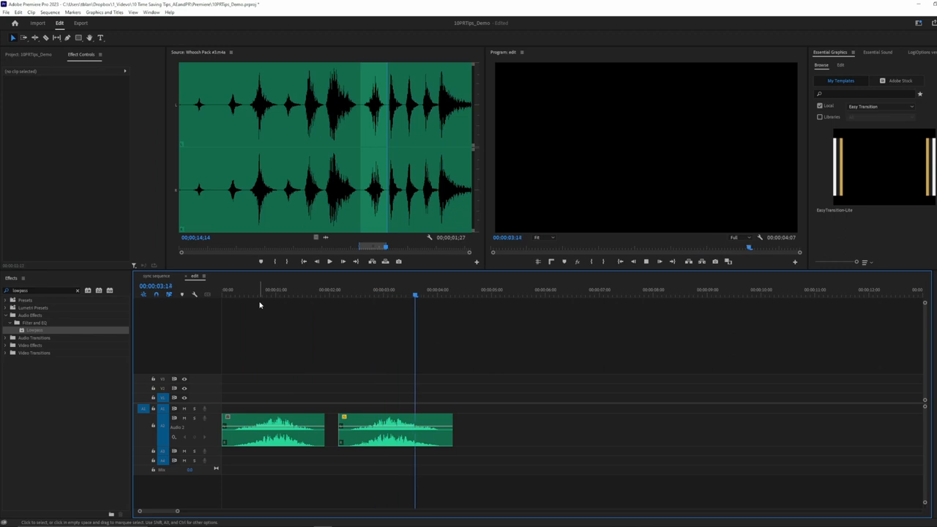
left_click(331, 290)
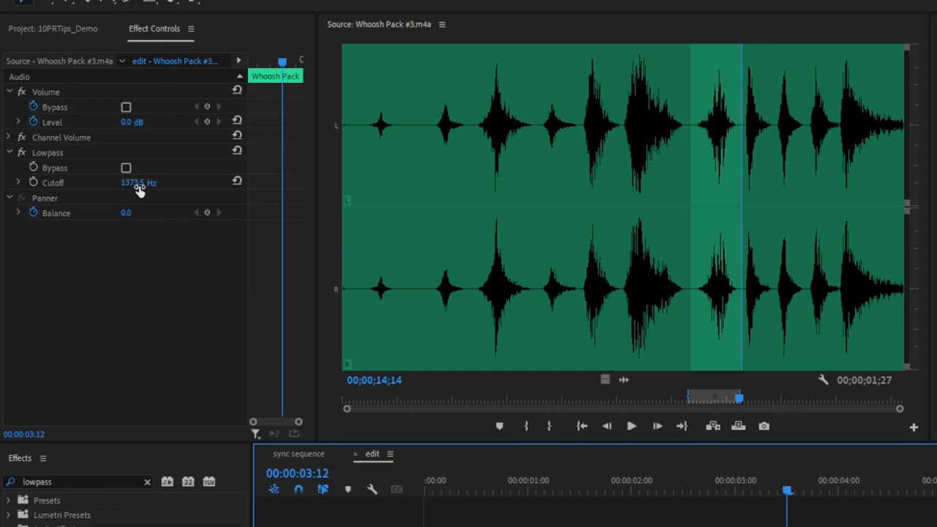
mouse_move(134, 194)
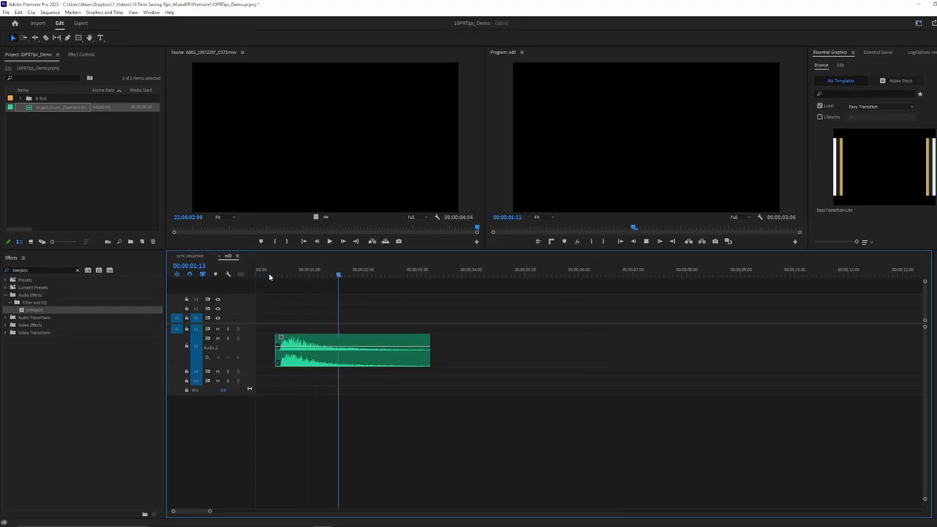
- Add Analog Delay from Delay and Echo to the drum clip with the Round-robin Delay preset
left_click(273, 275)
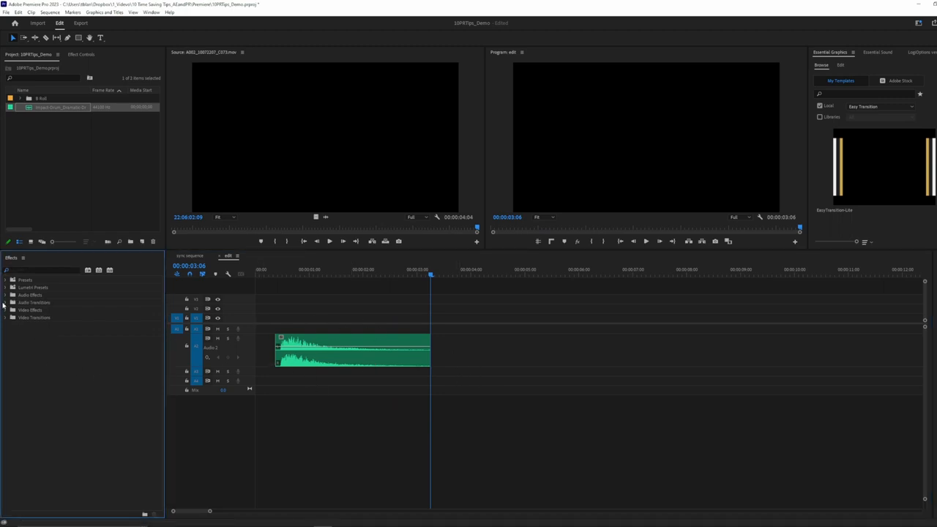
left_click(5, 296)
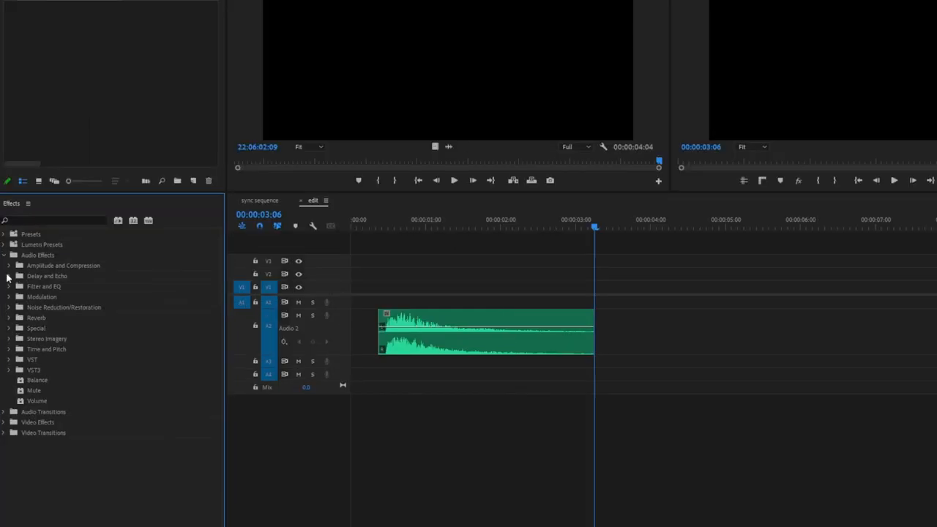
left_click(8, 276)
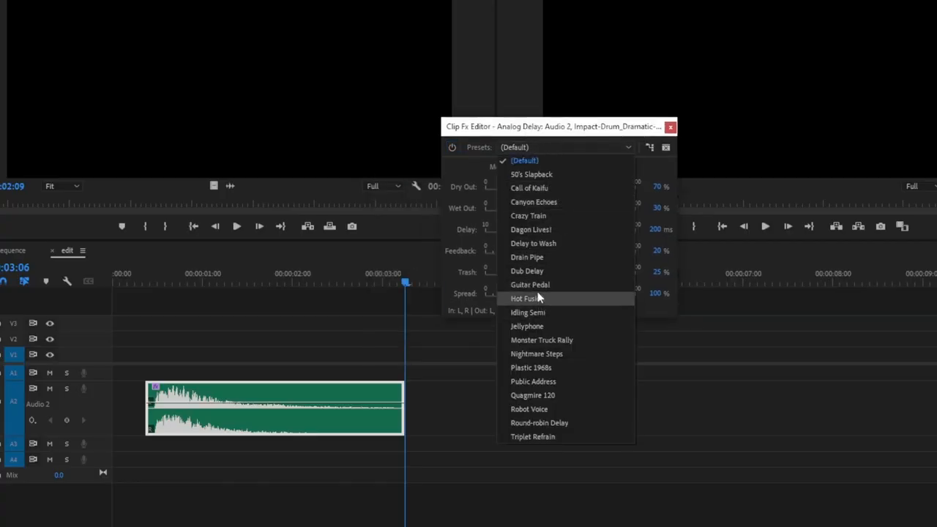
mouse_move(529, 409)
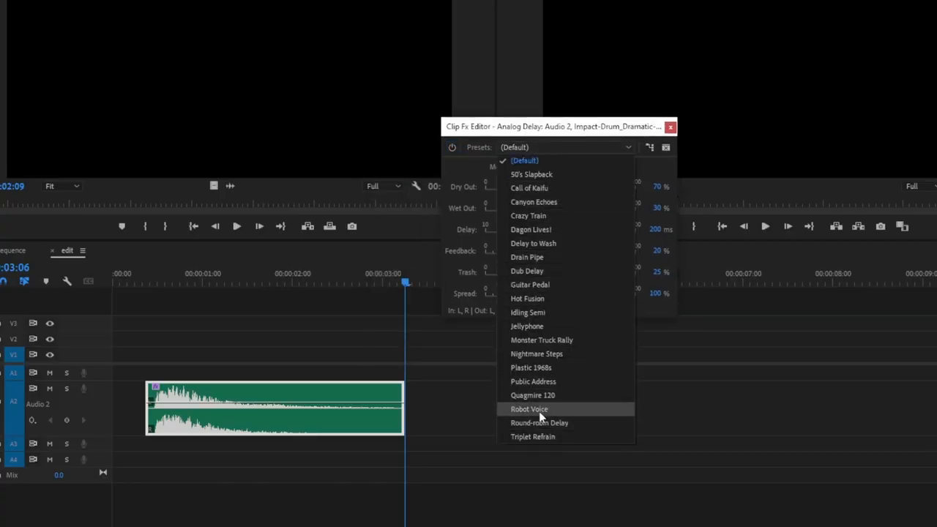
mouse_move(557, 428)
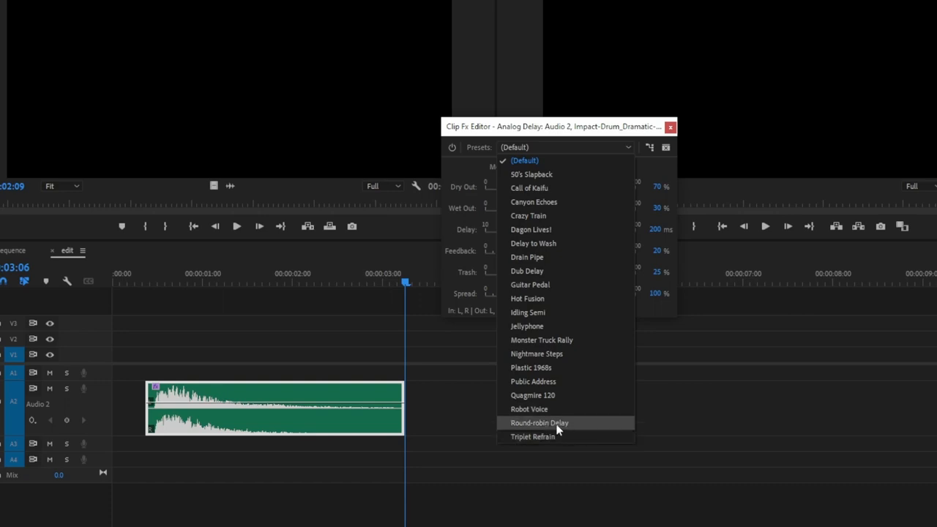
left_click(539, 422)
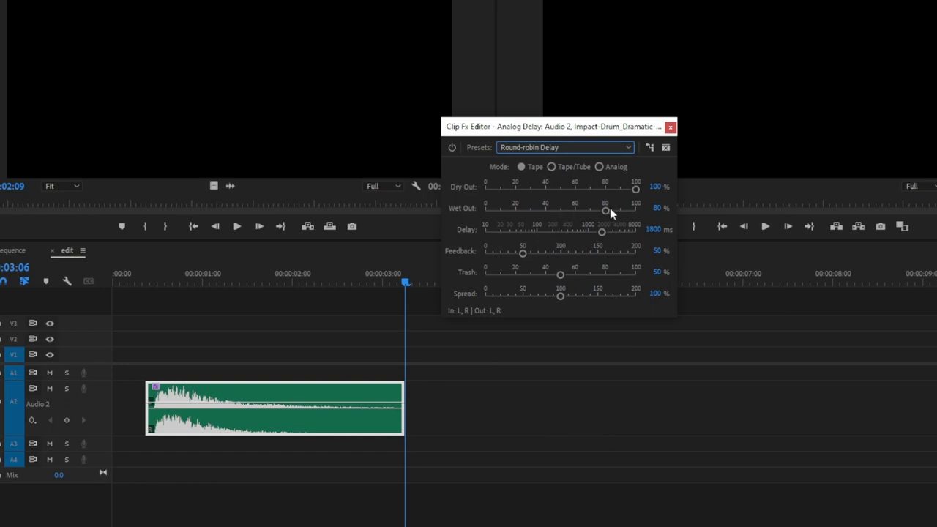
left_click(671, 126)
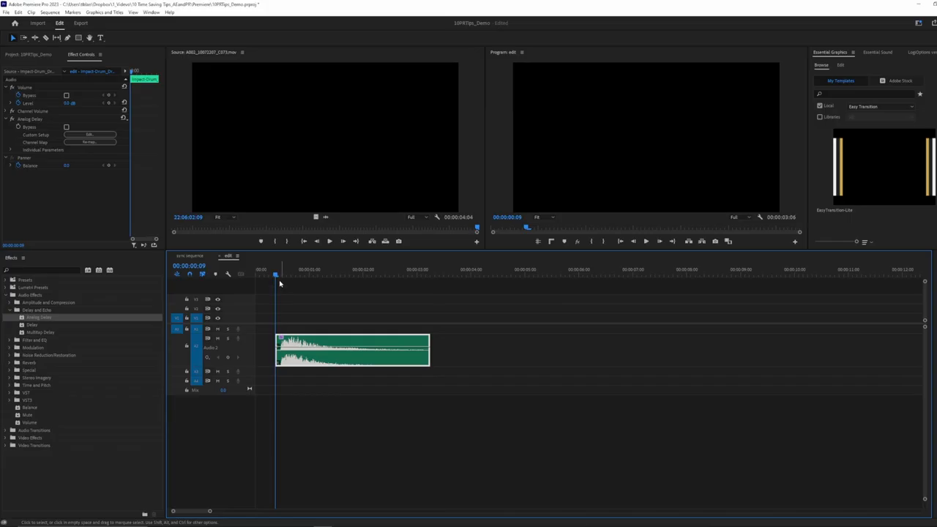
- Play the delayed drum clip from the sequence start to hear the effect
left_click(269, 276)
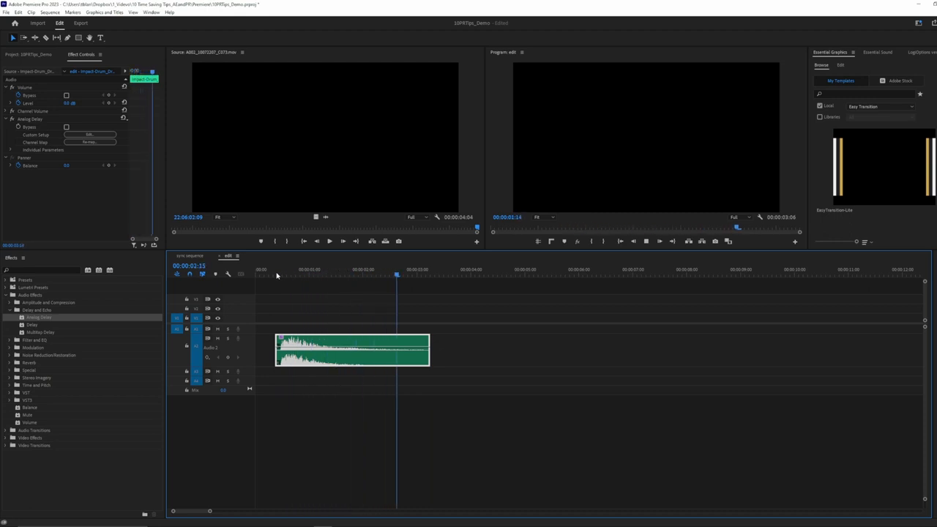
left_click(430, 275)
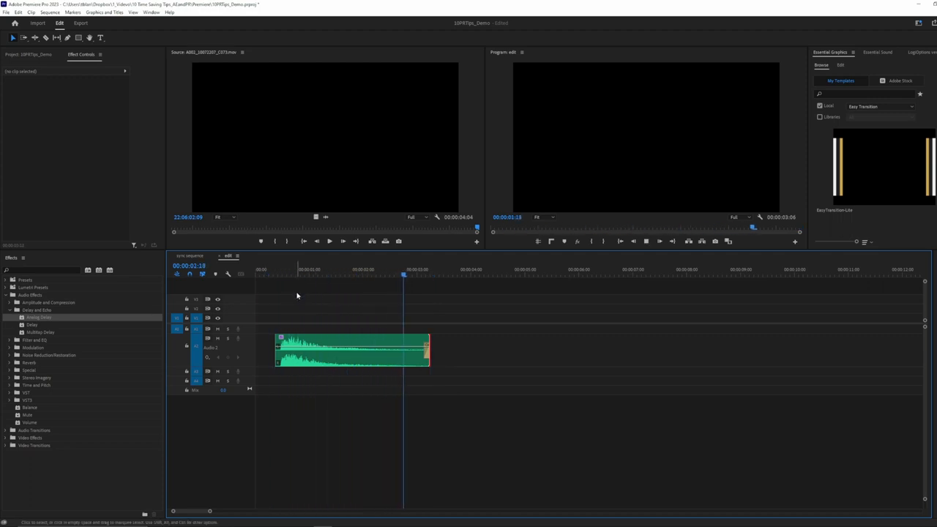
left_click(430, 275)
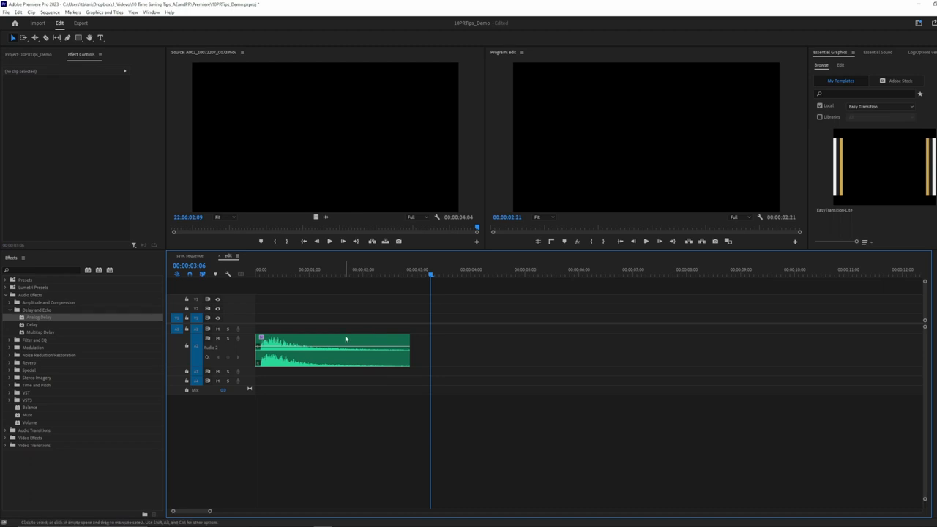
left_click(30, 54)
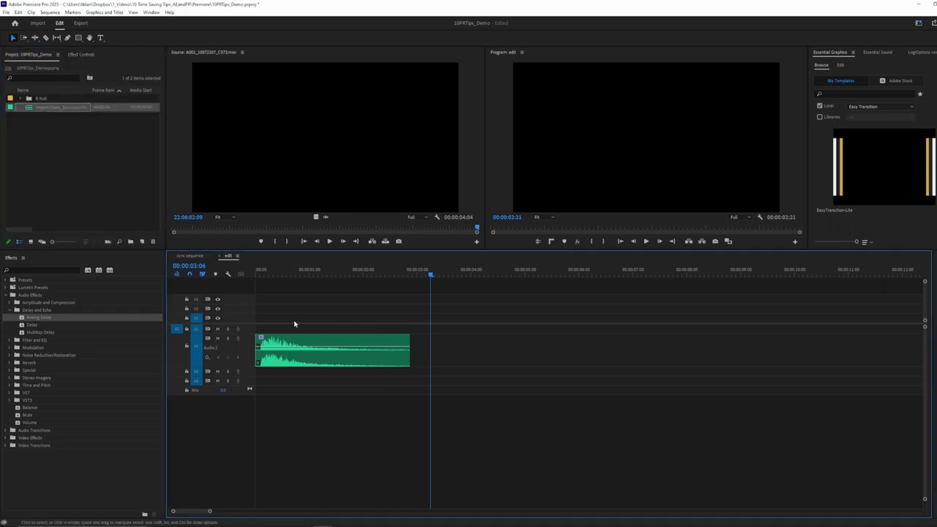
- Nest the delayed drum clip into a sequence named 'delayed boom'
right_click(334, 351)
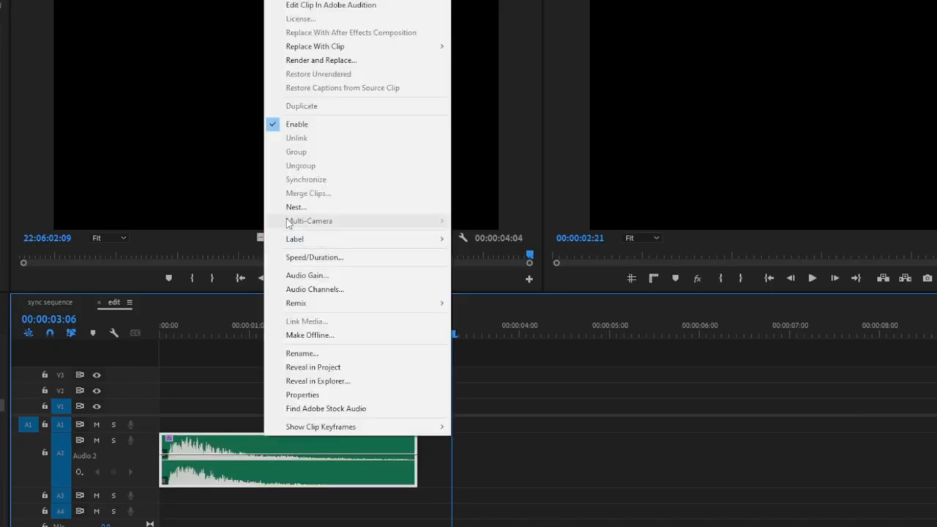
left_click(296, 208)
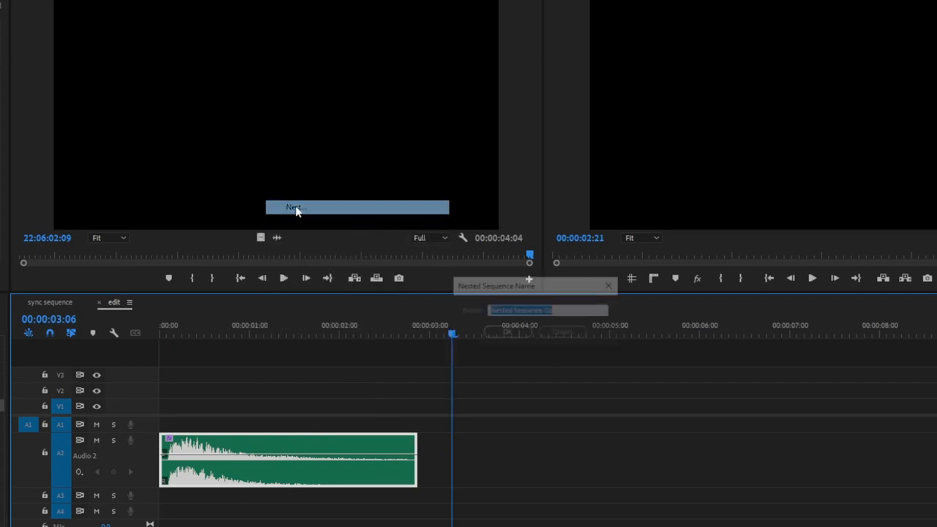
type("delayed")
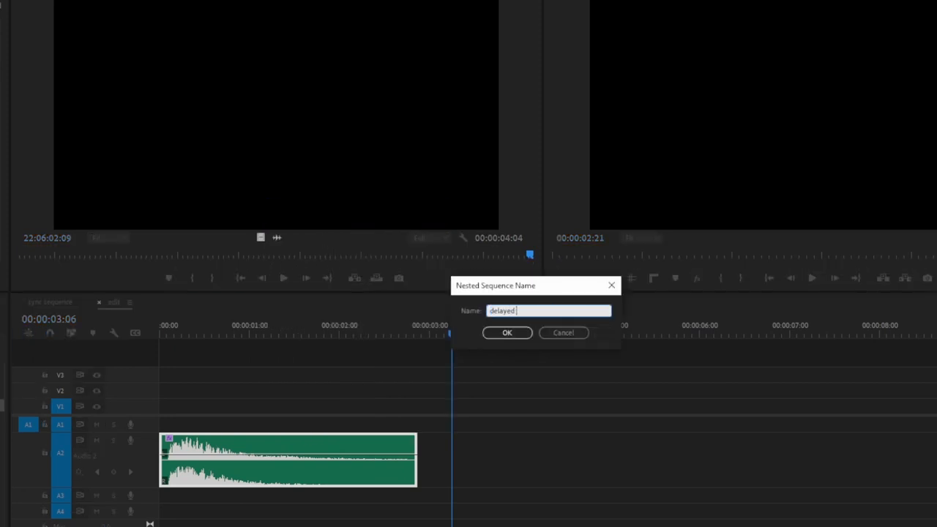
left_click(506, 332)
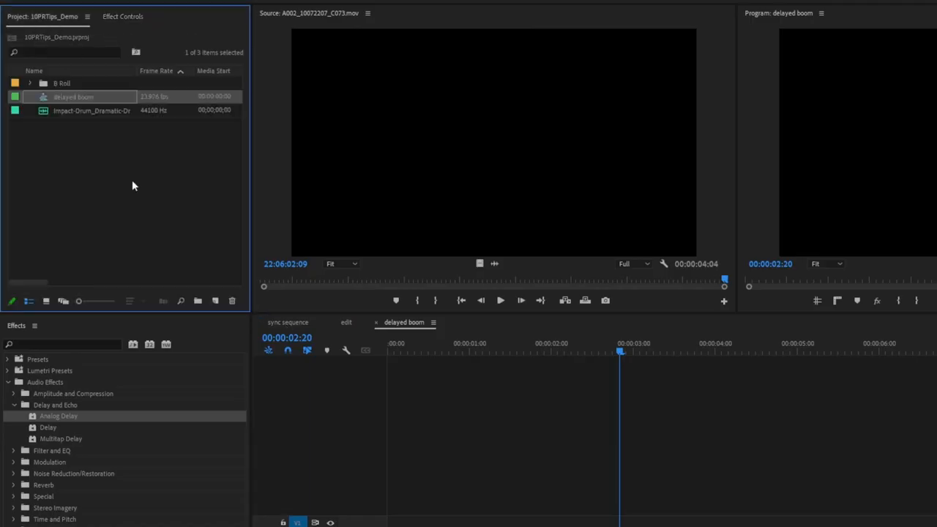
- Create a Black Video item and stretch it far past the drum audio in the nest
left_click(214, 301)
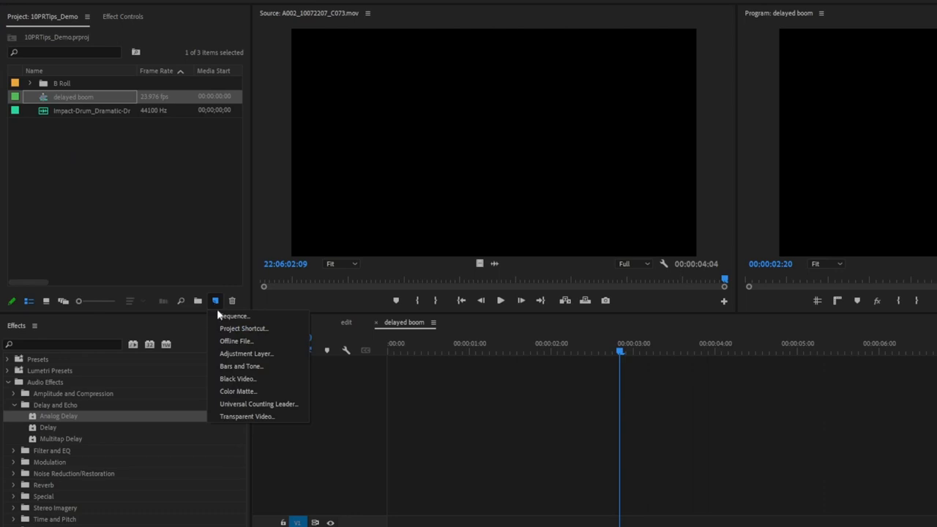
left_click(237, 378)
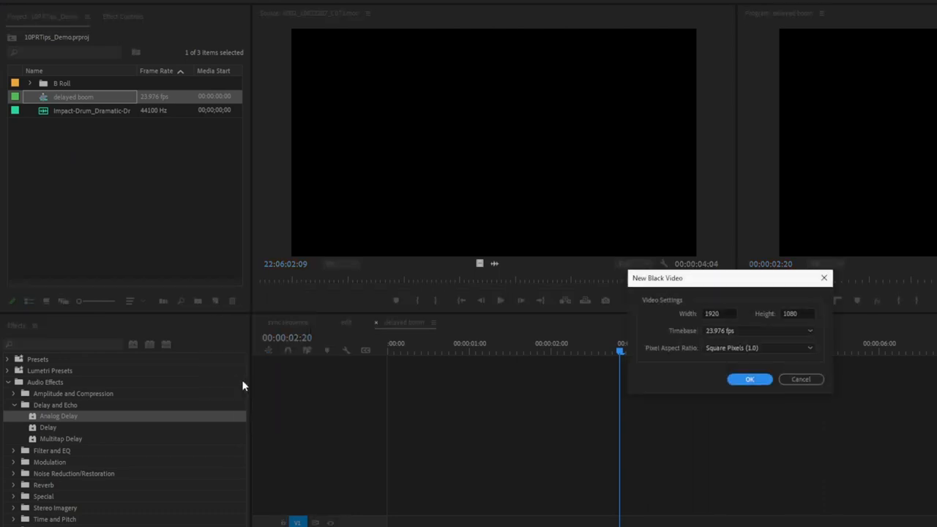
left_click(750, 379)
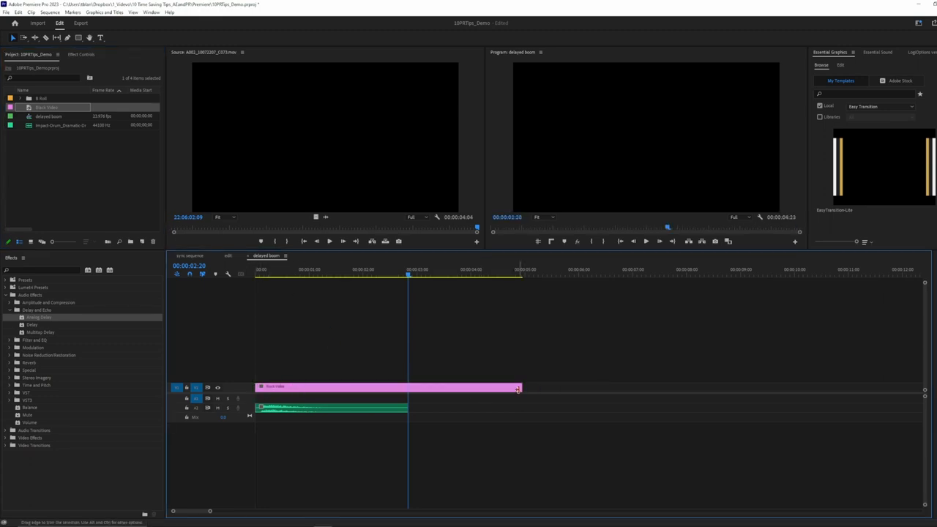
left_click_drag(518, 386, 921, 387)
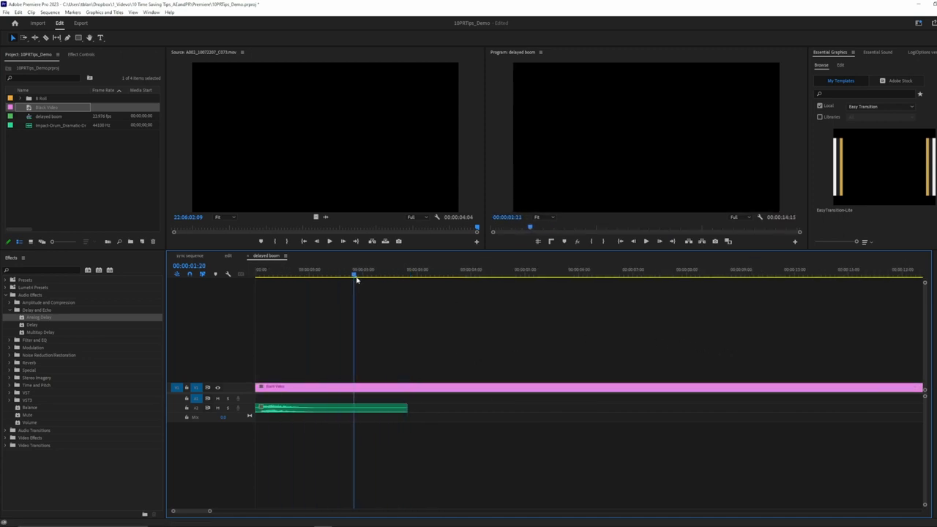
left_click(432, 275)
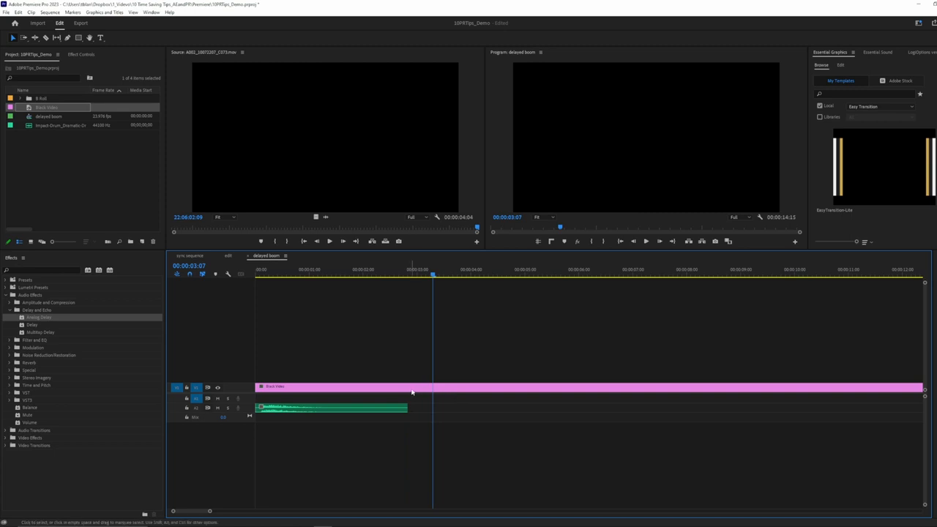
left_click(387, 269)
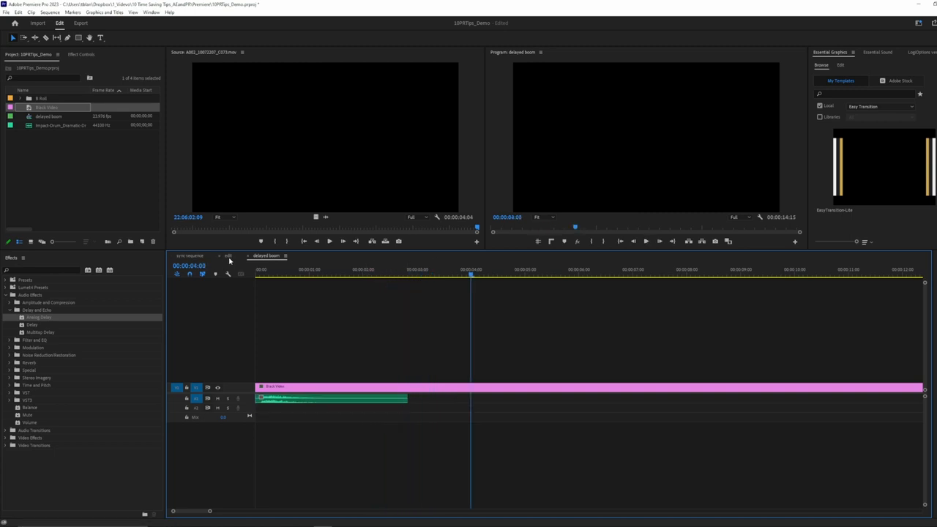
- Open the delayed boom nest and view the boom clip's Analog Delay in Effect Controls
left_click(229, 254)
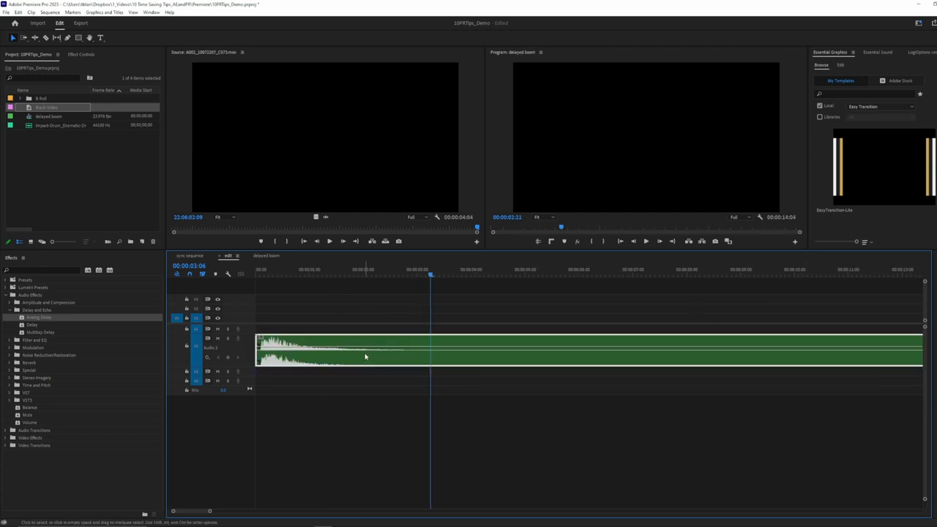
left_click(267, 255)
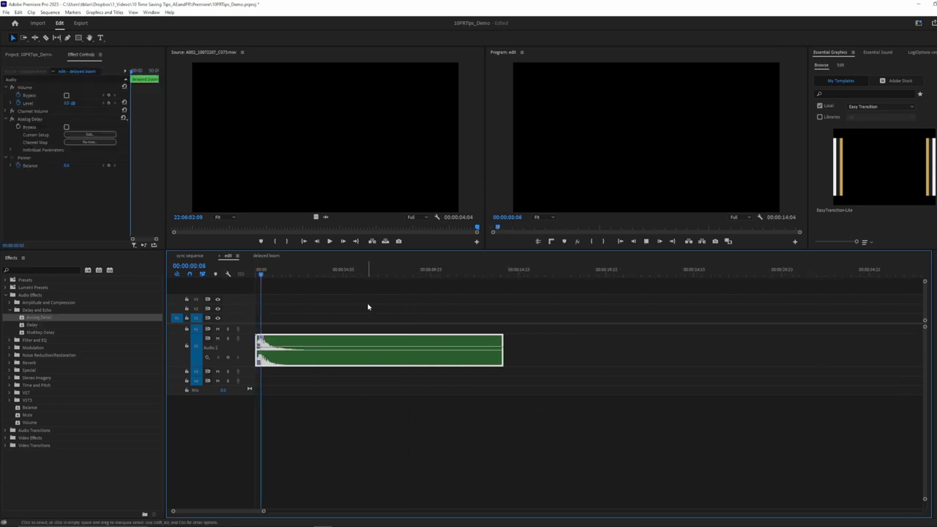
left_click(299, 275)
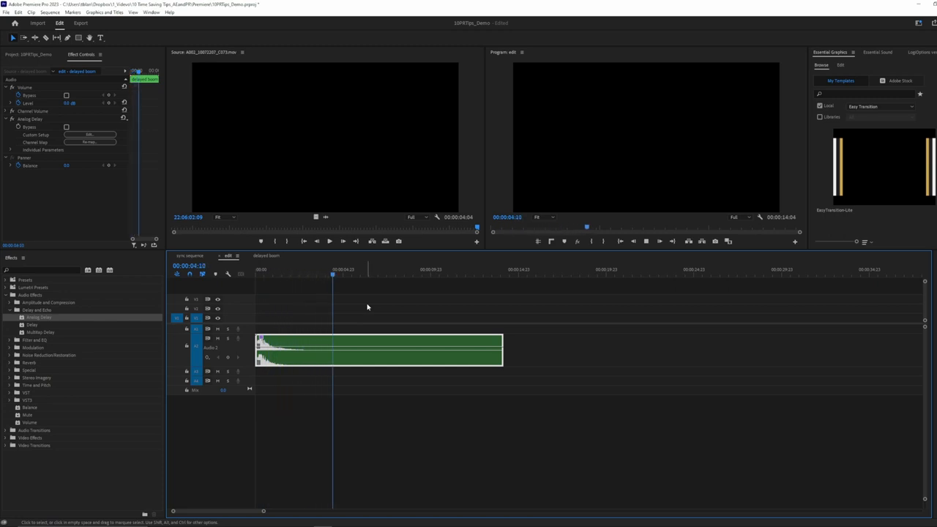
left_click(367, 275)
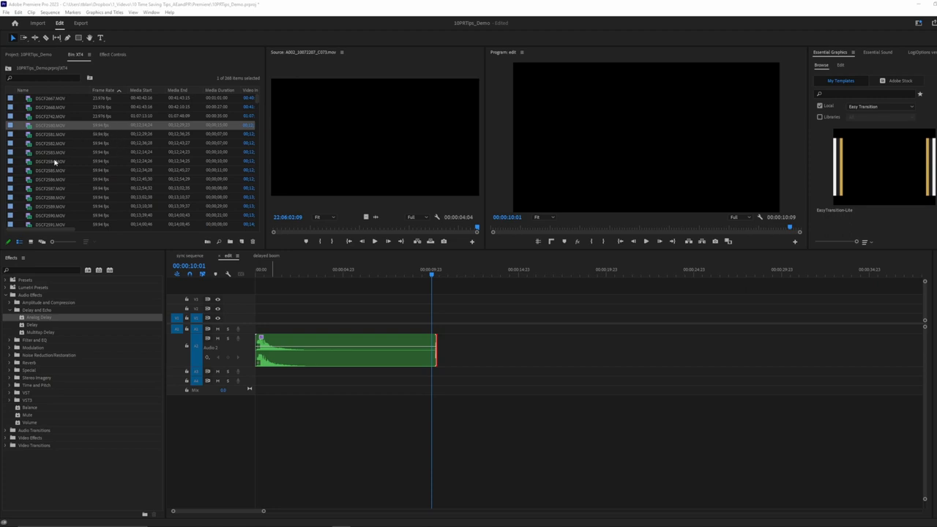
mouse_move(66, 193)
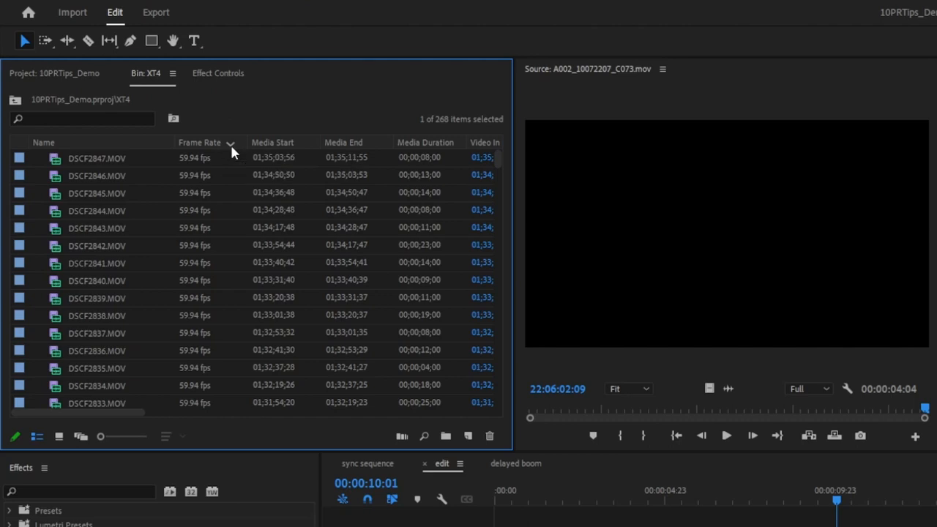
- Sort the XT4 bin by Frame Rate and label the 59.94 fps clips purple
left_click(199, 142)
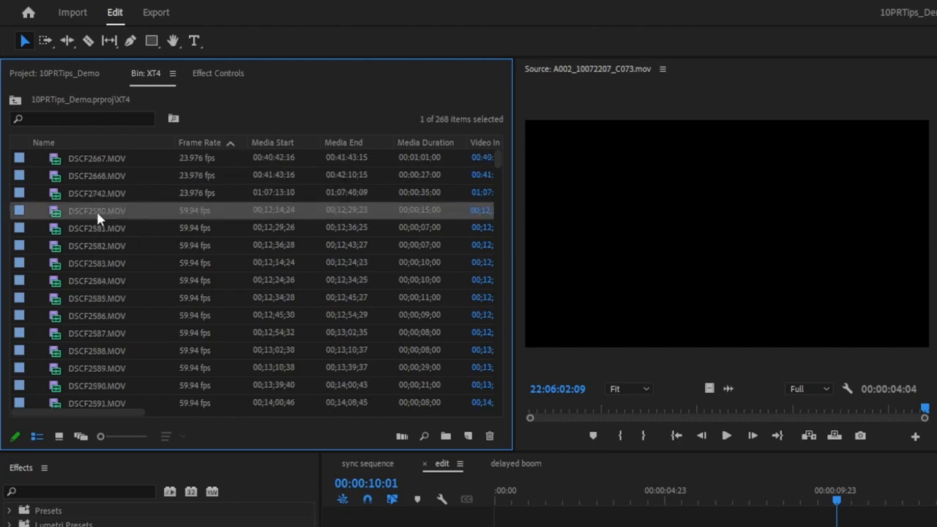
mouse_move(144, 261)
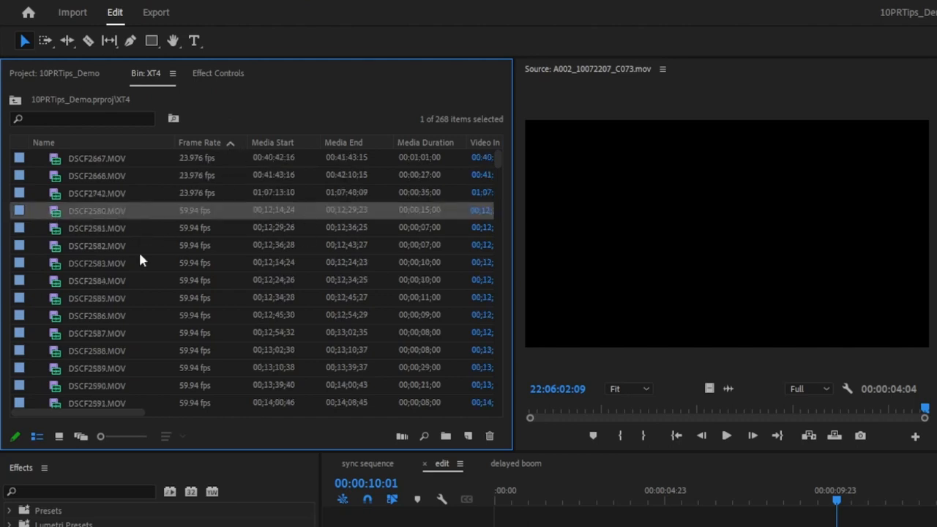
scroll("down", 3)
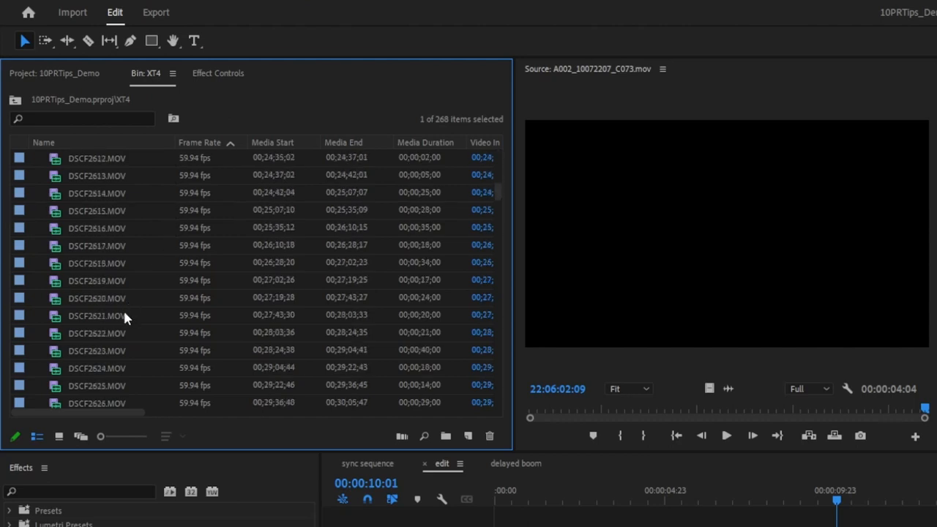
scroll("down", 3)
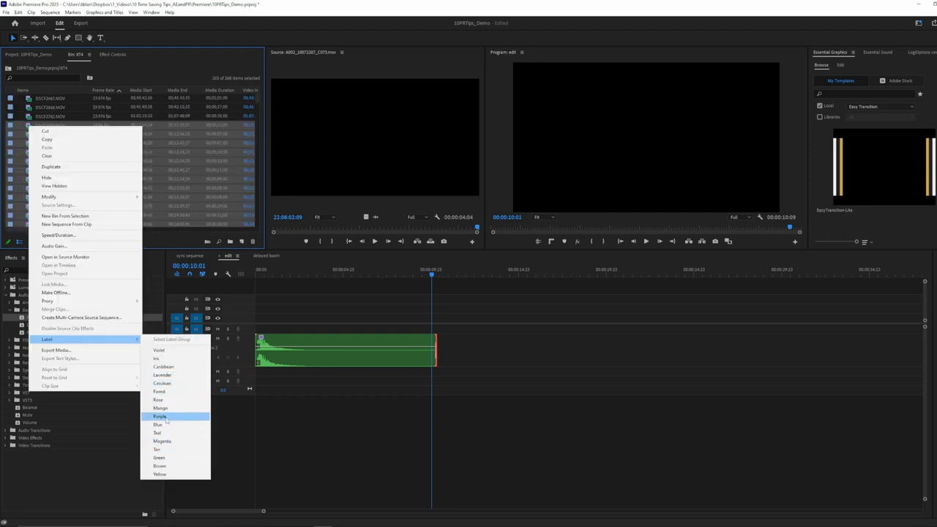
left_click(159, 416)
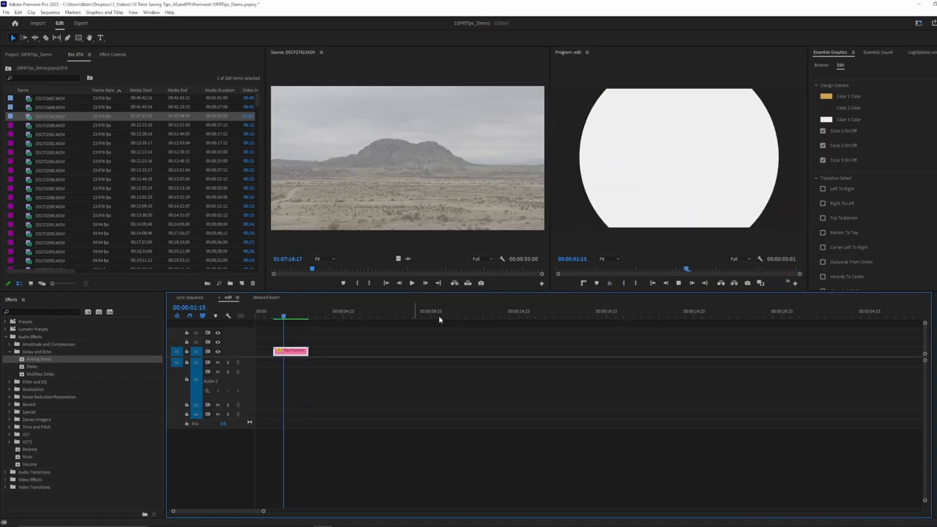
- Scrub through the circle-wipe graphic clip in the edit sequence to preview its colours
left_click(308, 310)
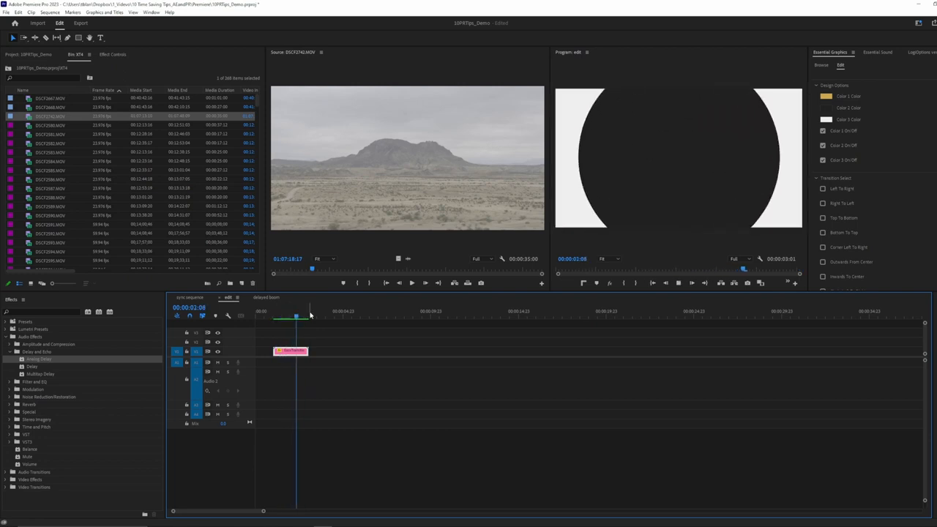
left_click_drag(296, 316, 300, 317)
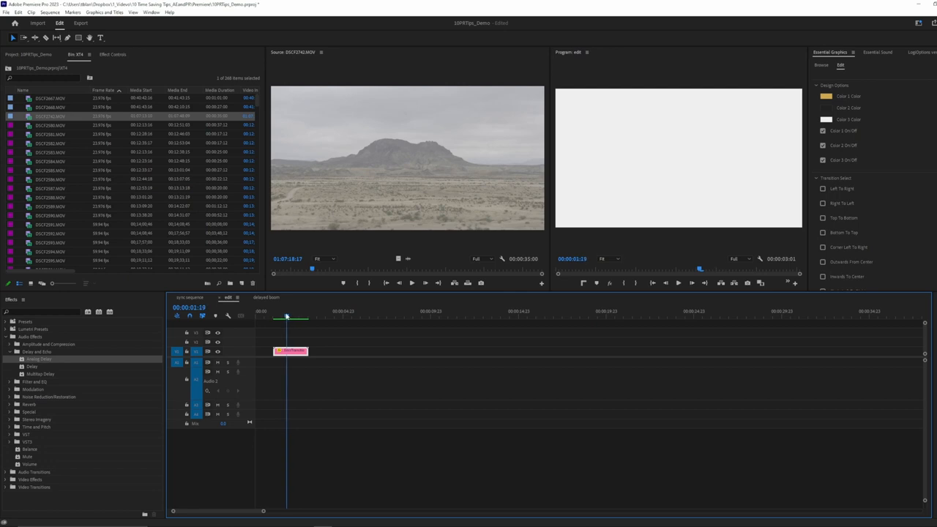
left_click(279, 316)
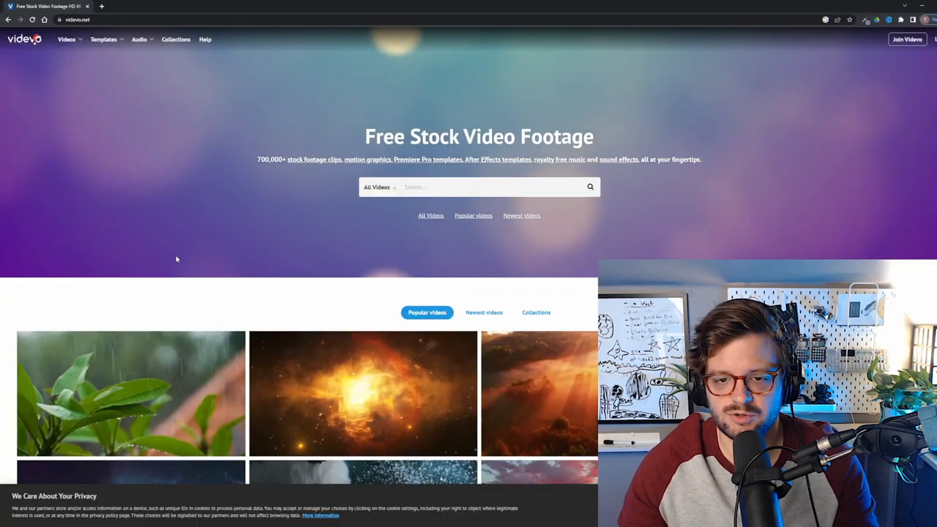
mouse_move(560, 284)
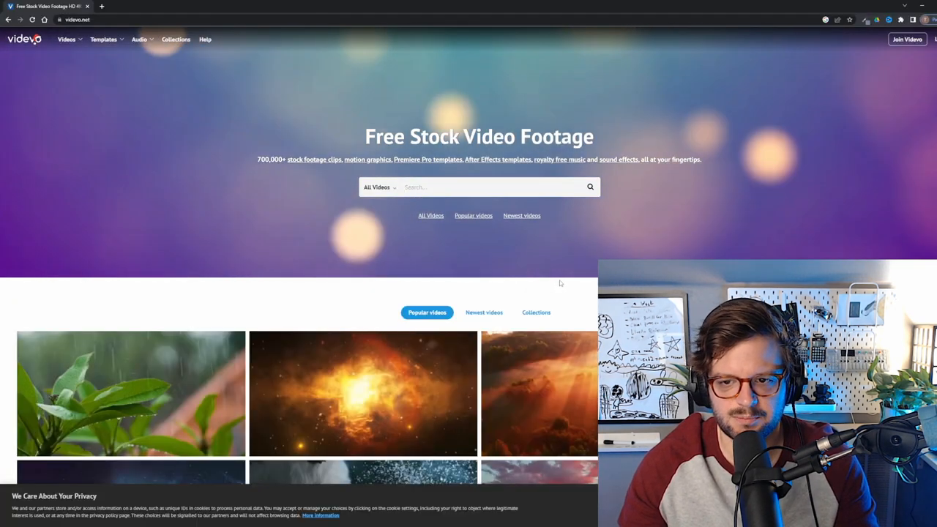
- Scroll to Videvo's About Us section and start the ColorPick Page Color Picker on the page
scroll("down", 3)
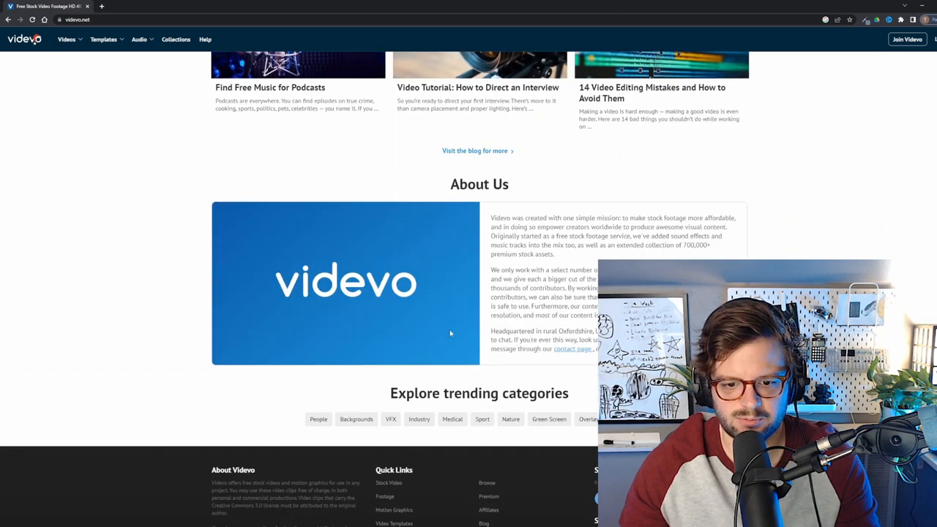
mouse_move(218, 229)
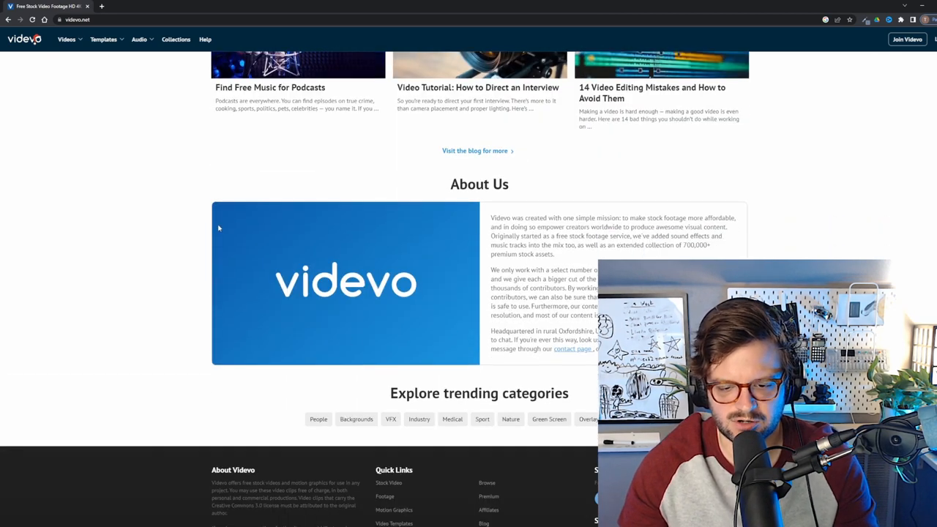
mouse_move(194, 284)
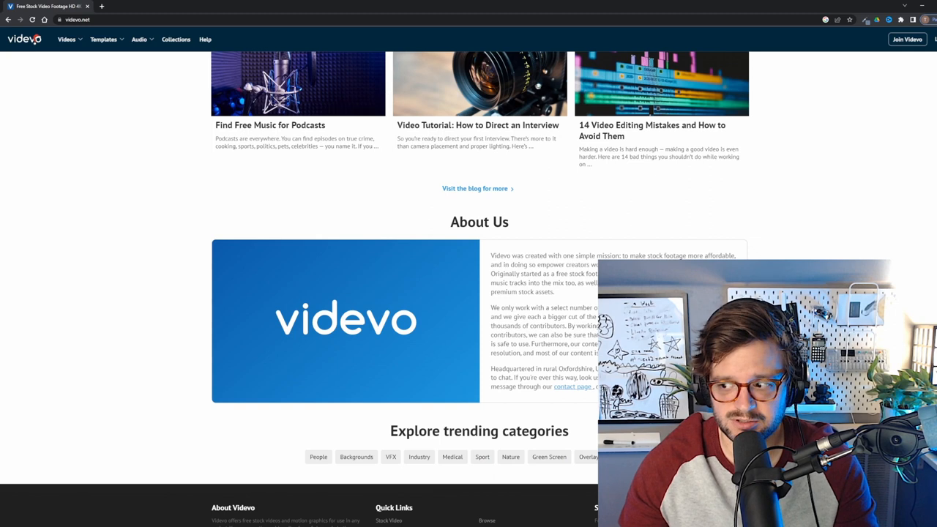
mouse_move(428, 258)
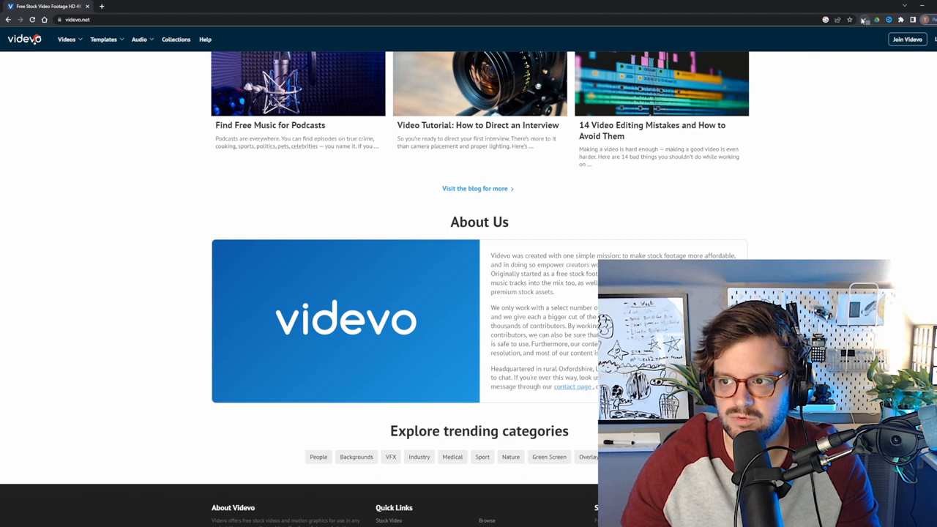
left_click(864, 20)
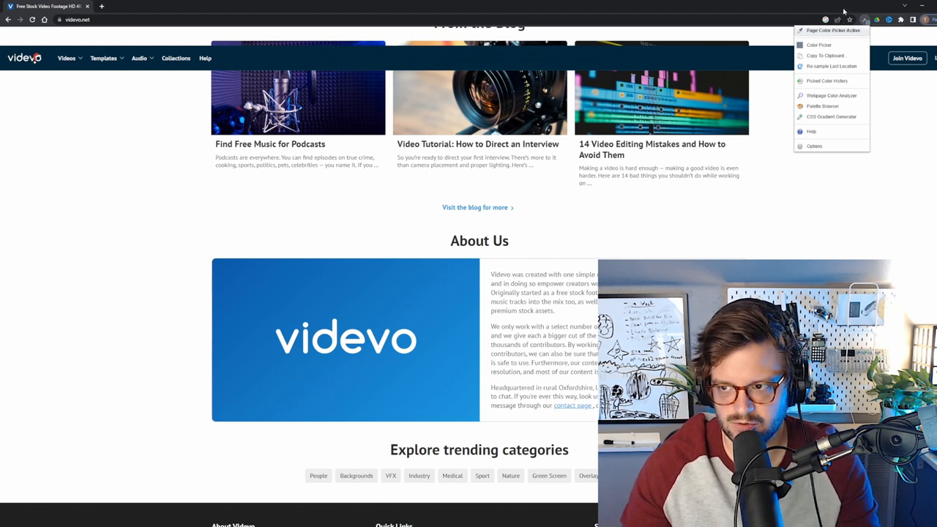
left_click(819, 44)
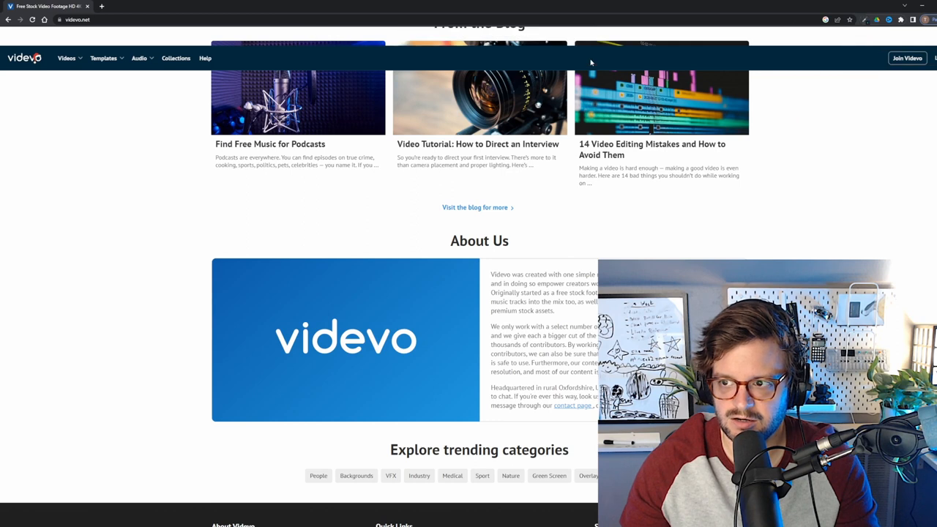
scroll("down", 3)
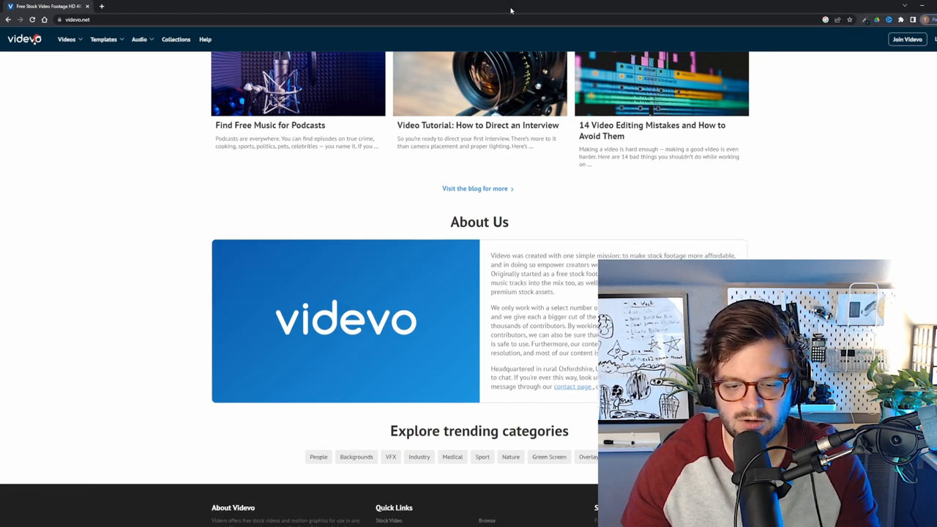
- Switch to Premiere, check the circle graphic's gold Color 1 swatch, then return to Chrome
key("alt+tab")
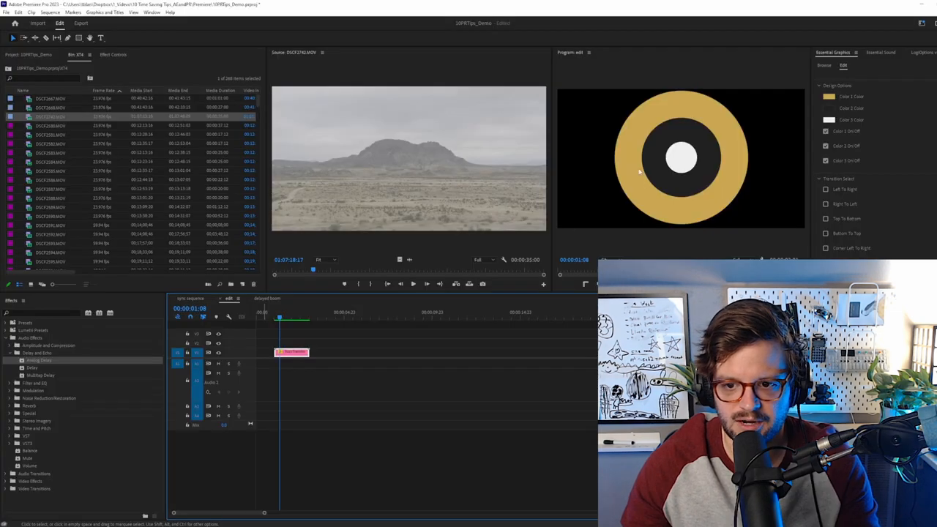
left_click(829, 97)
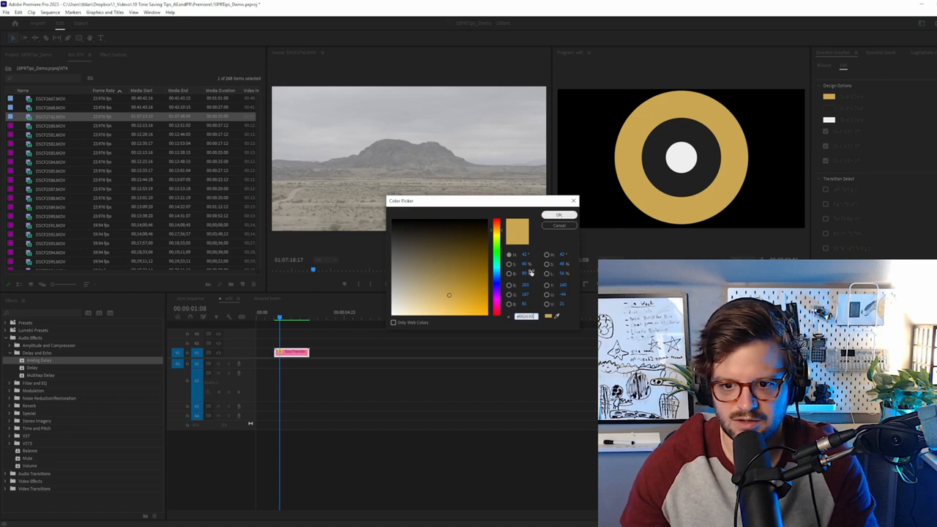
left_click(559, 213)
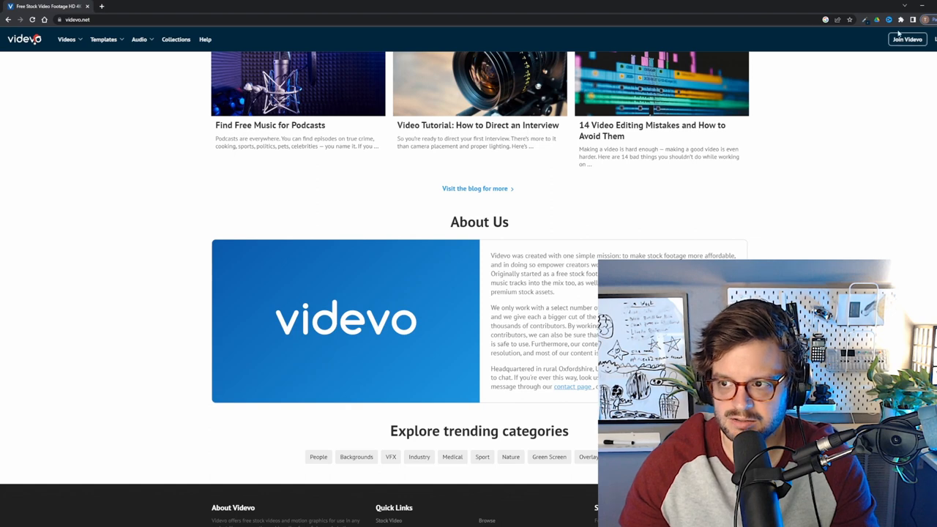
left_click(866, 21)
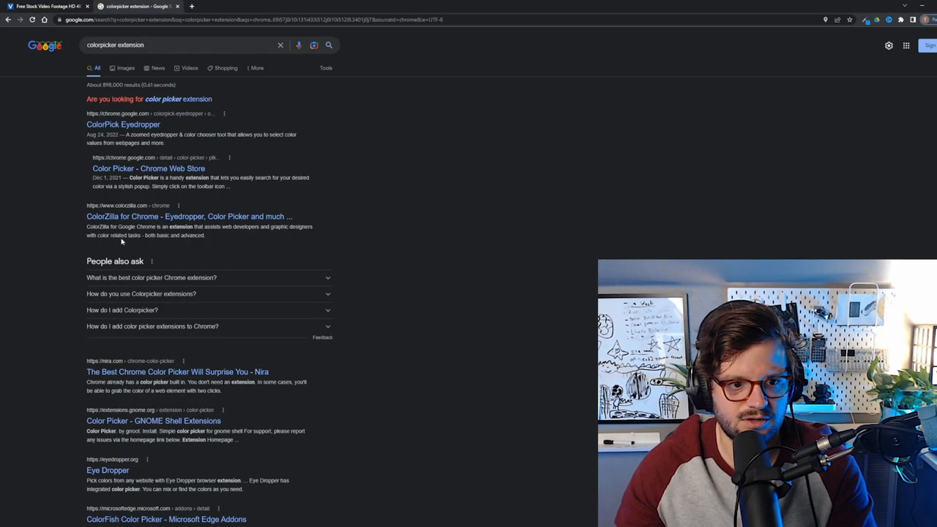
mouse_move(542, 210)
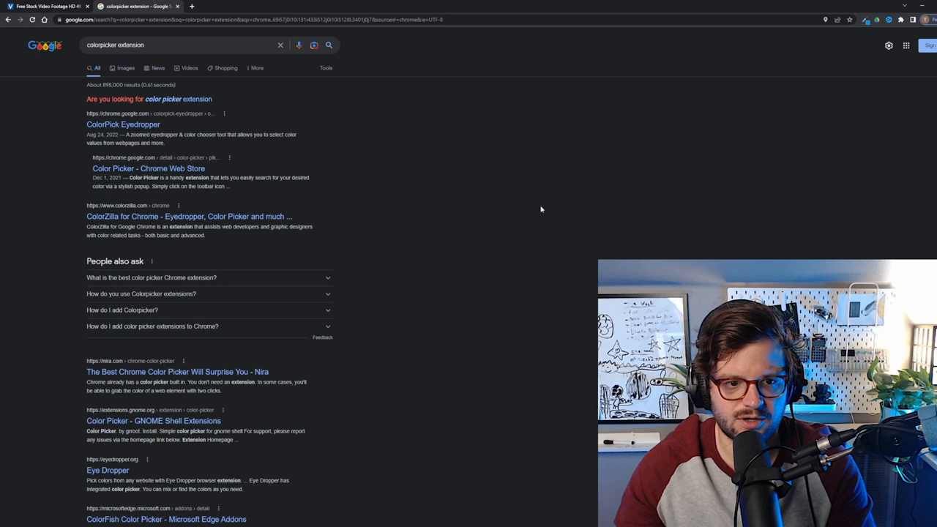
mouse_move(793, 237)
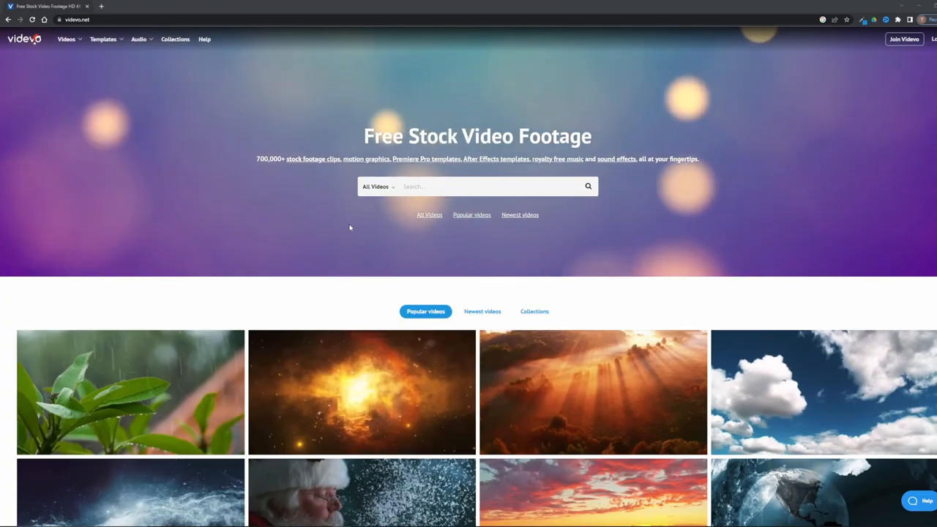
scroll("up", 3)
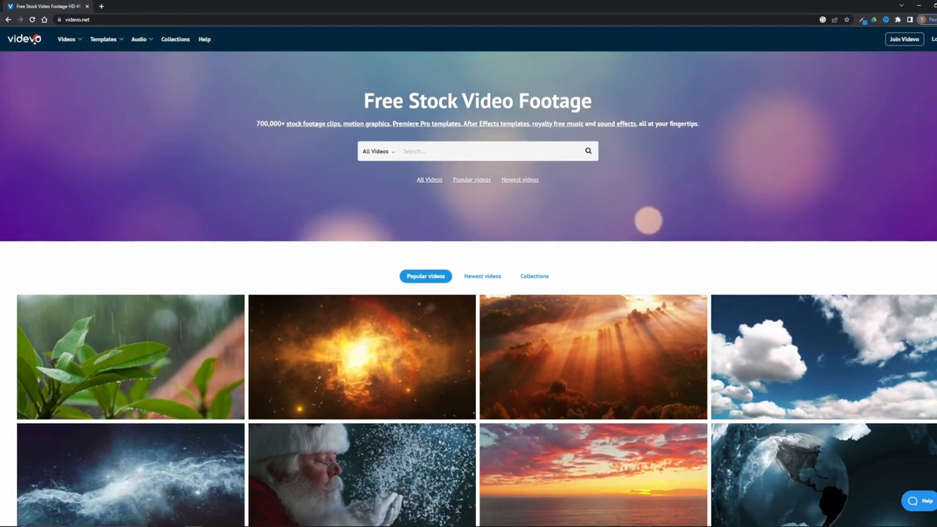
scroll("down", 3)
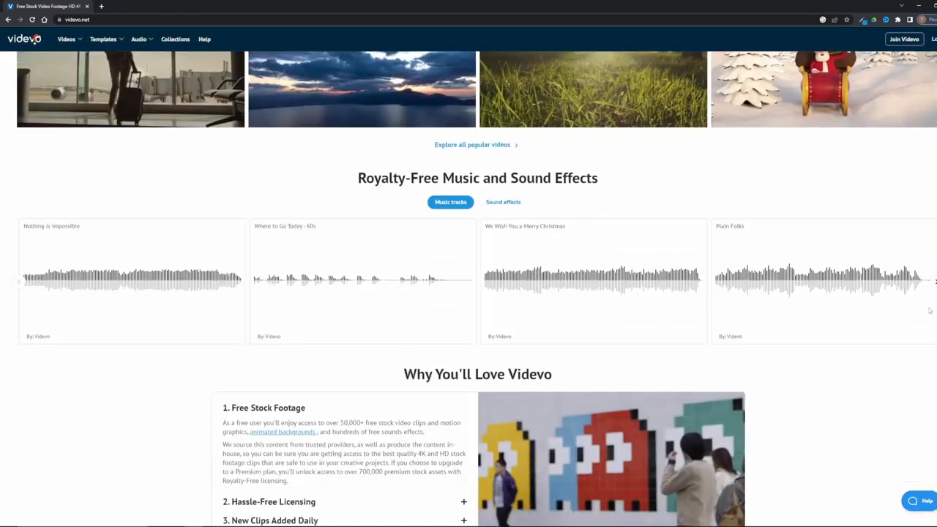
scroll("down", 3)
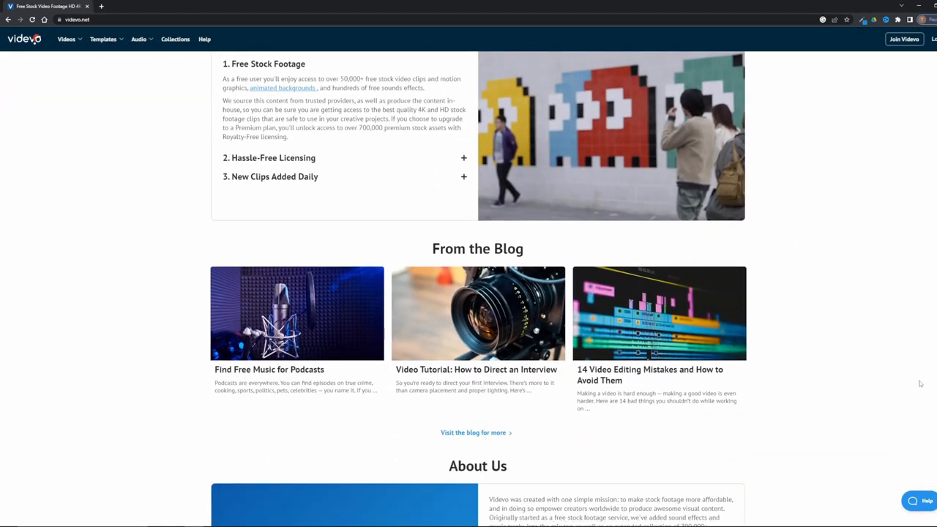
scroll("up", 3)
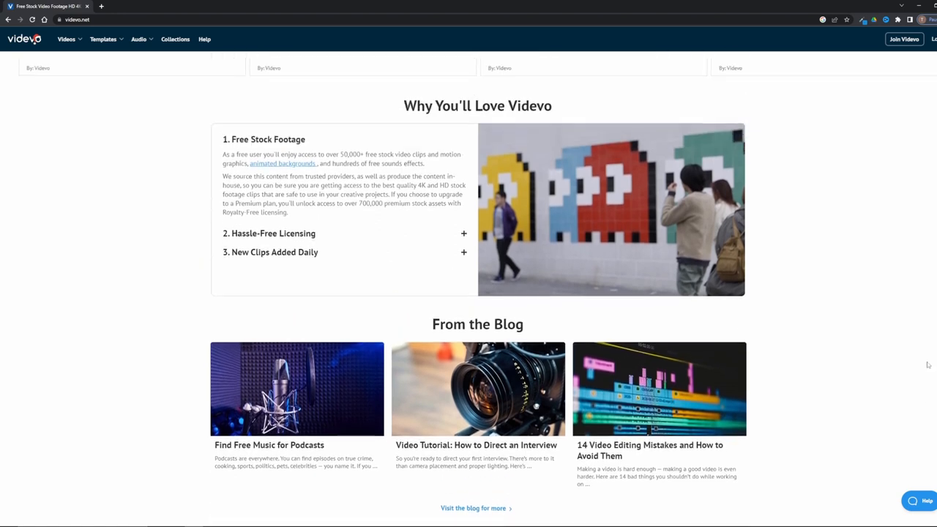
scroll("up", 3)
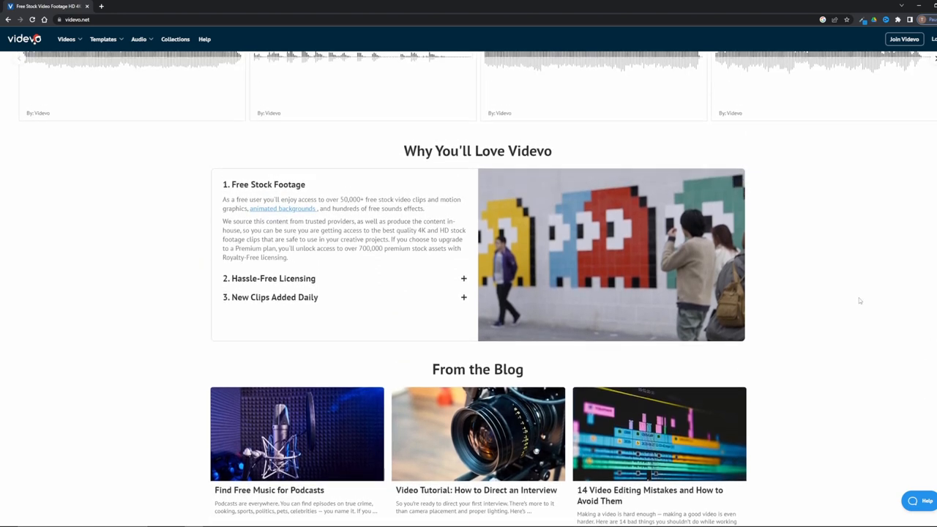
mouse_move(932, 344)
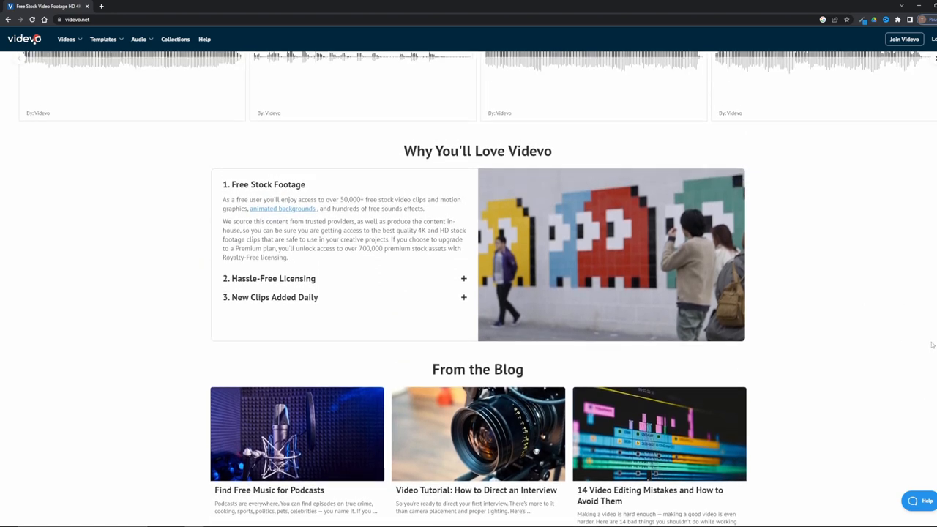
mouse_move(908, 395)
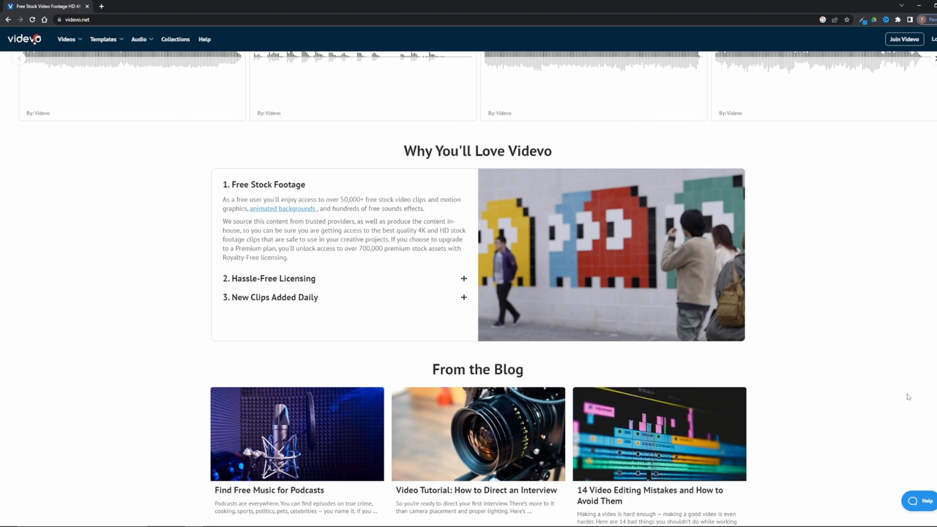
mouse_move(878, 421)
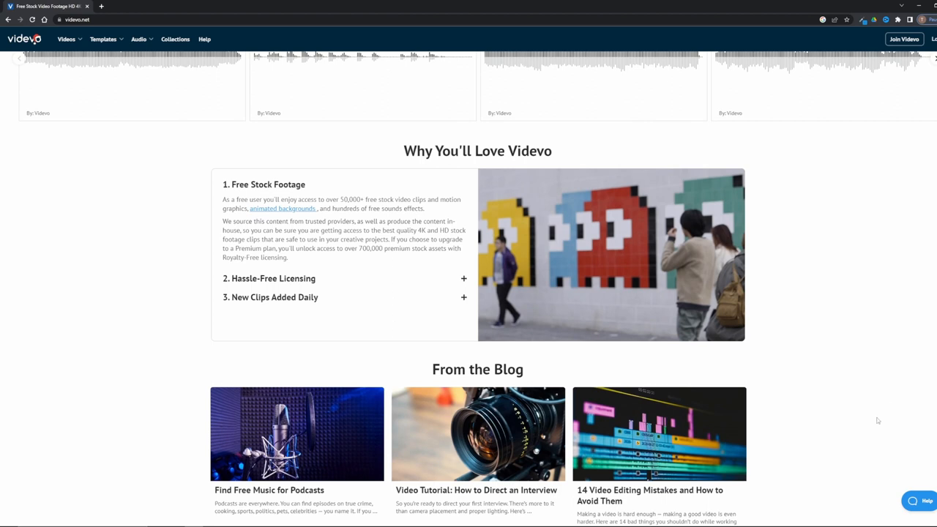
mouse_move(873, 487)
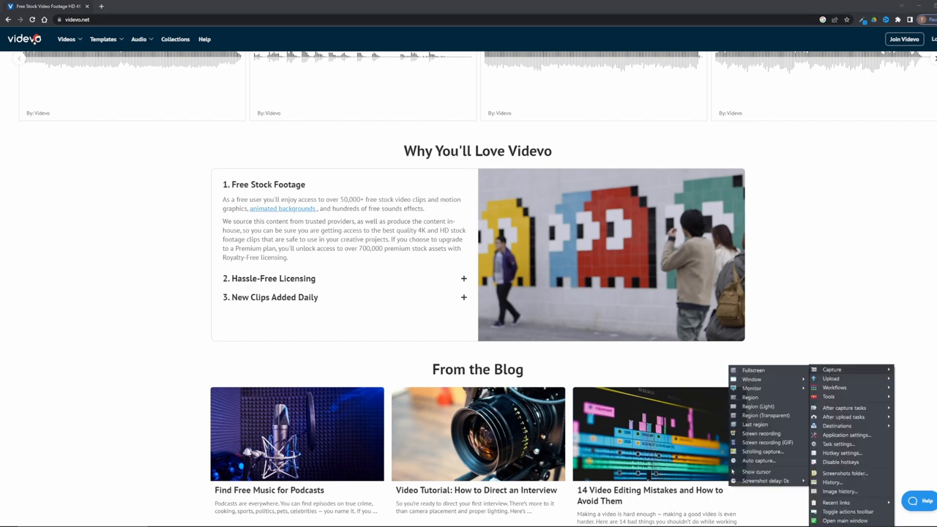
left_click(475, 256)
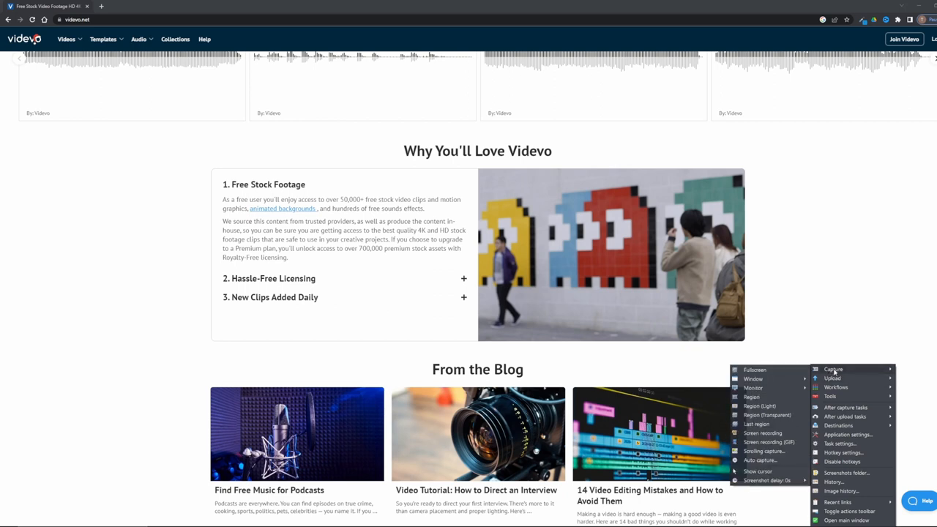
mouse_move(742, 328)
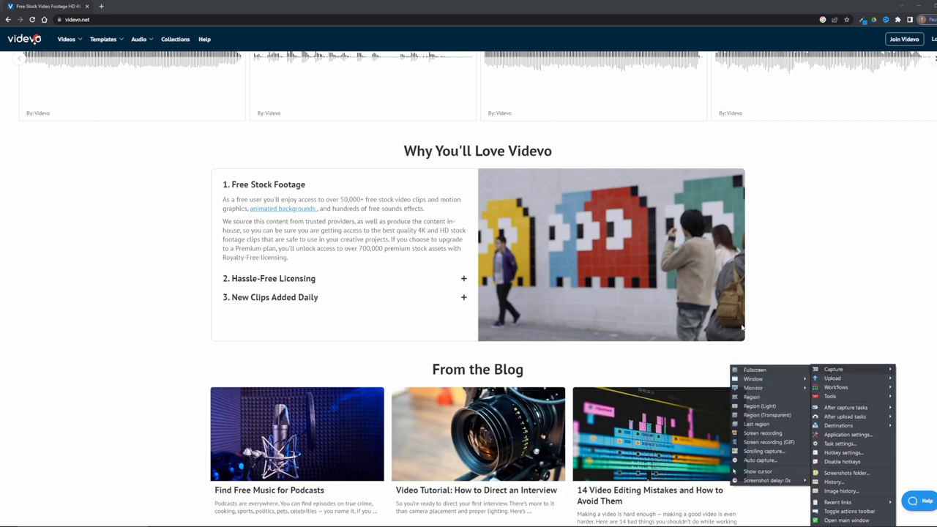
mouse_move(759, 406)
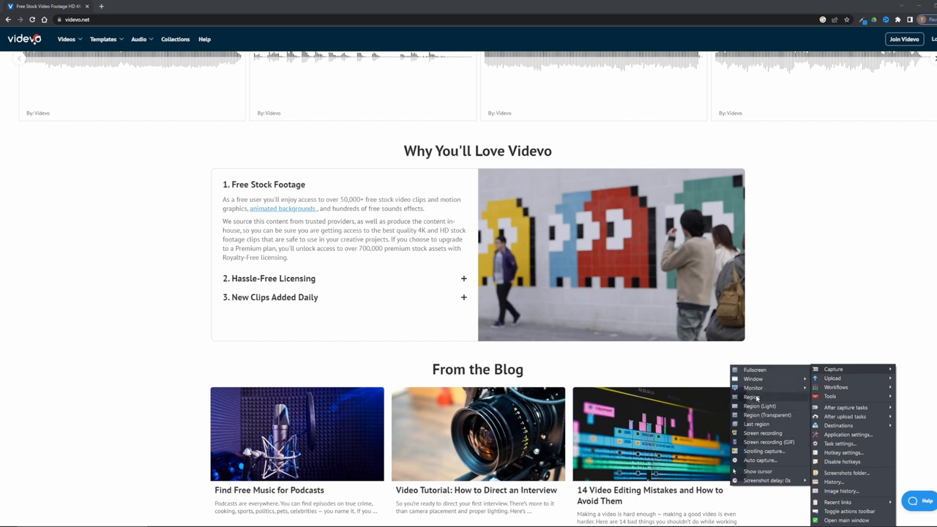
left_click(527, 281)
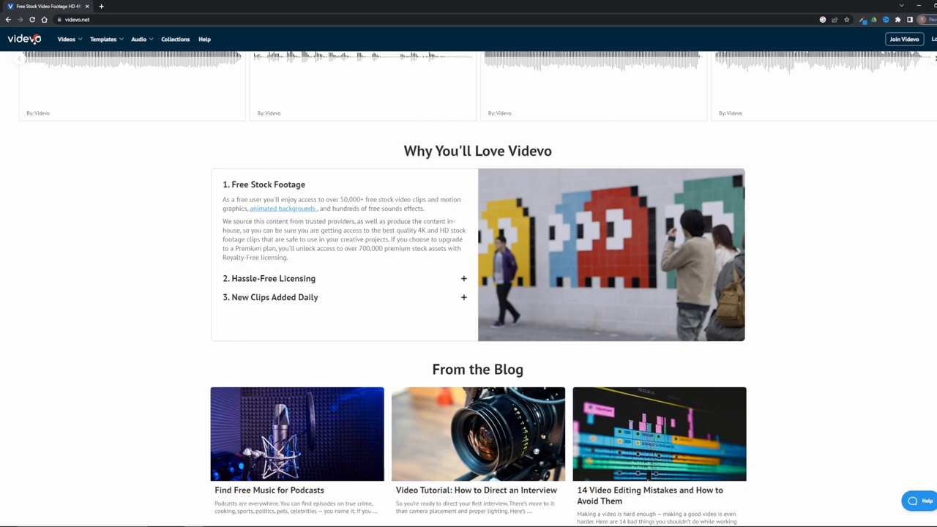
scroll("up", 3)
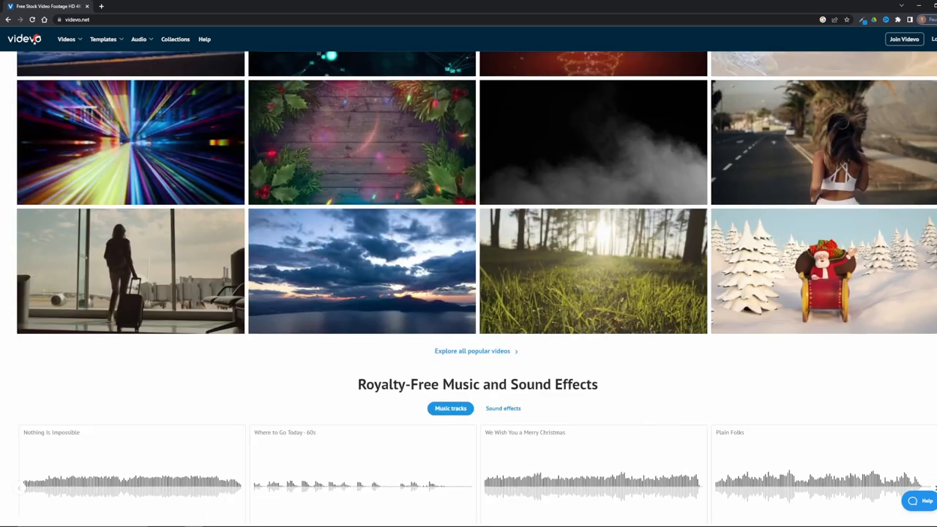
scroll("up", 3)
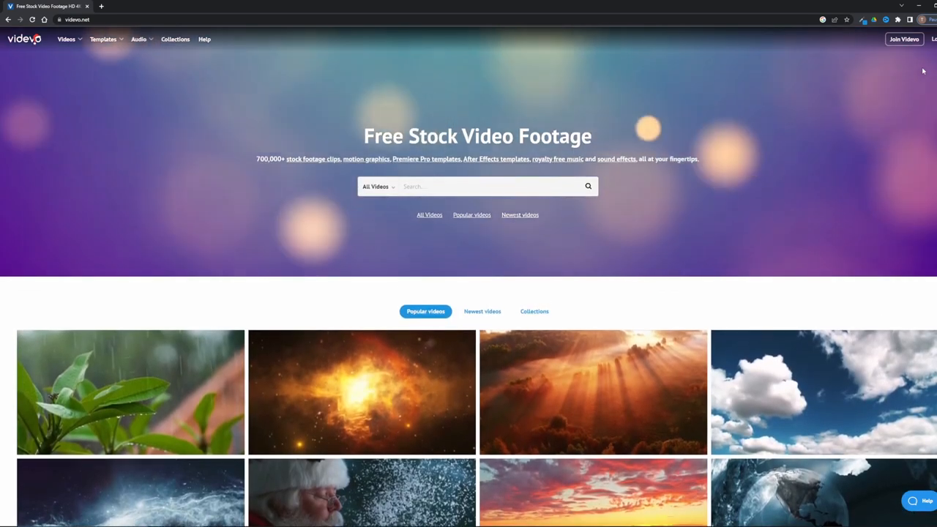
mouse_move(362, 393)
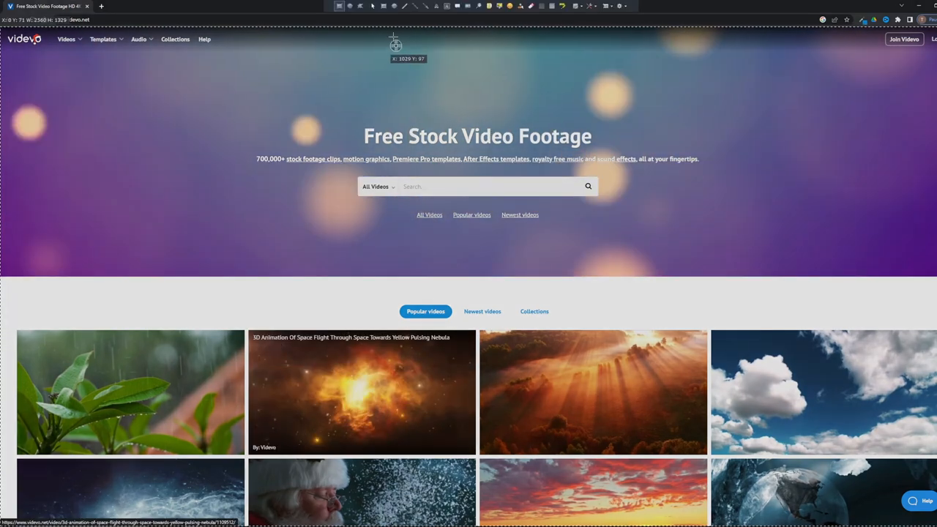
mouse_move(498, 183)
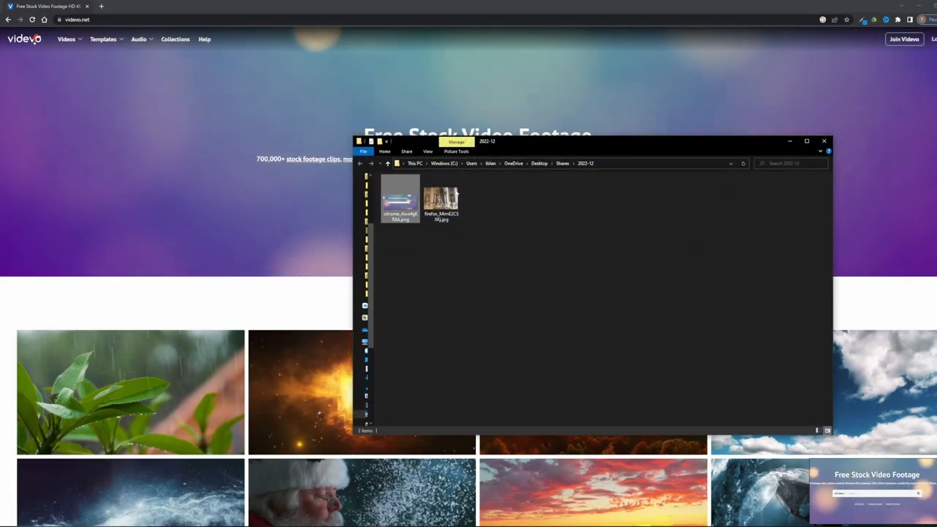
- Close the captures folder showing the saved Videvo screenshot before recording
left_click(825, 140)
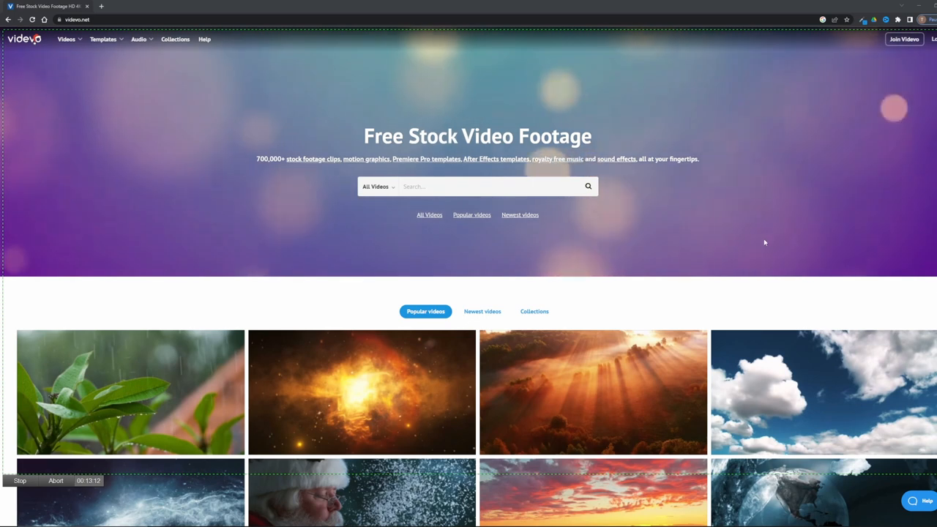
- Scroll smoothly down the Videvo homepage from header to blog section while ShareX records
scroll("down", 3)
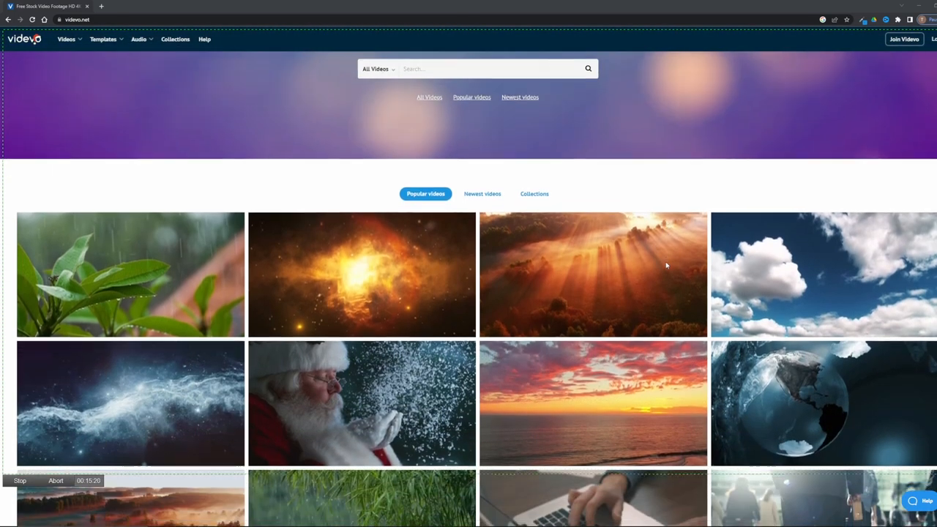
scroll("down", 3)
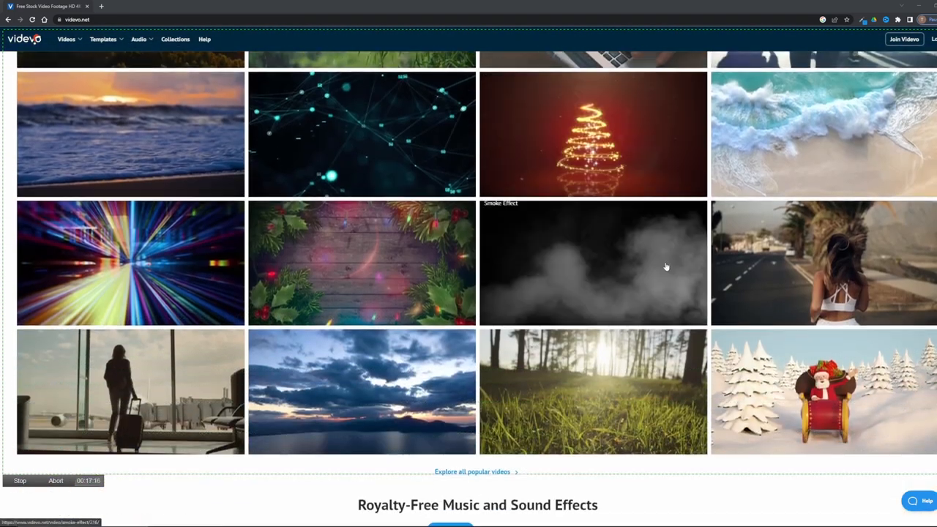
scroll("down", 3)
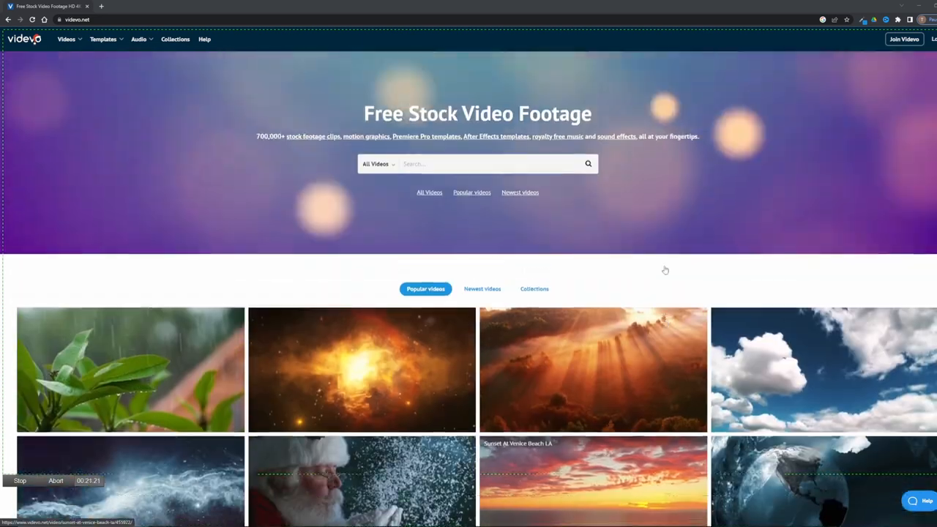
scroll("down", 3)
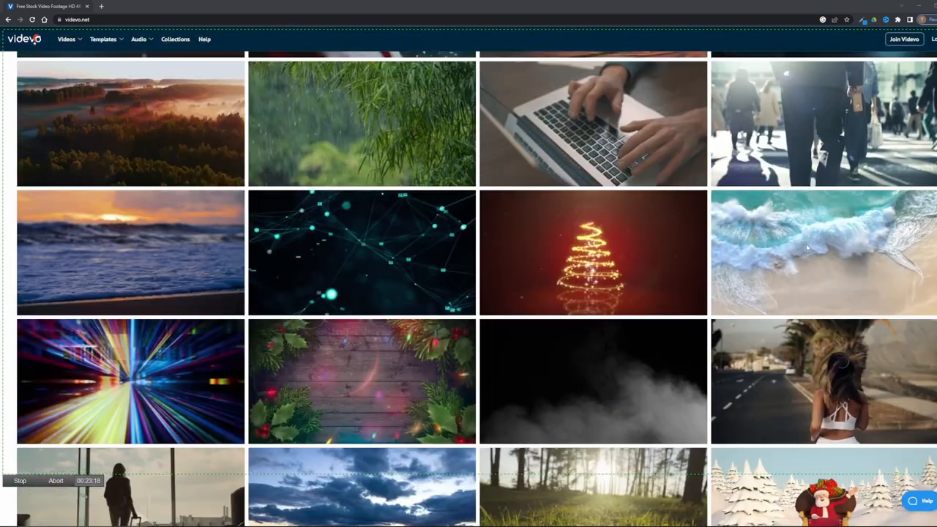
scroll("down", 3)
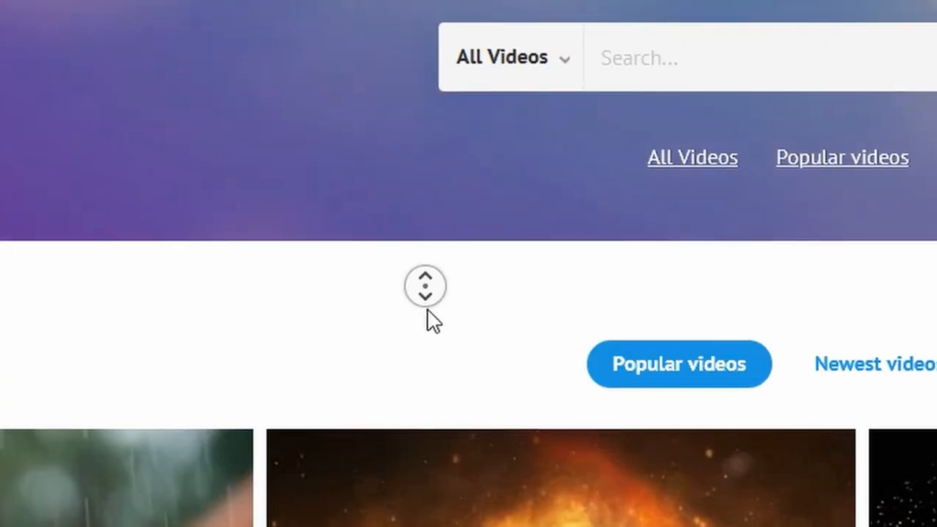
scroll("down", 3)
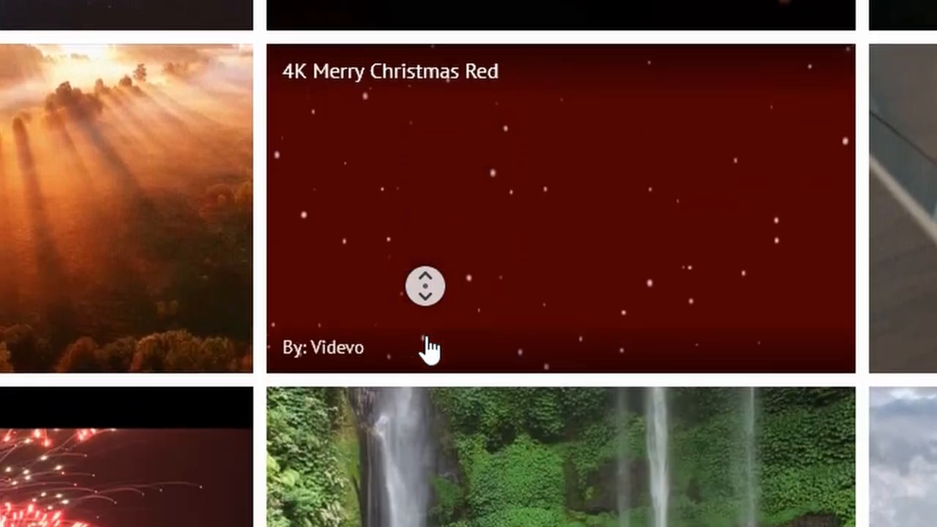
scroll("down", 3)
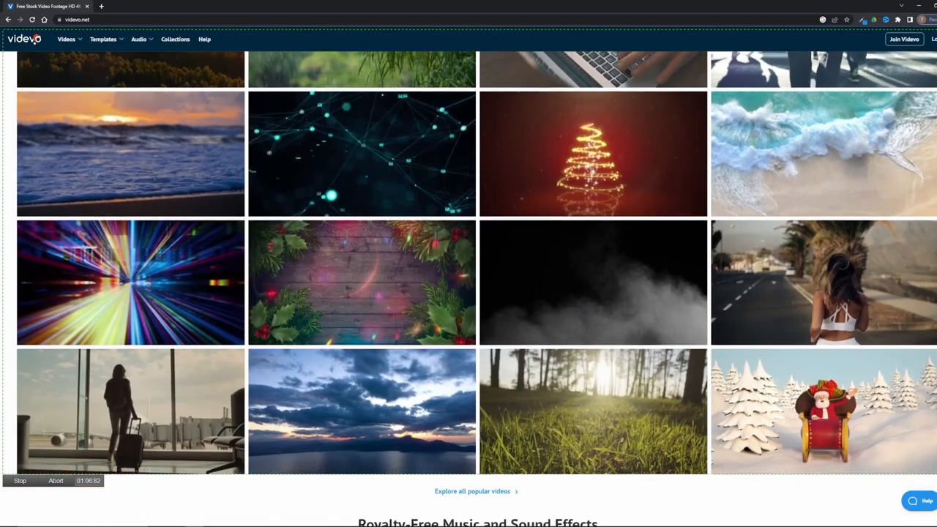
scroll("down", 3)
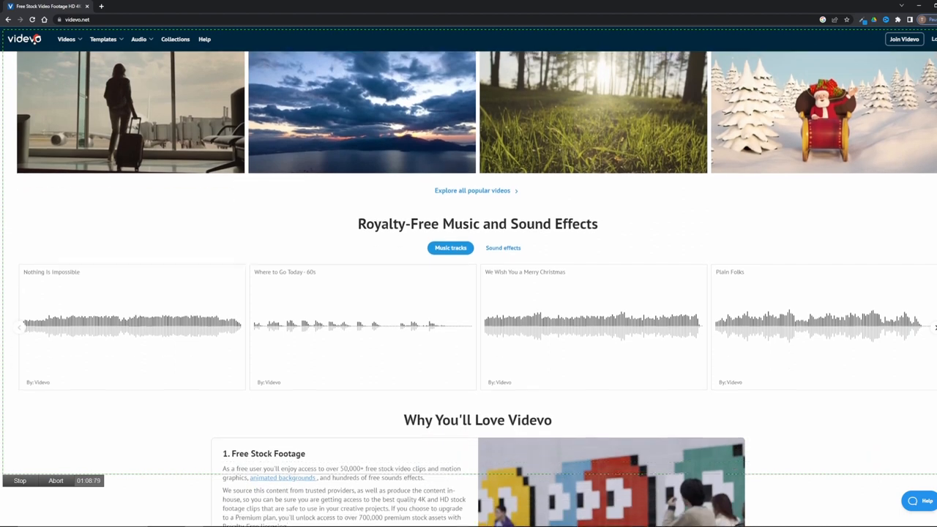
scroll("down", 3)
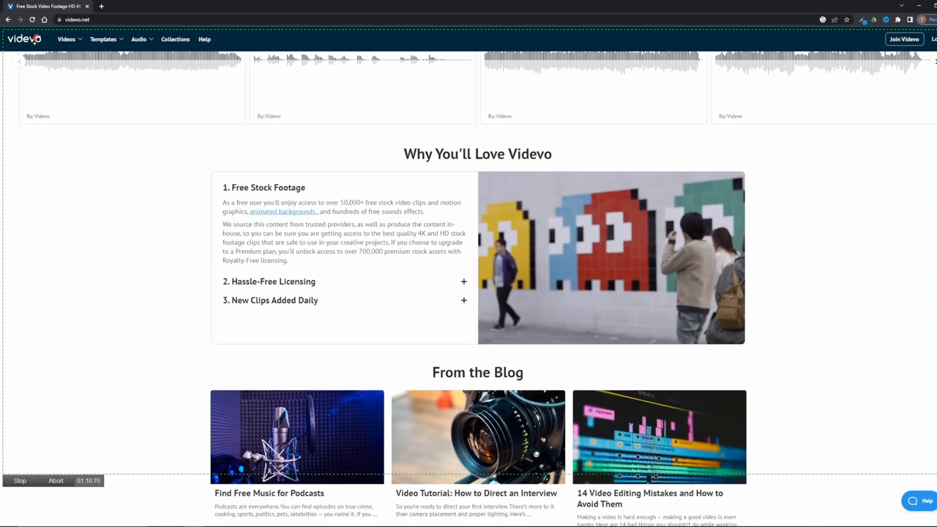
scroll("down", 3)
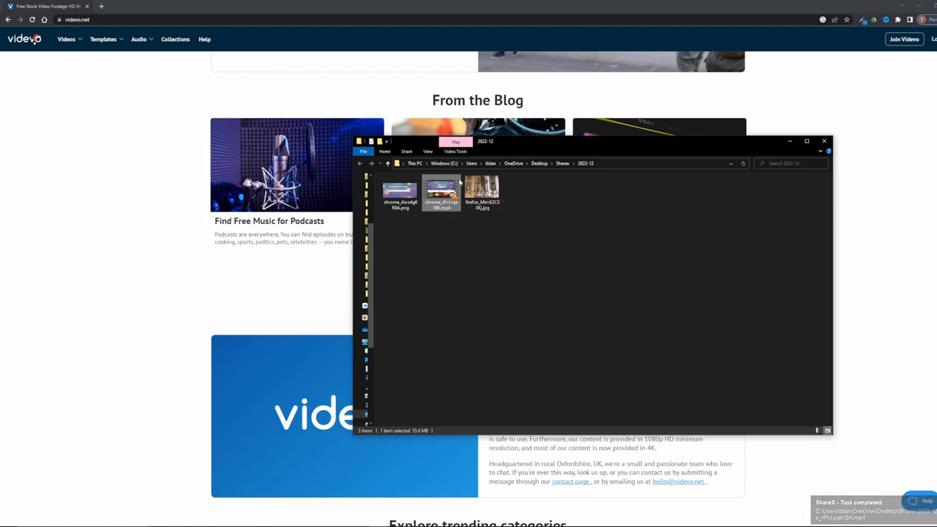
mouse_move(510, 340)
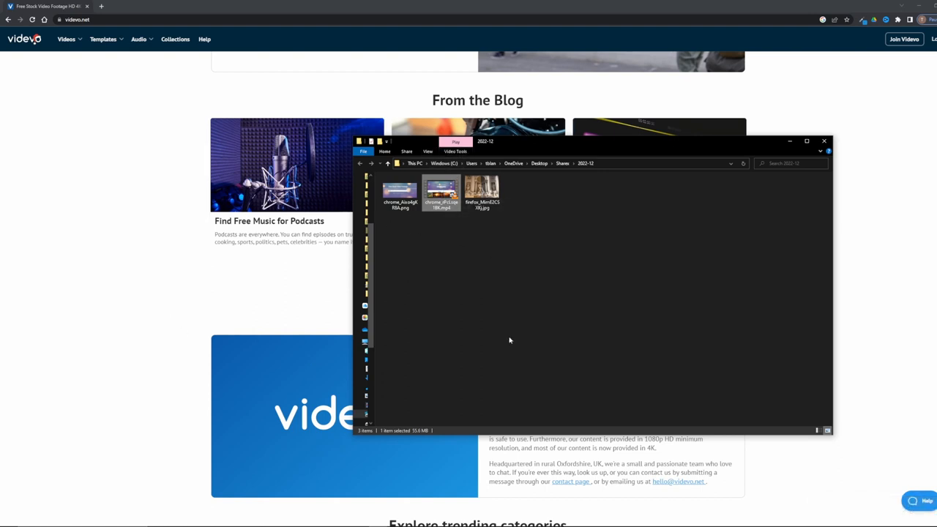